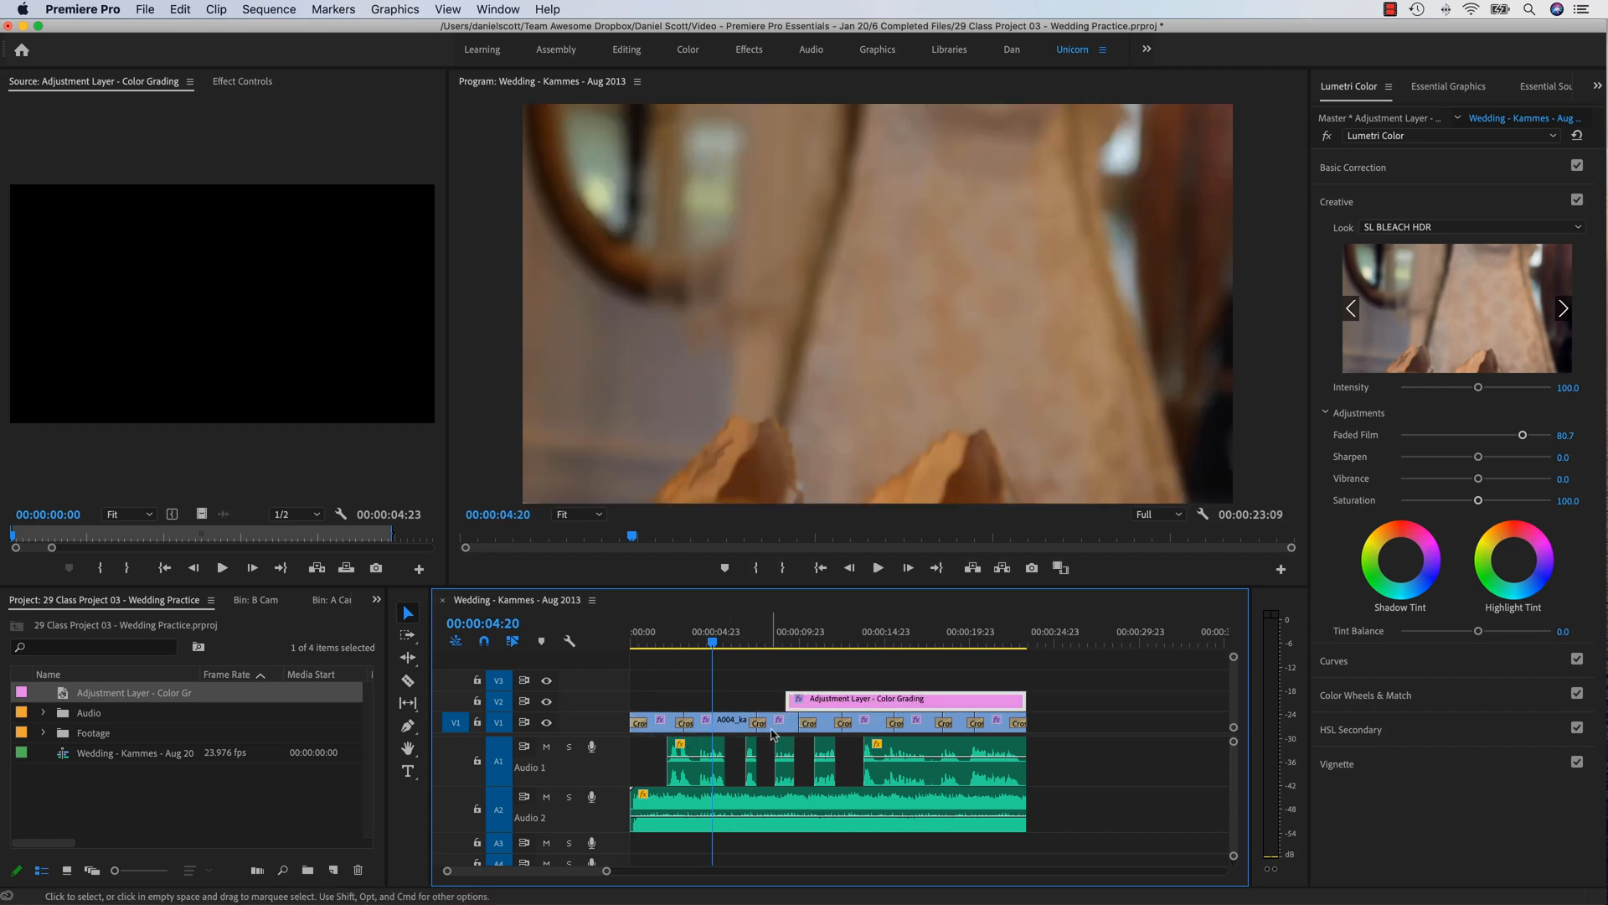
Step: Move the playhead to a later point in the graded wedding sequence to review it
left_click(815, 644)
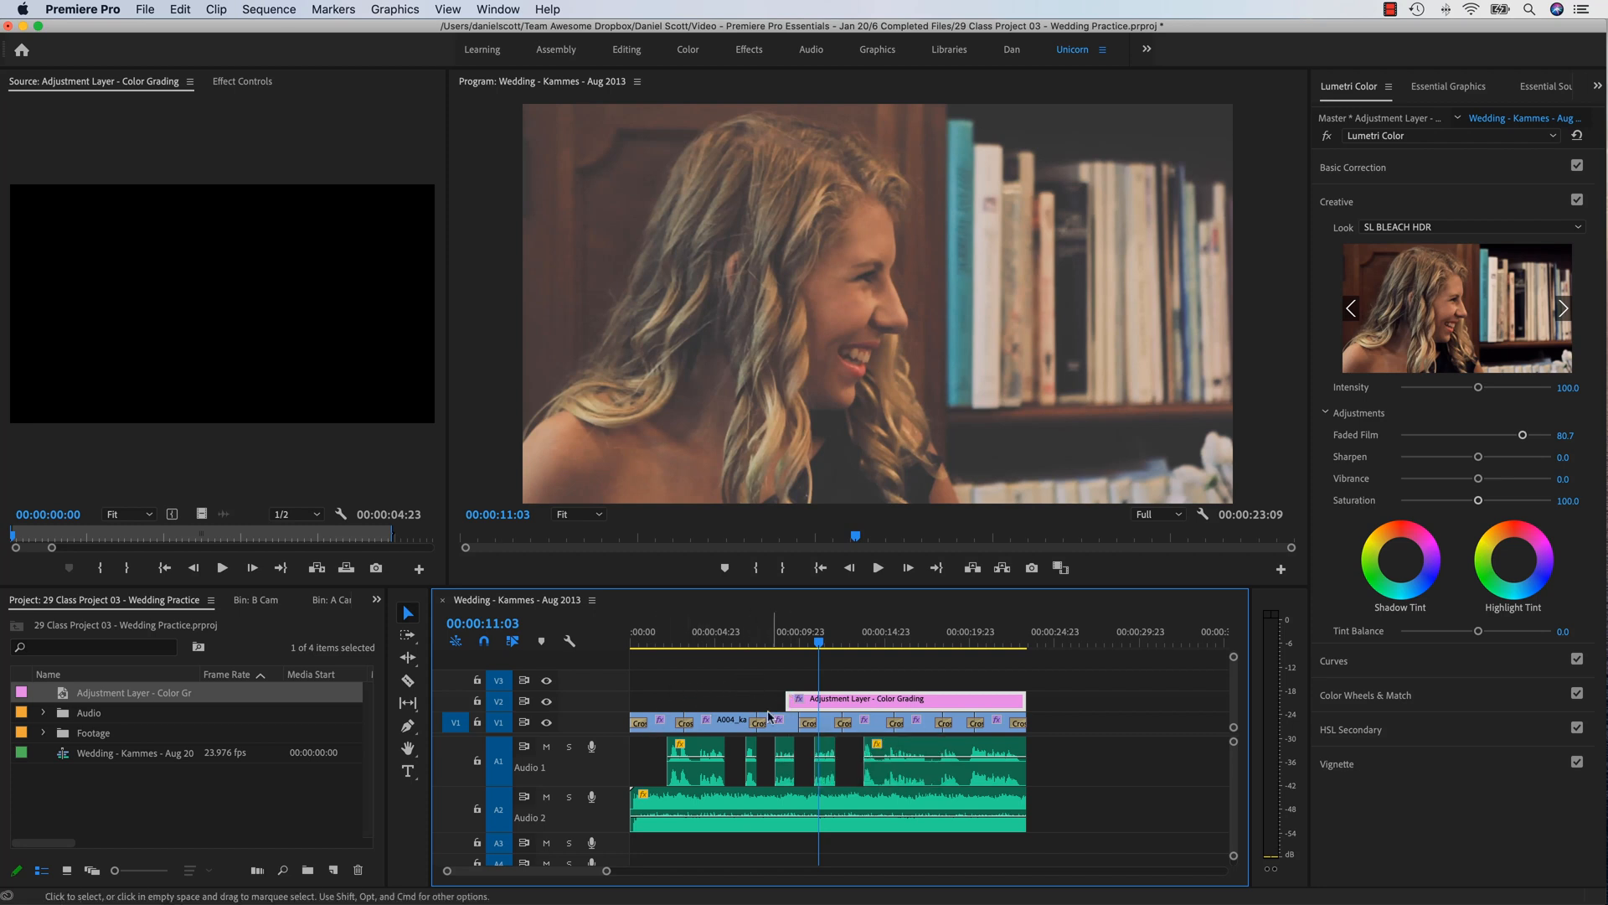
mouse_move(770, 695)
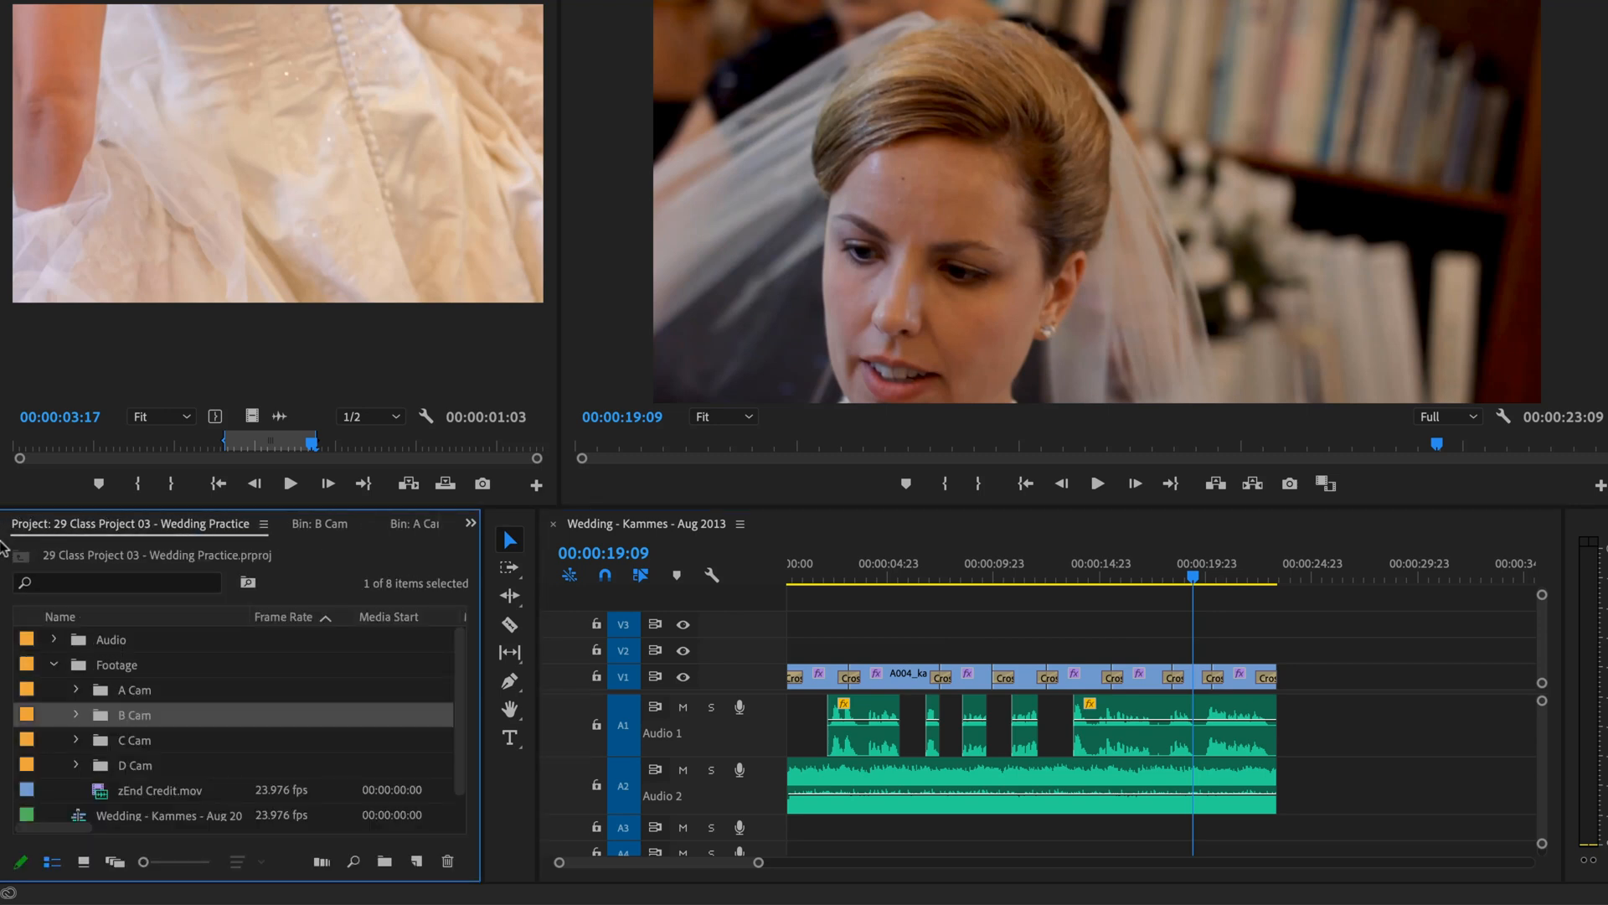
Step: Bring up the New Item menu at the bottom of the Project panel
left_click(470, 523)
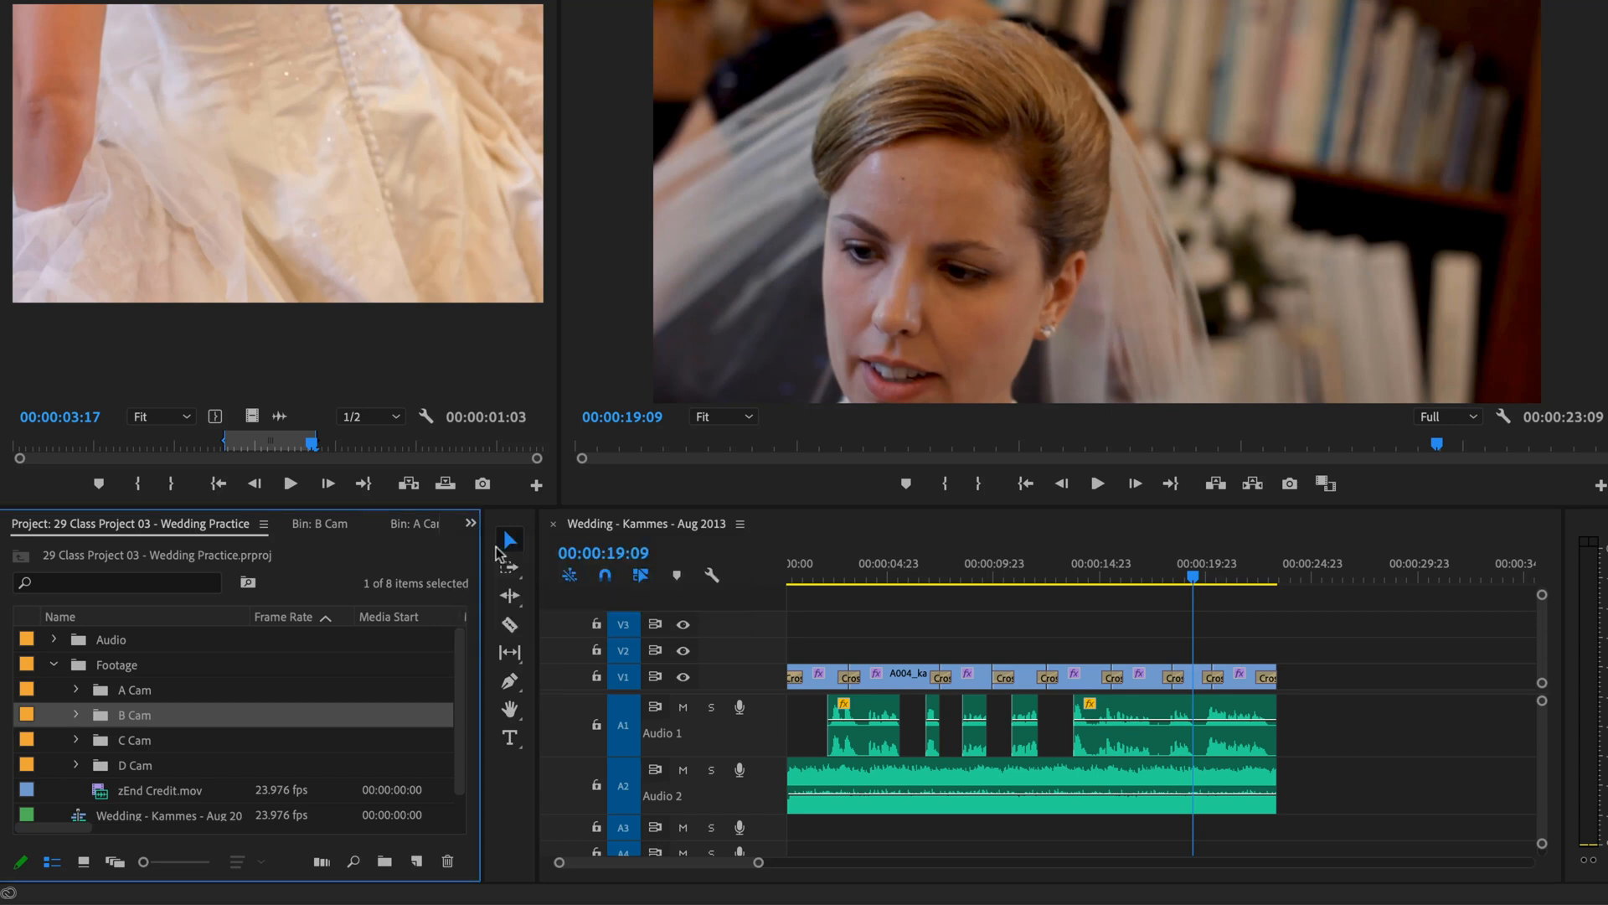
mouse_move(180, 664)
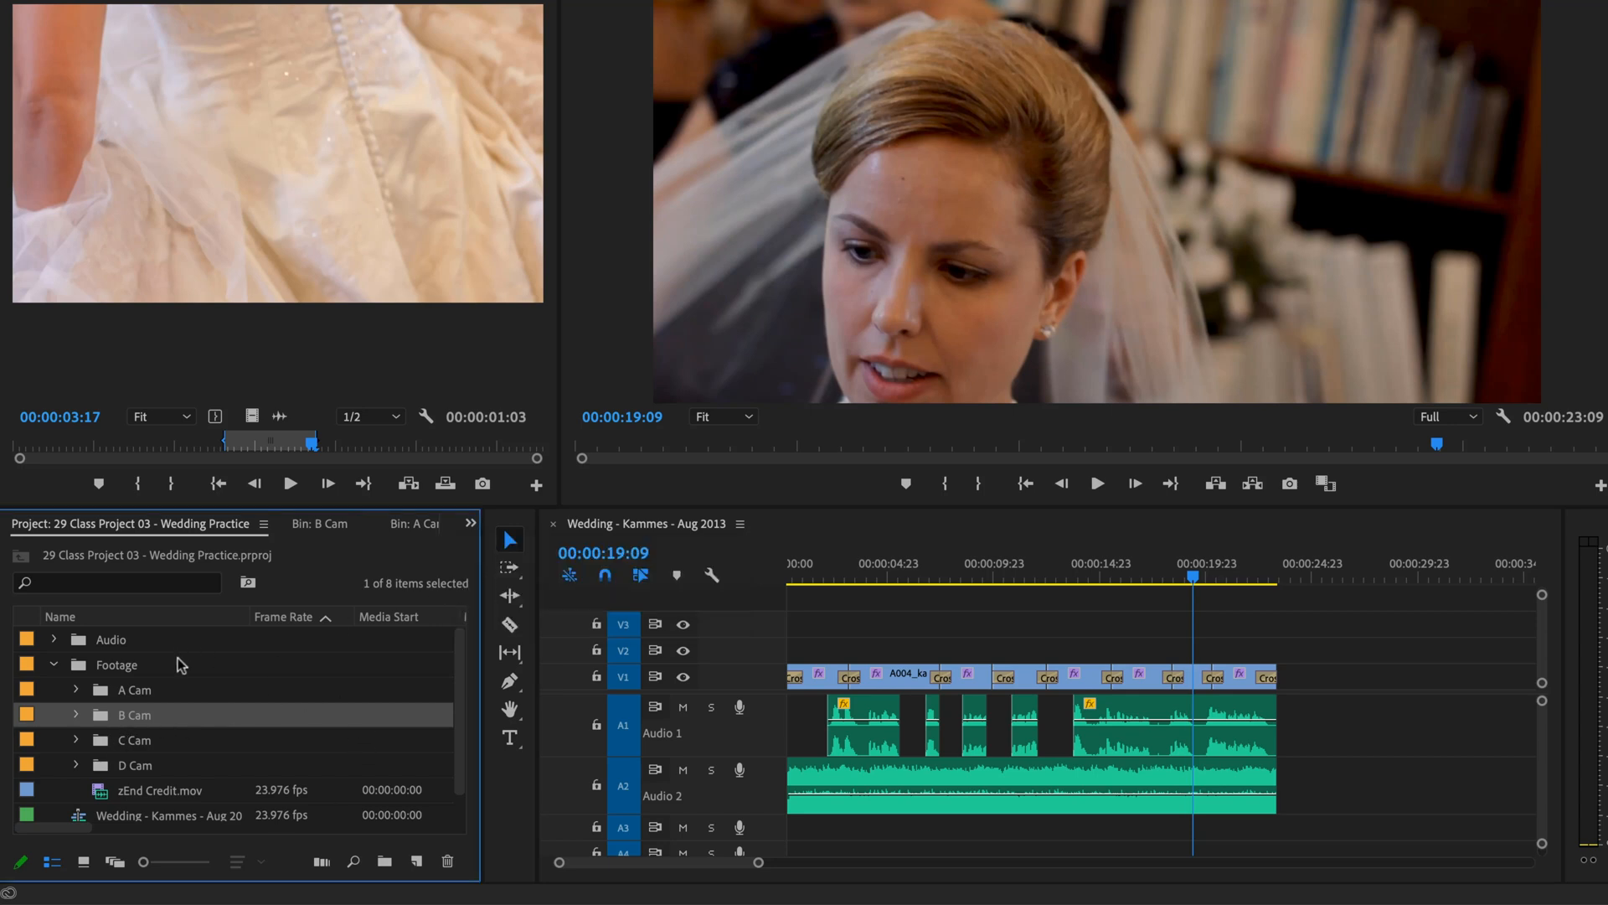
mouse_move(360, 759)
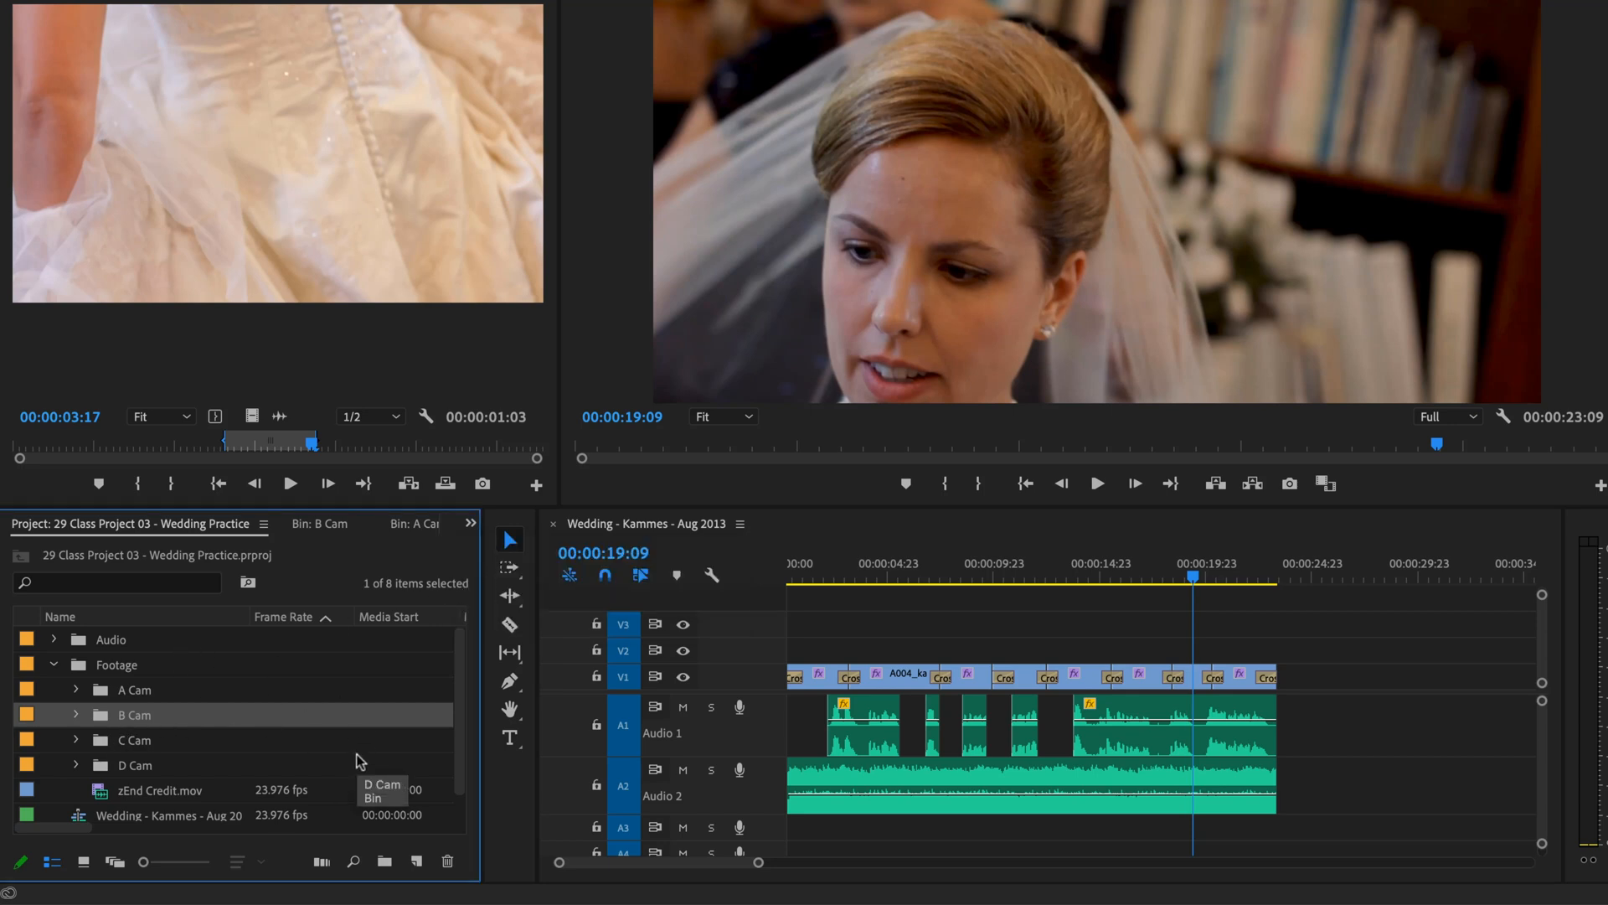
mouse_move(401, 680)
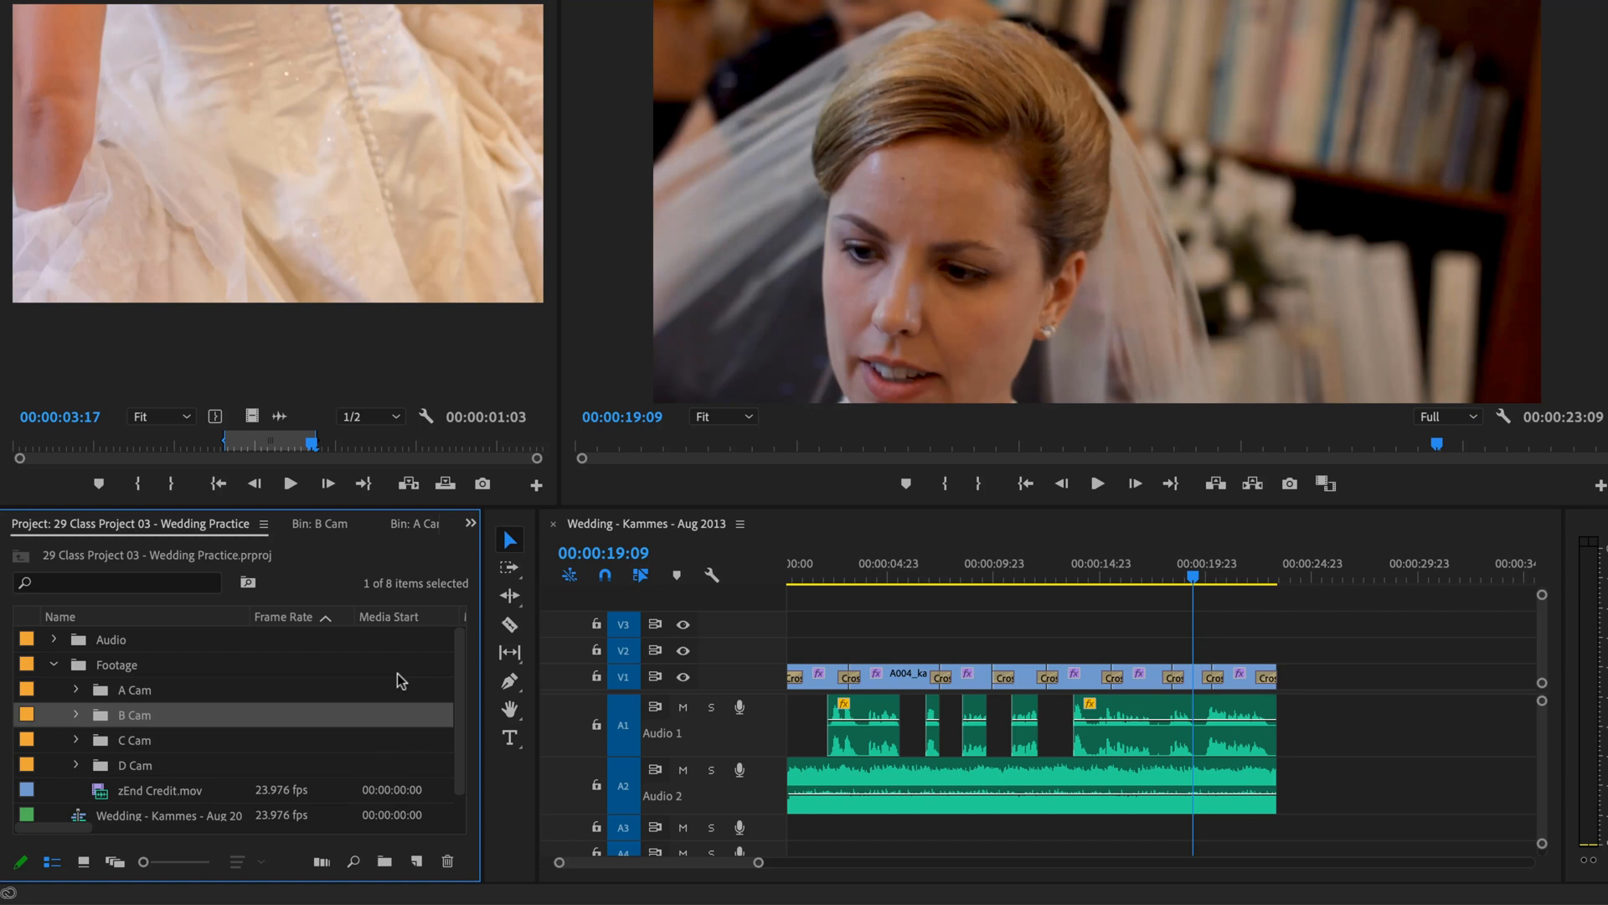
mouse_move(415, 859)
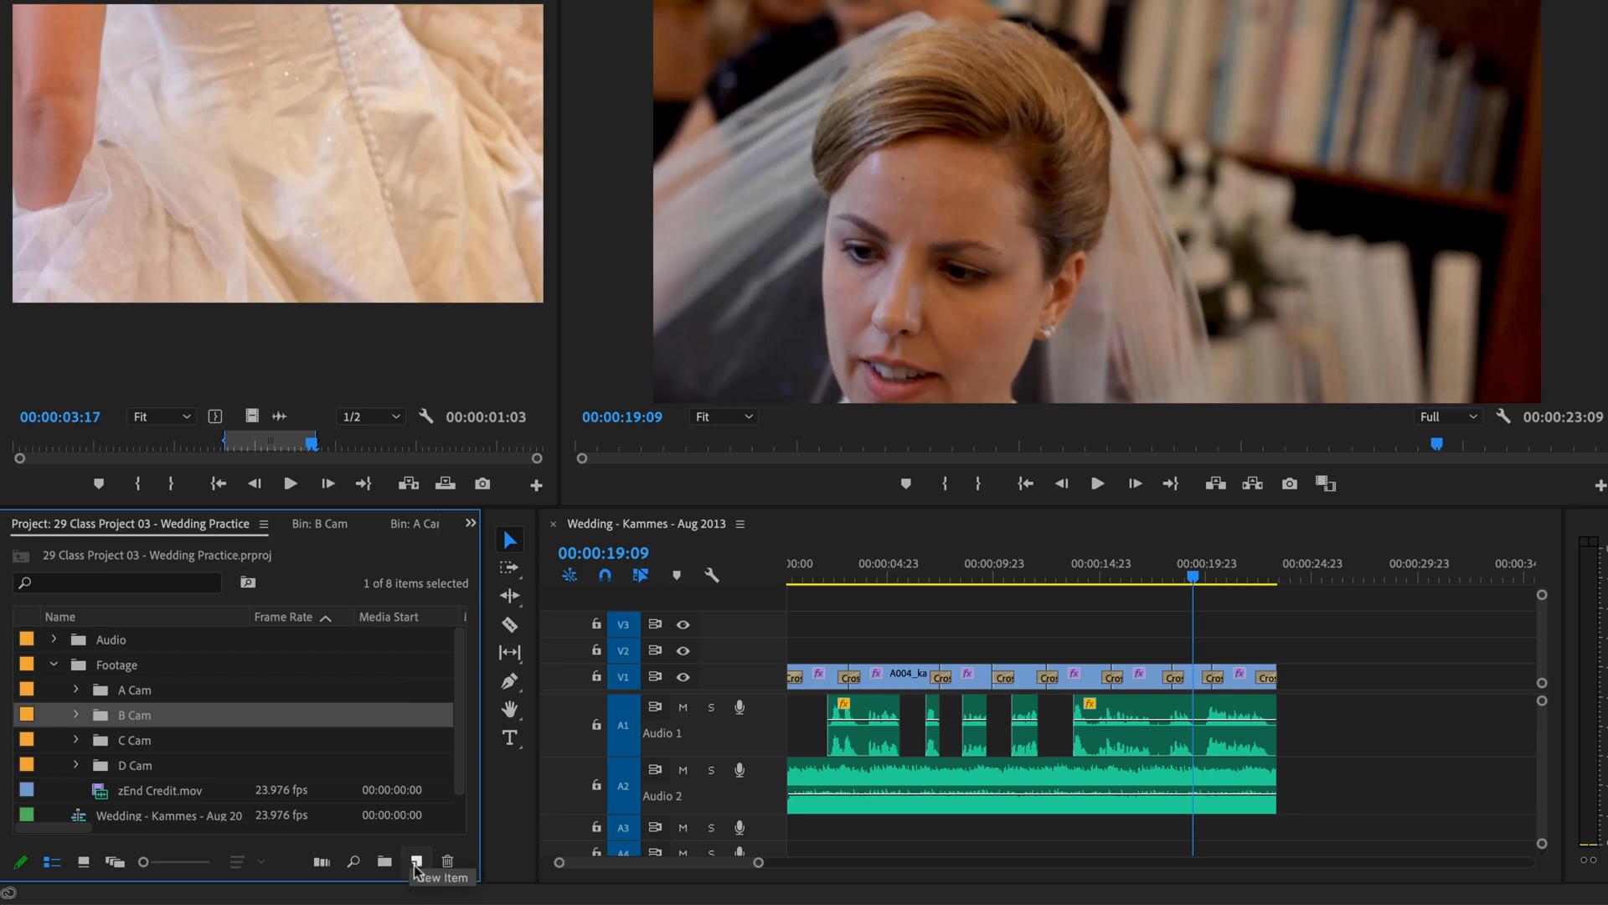
left_click(416, 861)
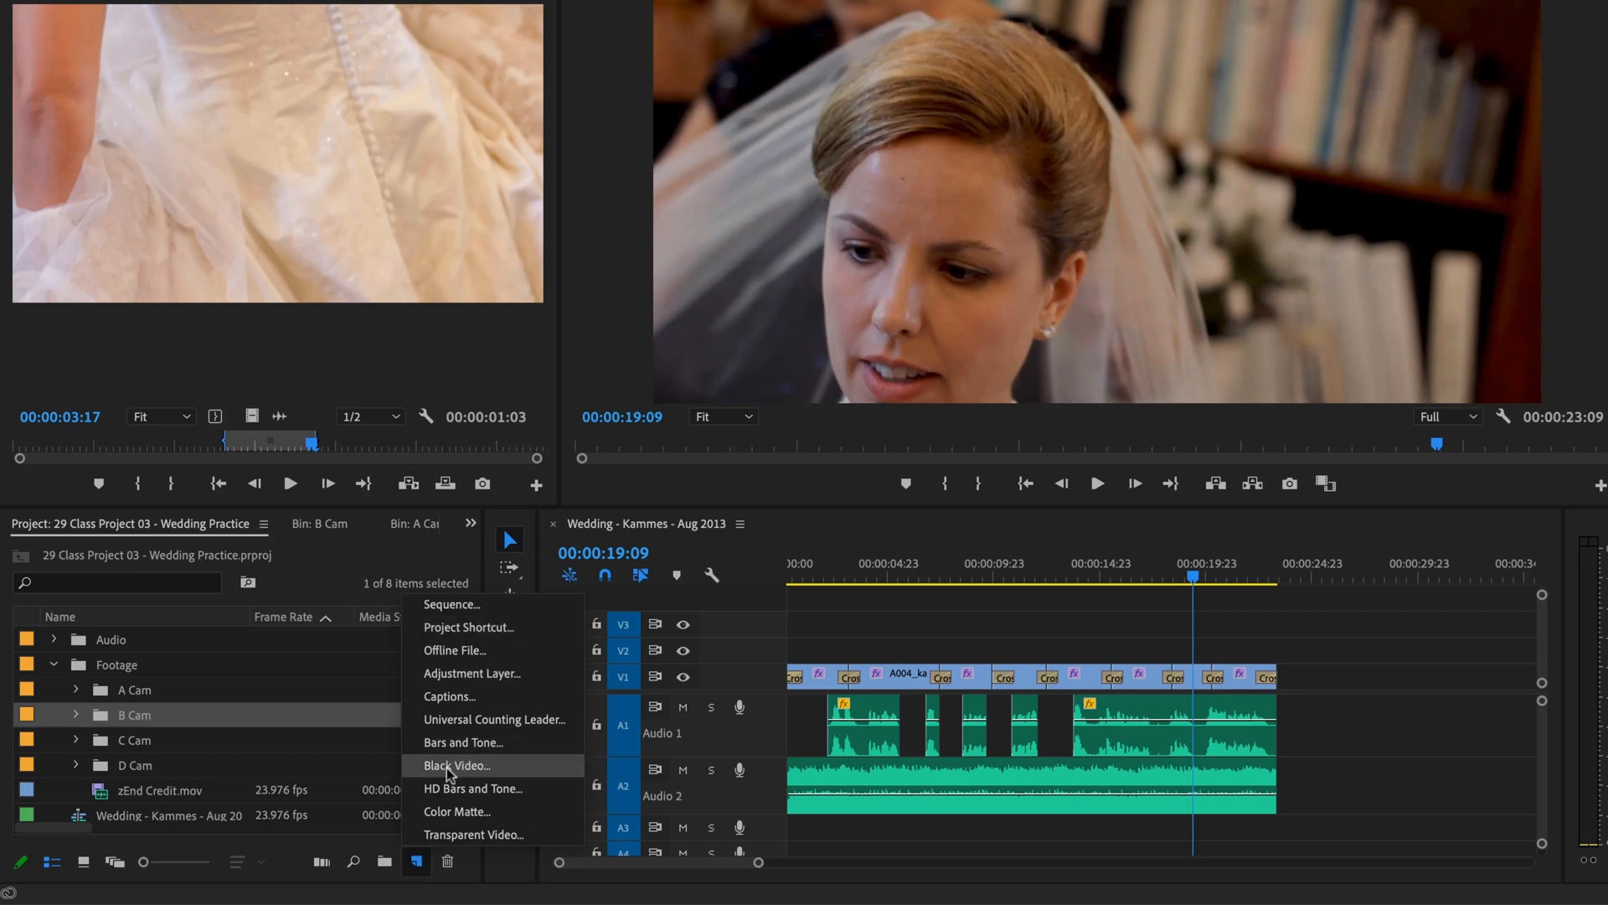
mouse_move(472, 672)
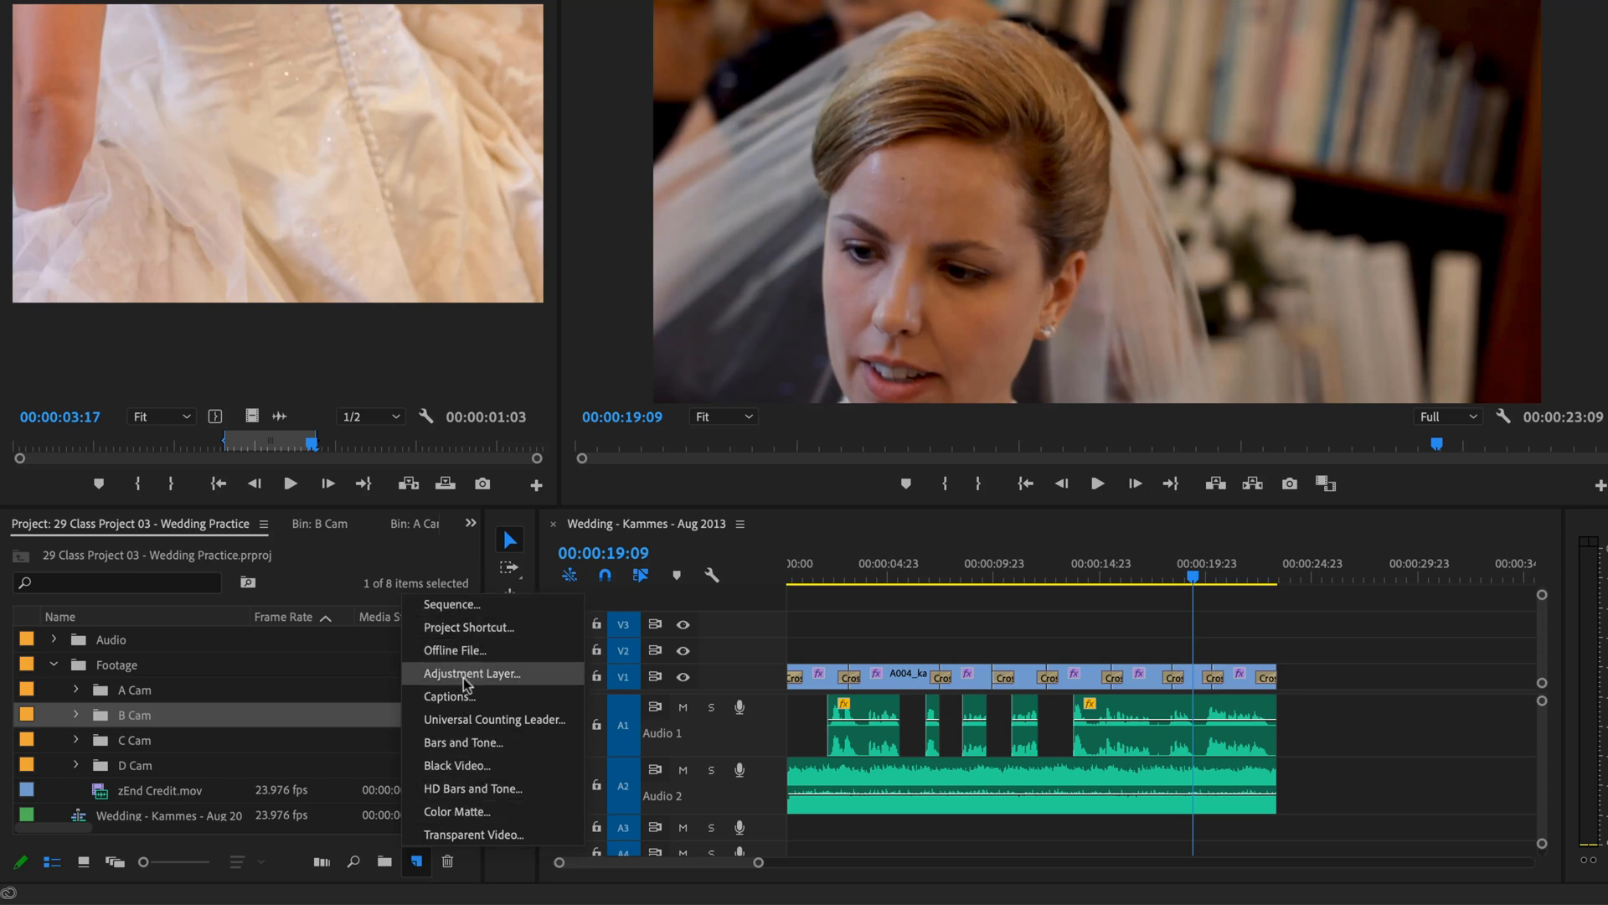
Step: Create a new 1920×1080 adjustment layer with the default settings confirmed
left_click(472, 674)
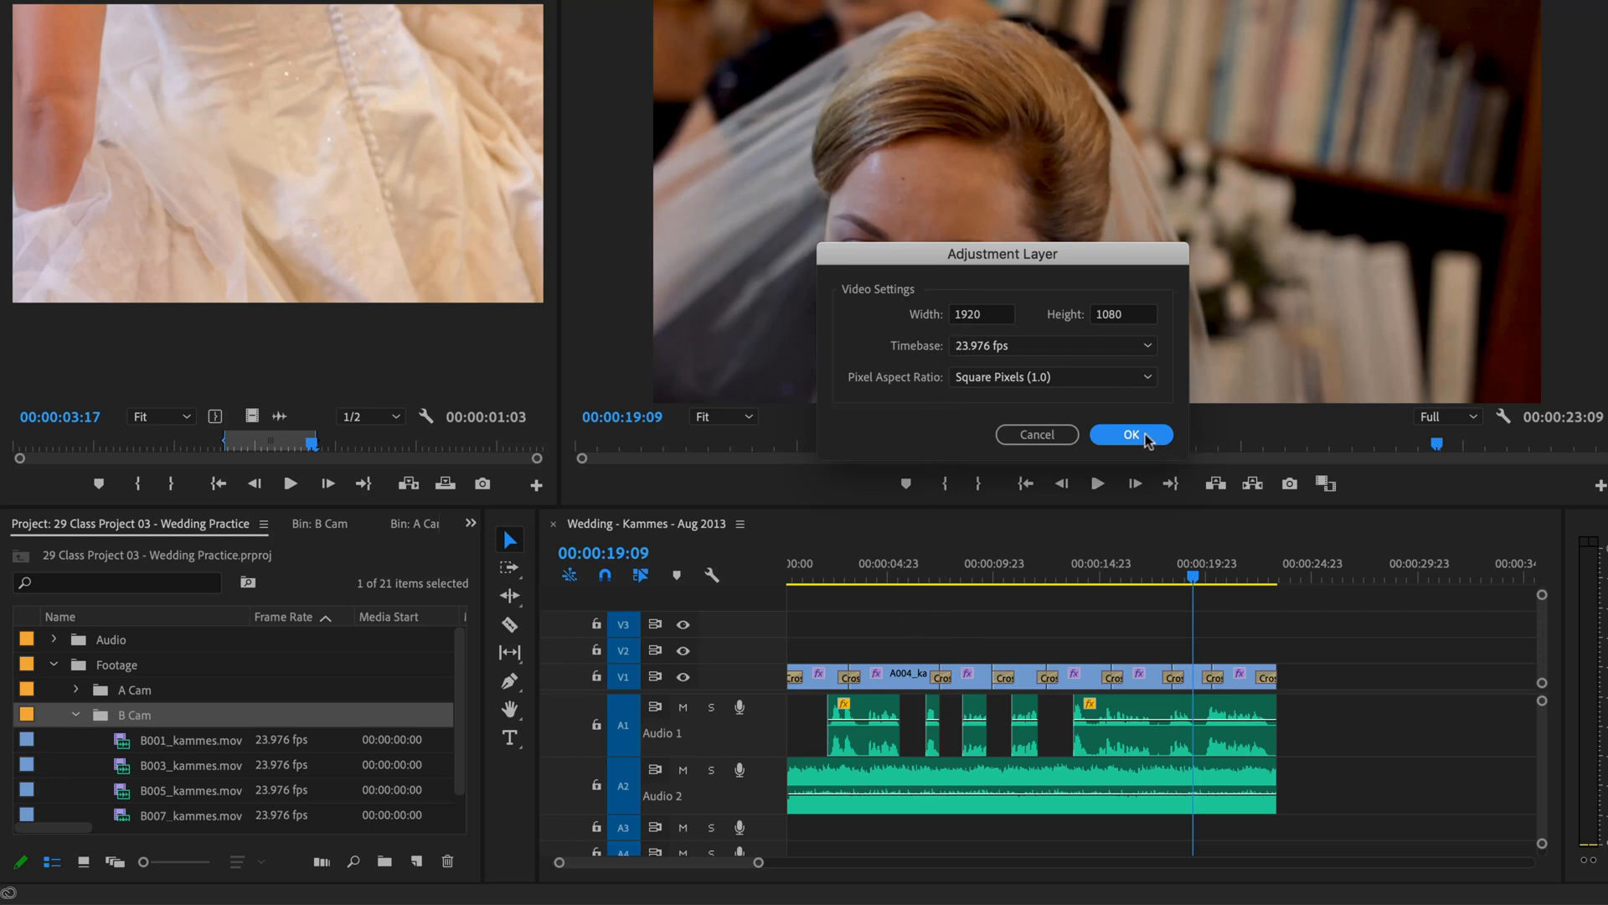
left_click(1131, 434)
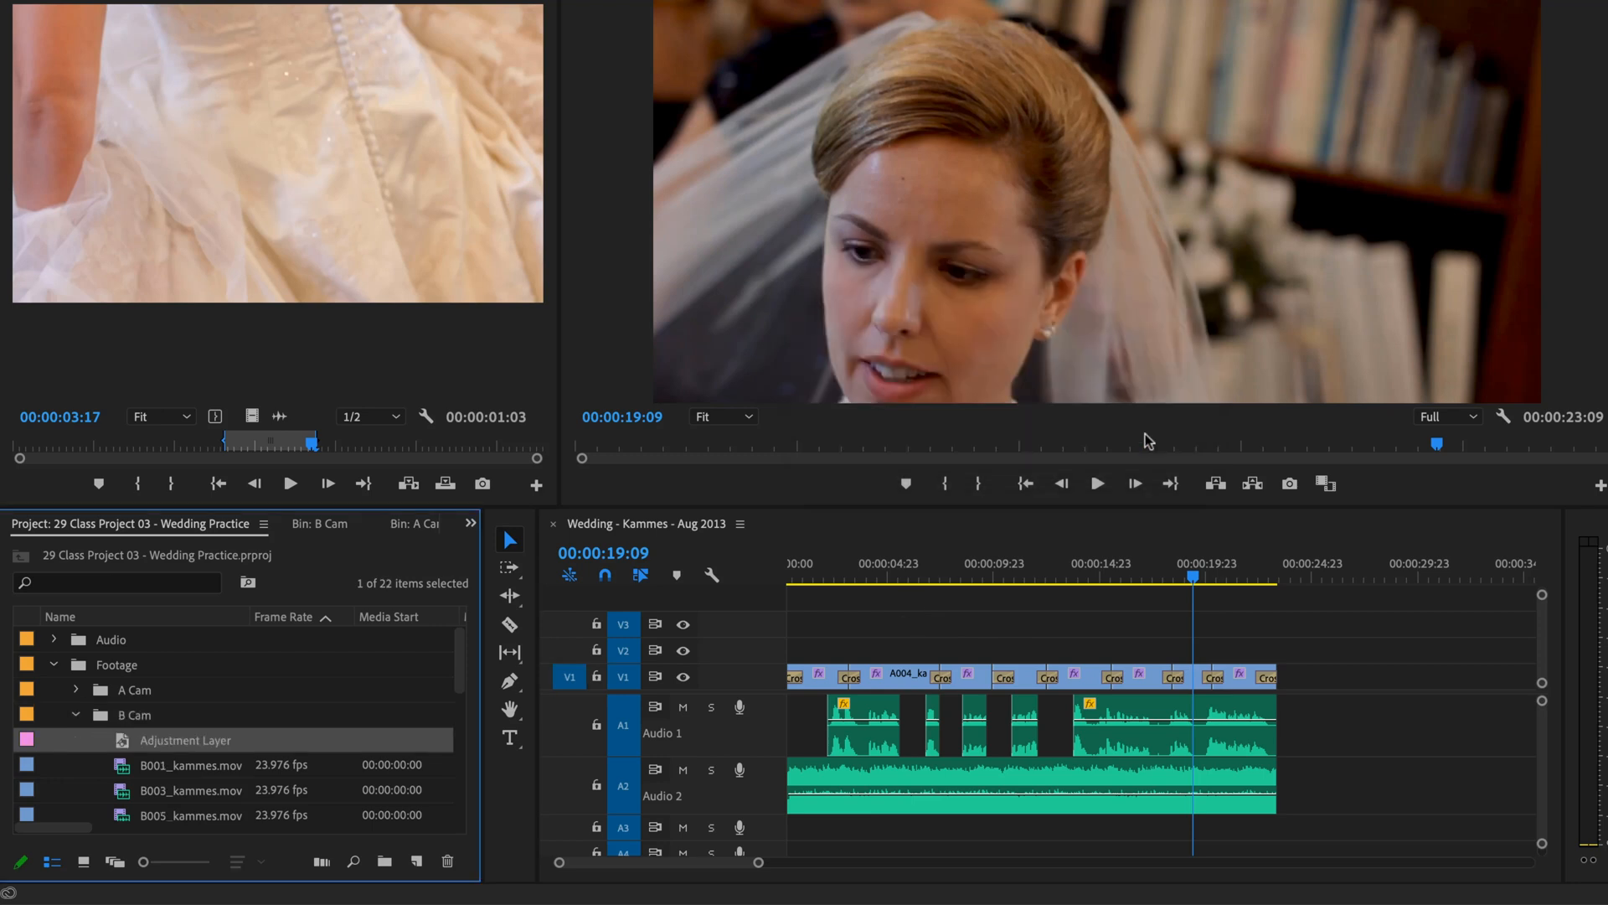
mouse_move(158, 730)
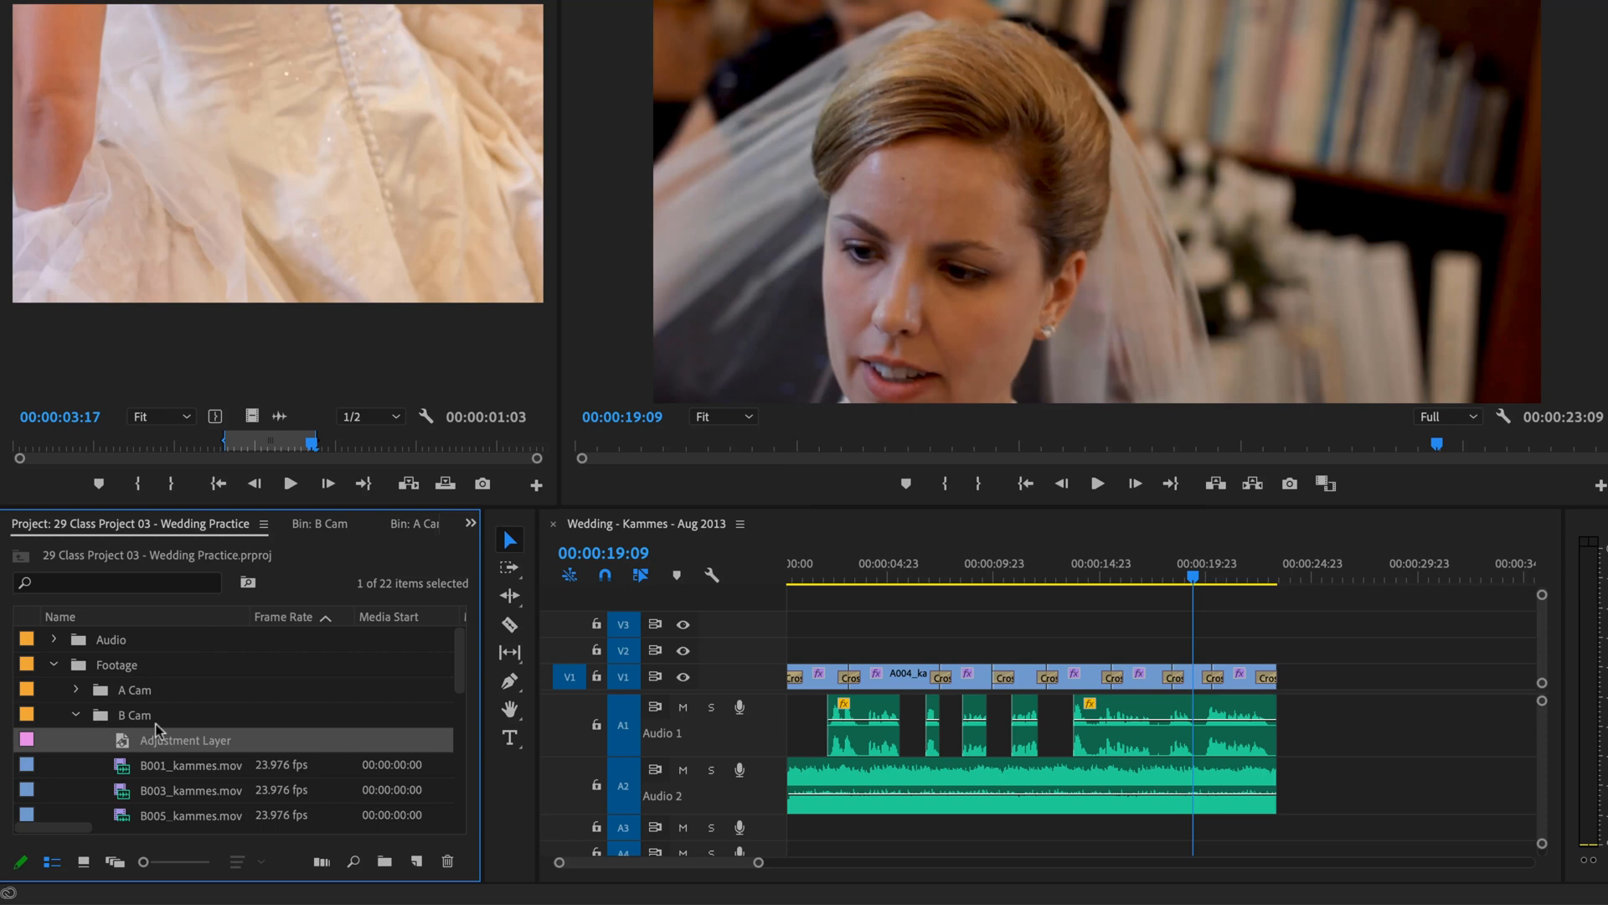
mouse_move(116, 728)
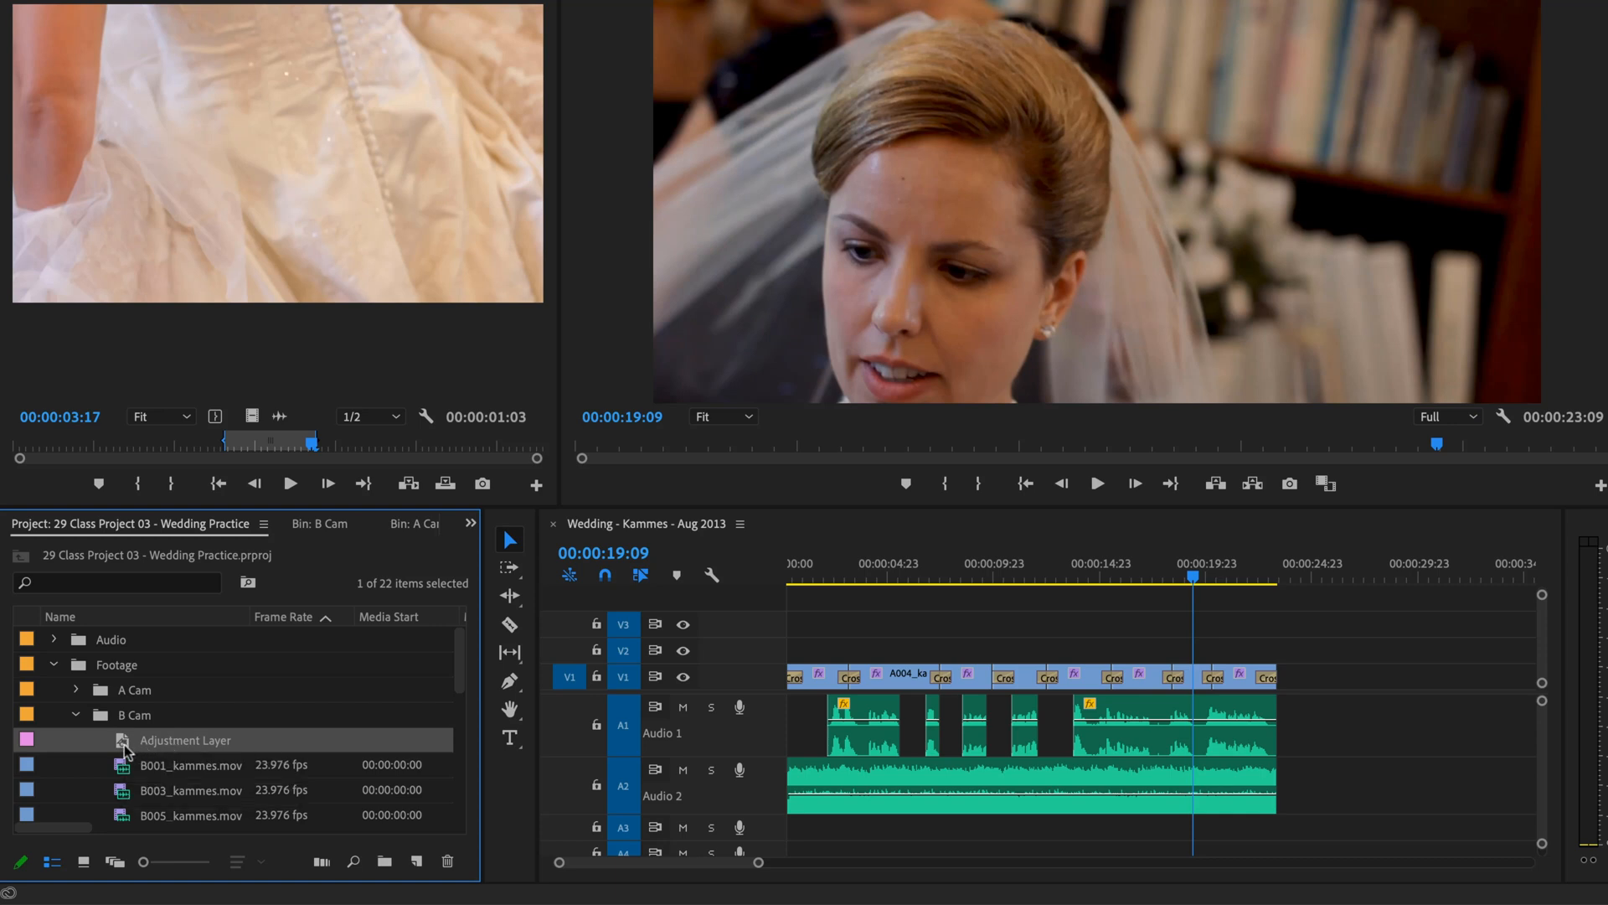
mouse_move(126, 747)
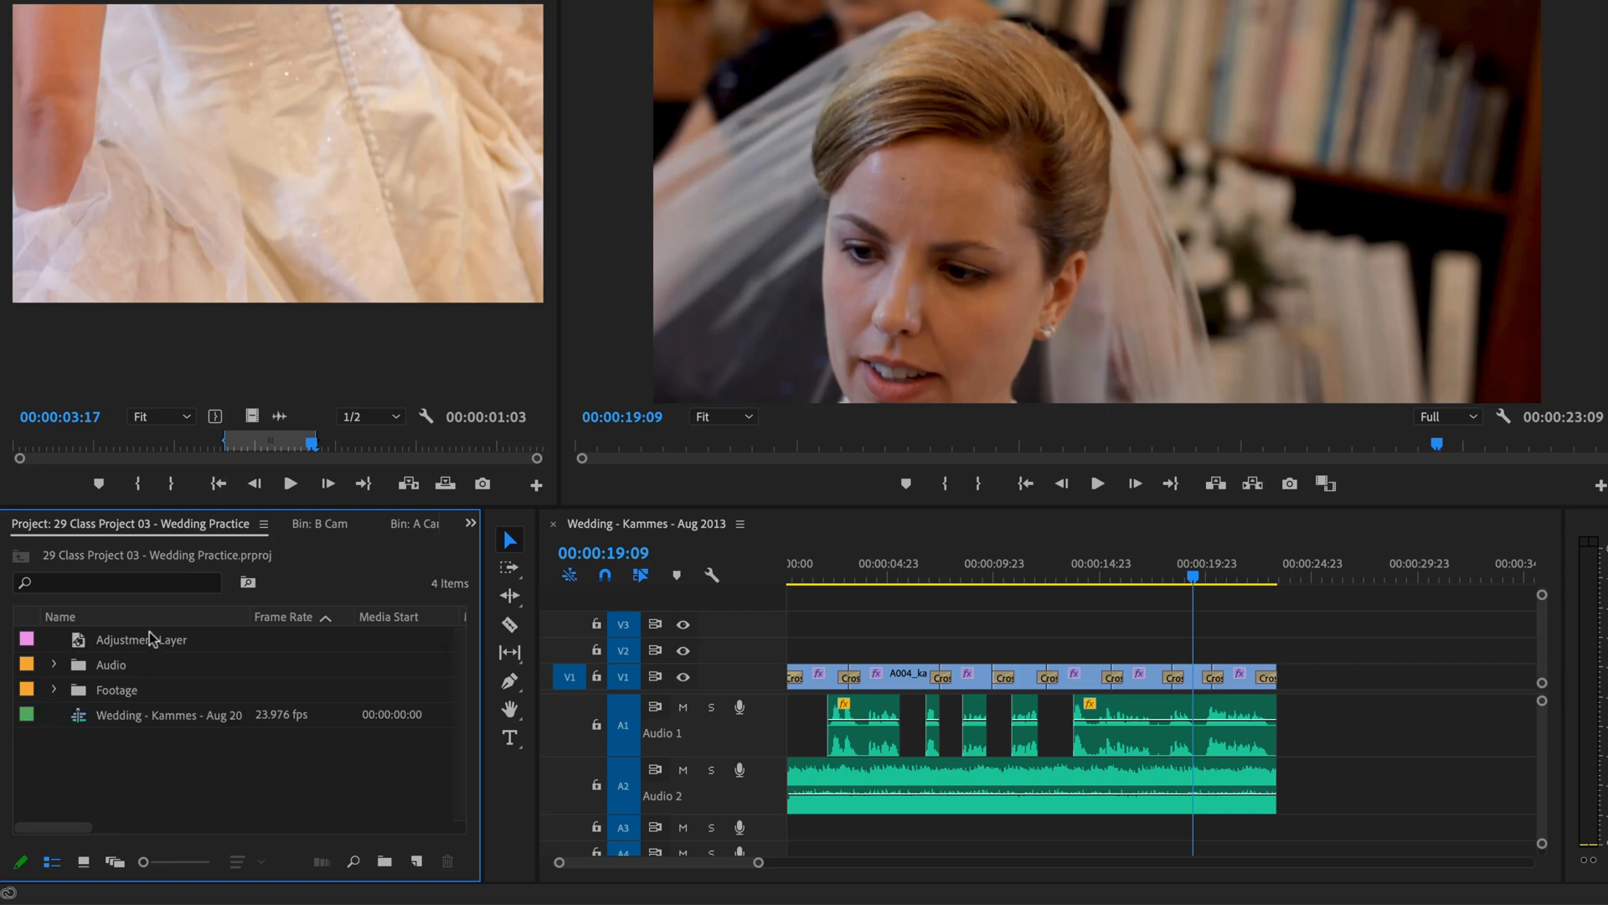
Step: Rename the adjustment layer to 'Adjustment Layer - Color Grading'
left_click(140, 639)
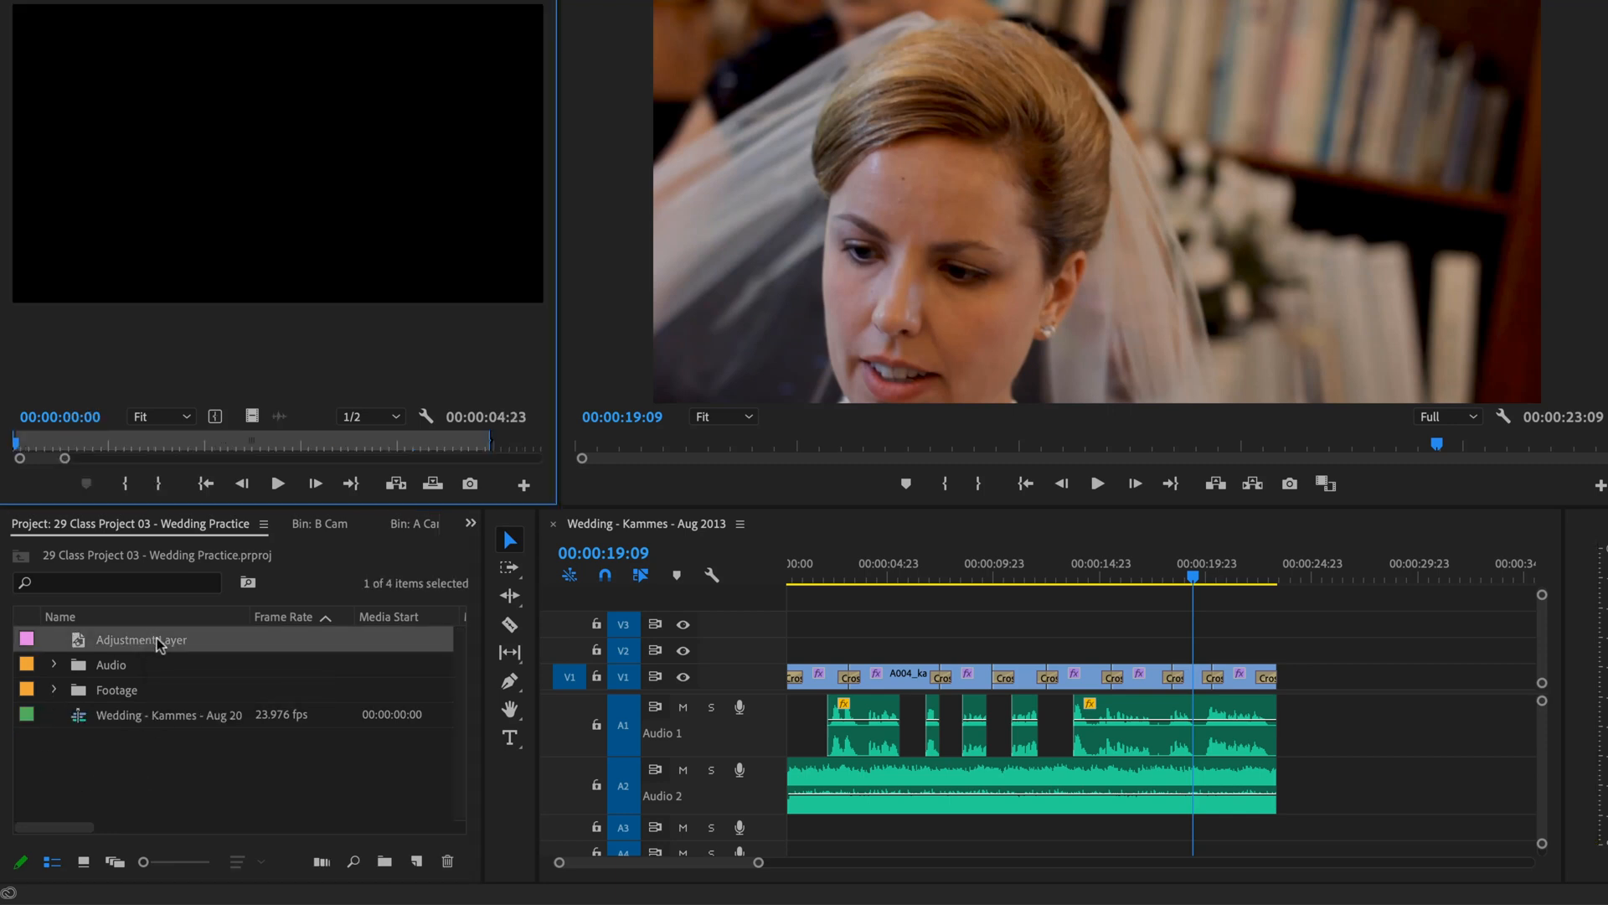
double_click(140, 639)
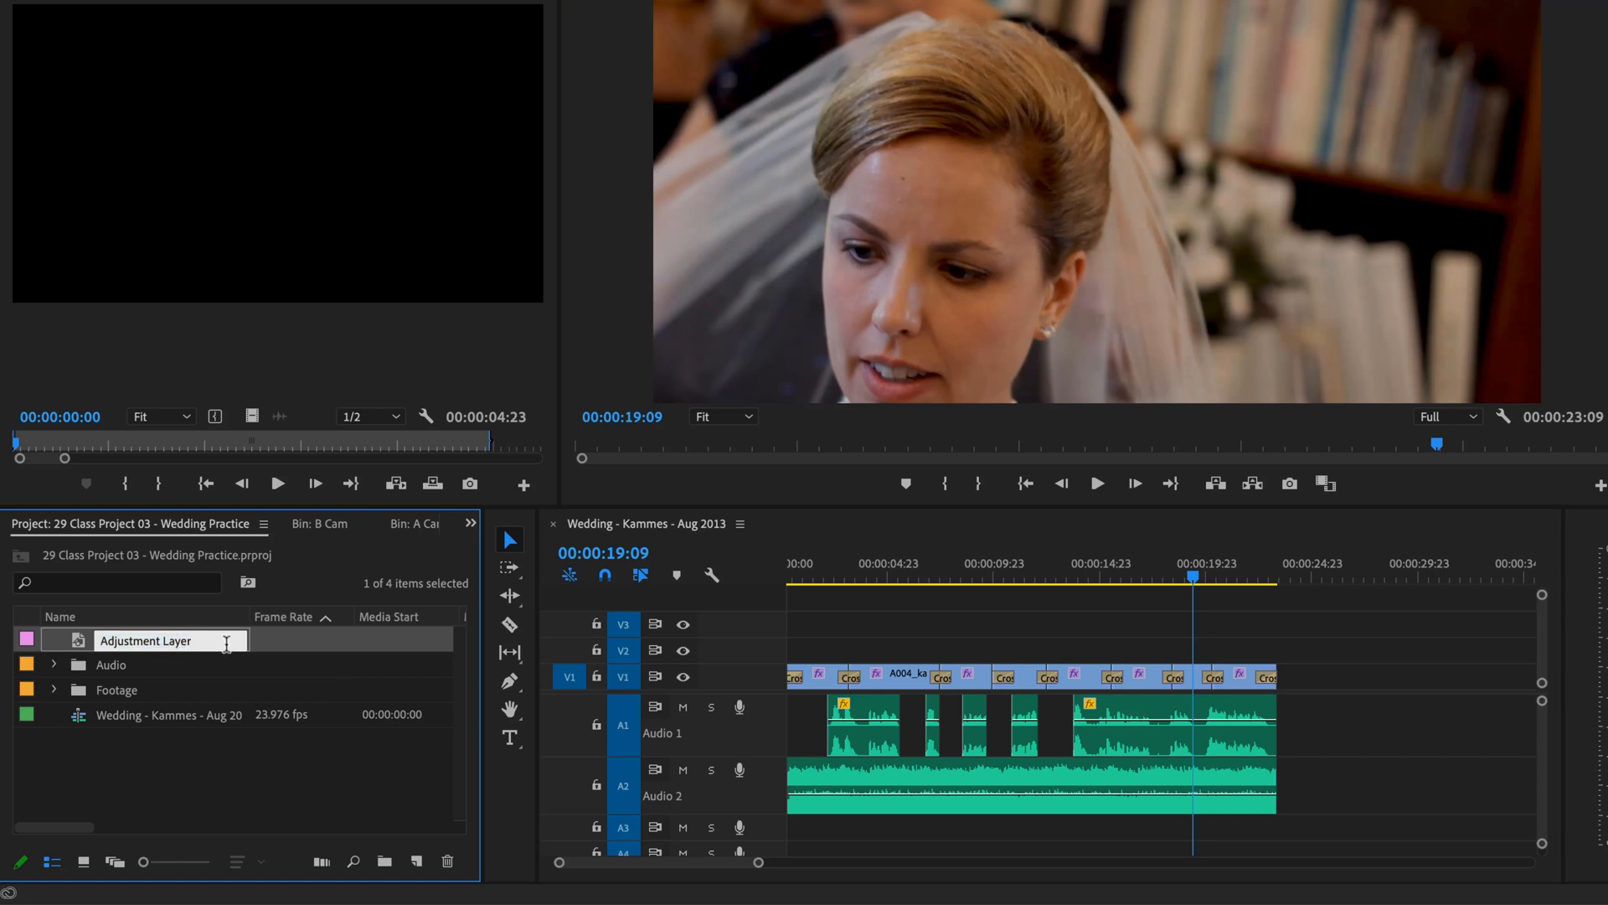
type("- Color Gr")
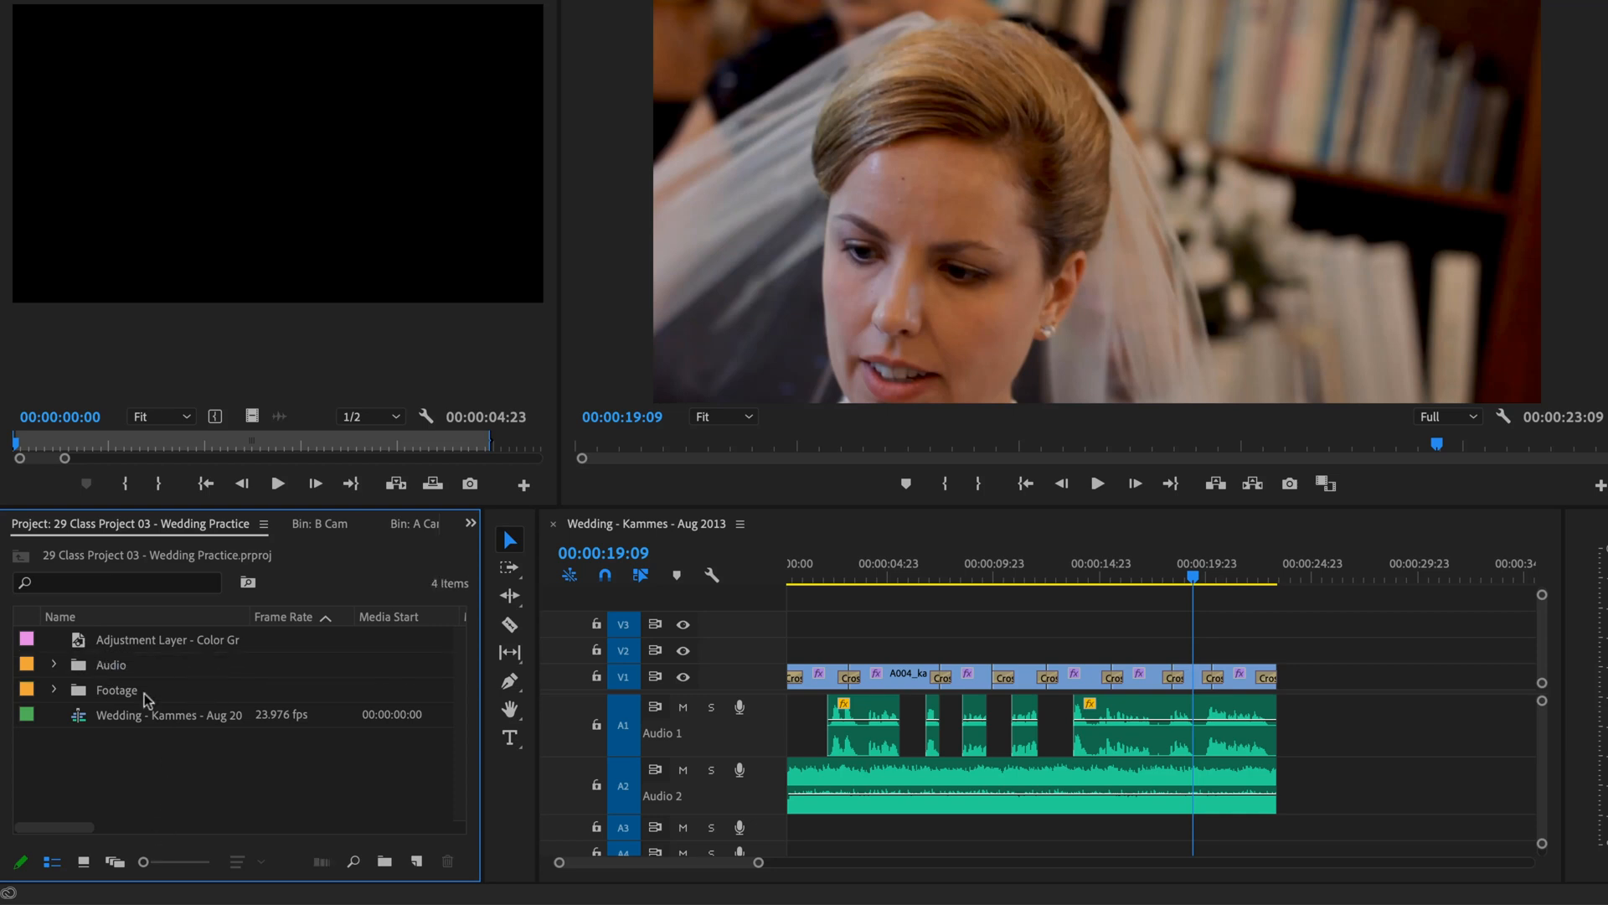
mouse_move(253, 782)
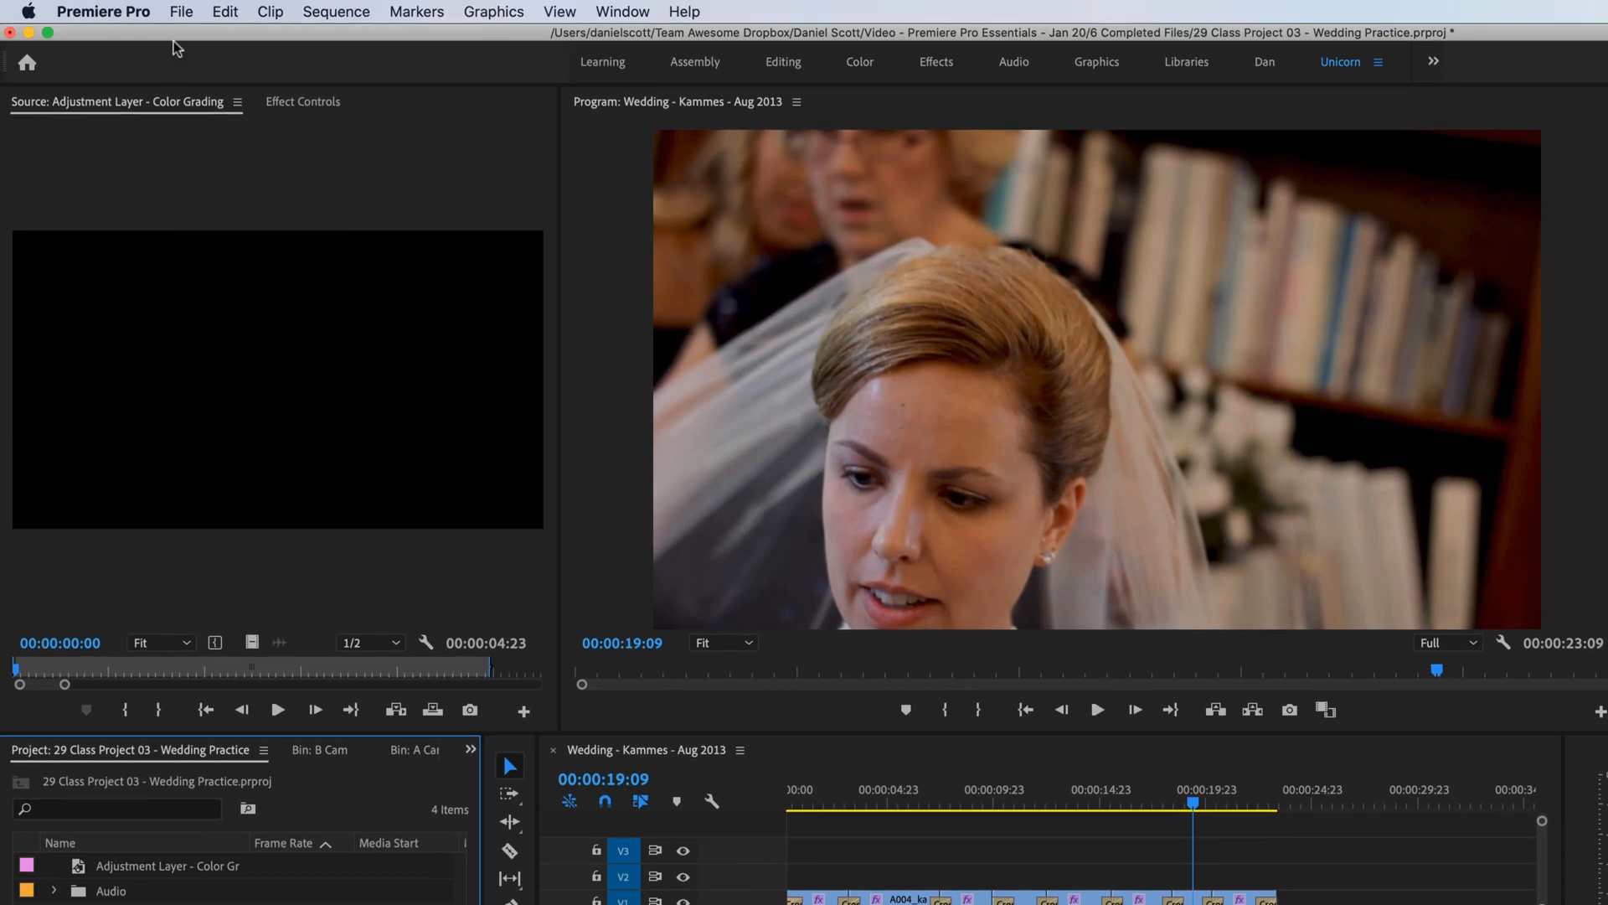
left_click(158, 12)
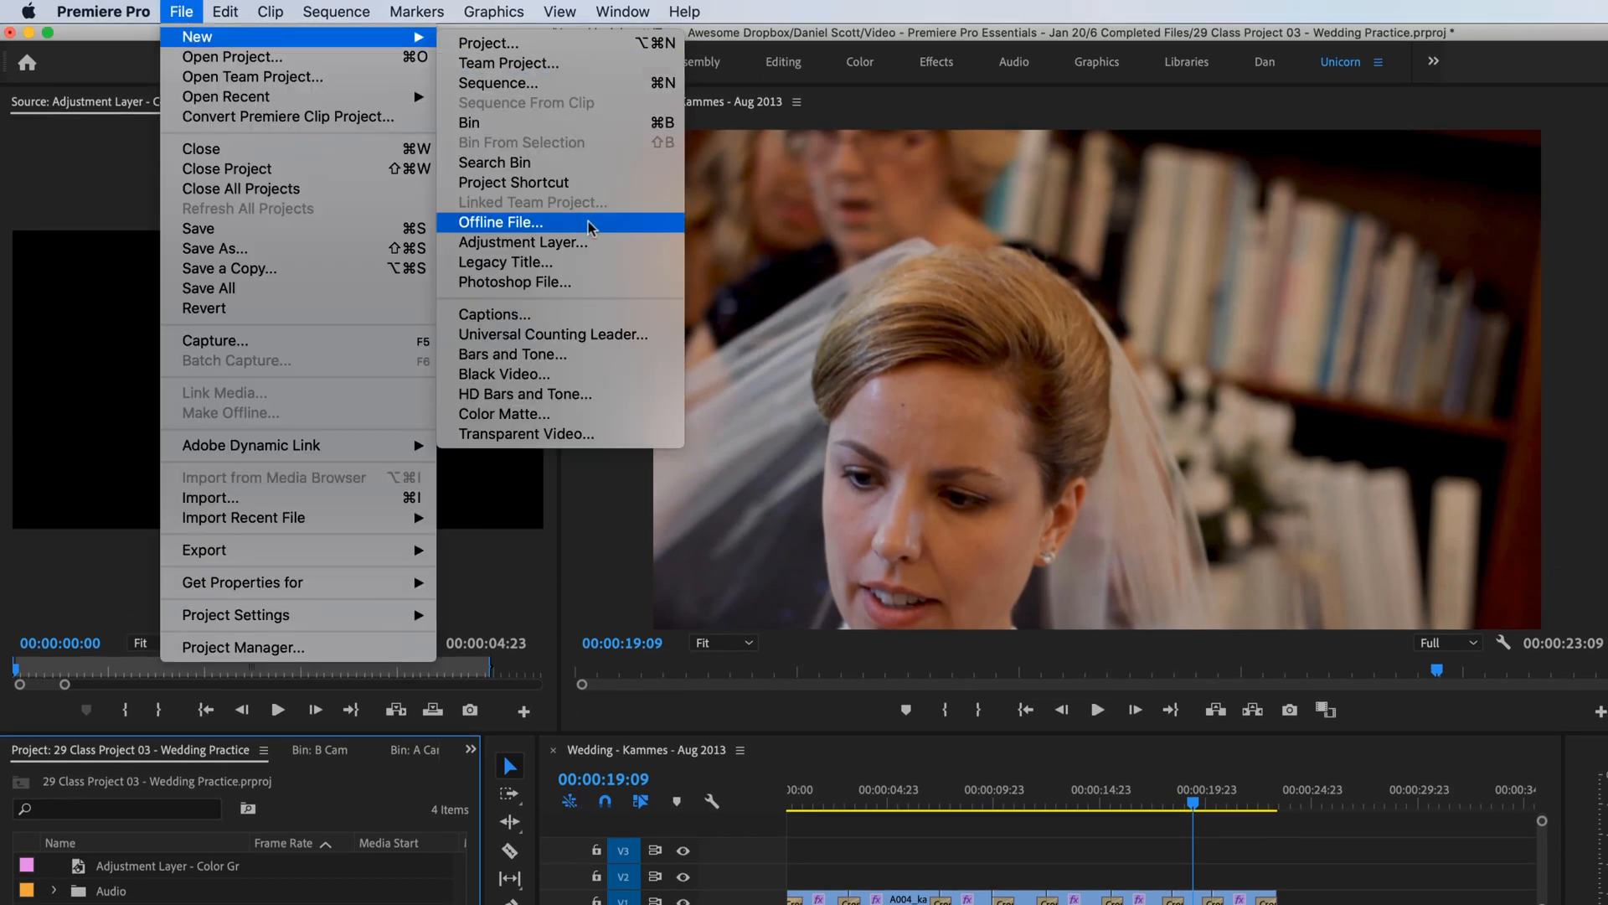
mouse_move(540, 162)
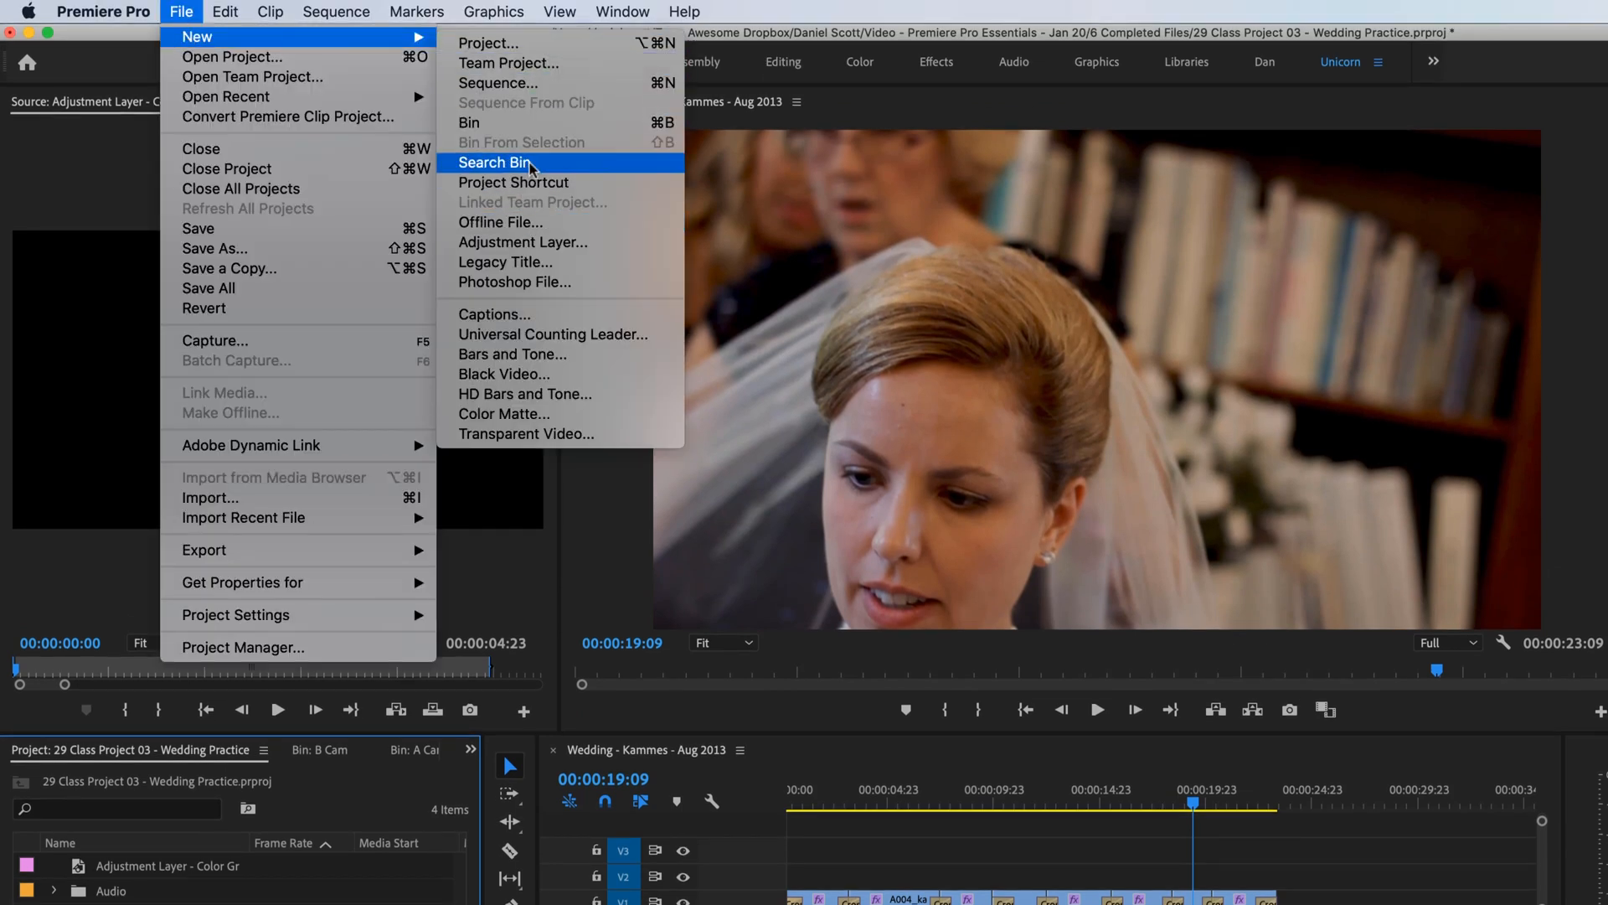
mouse_move(544, 362)
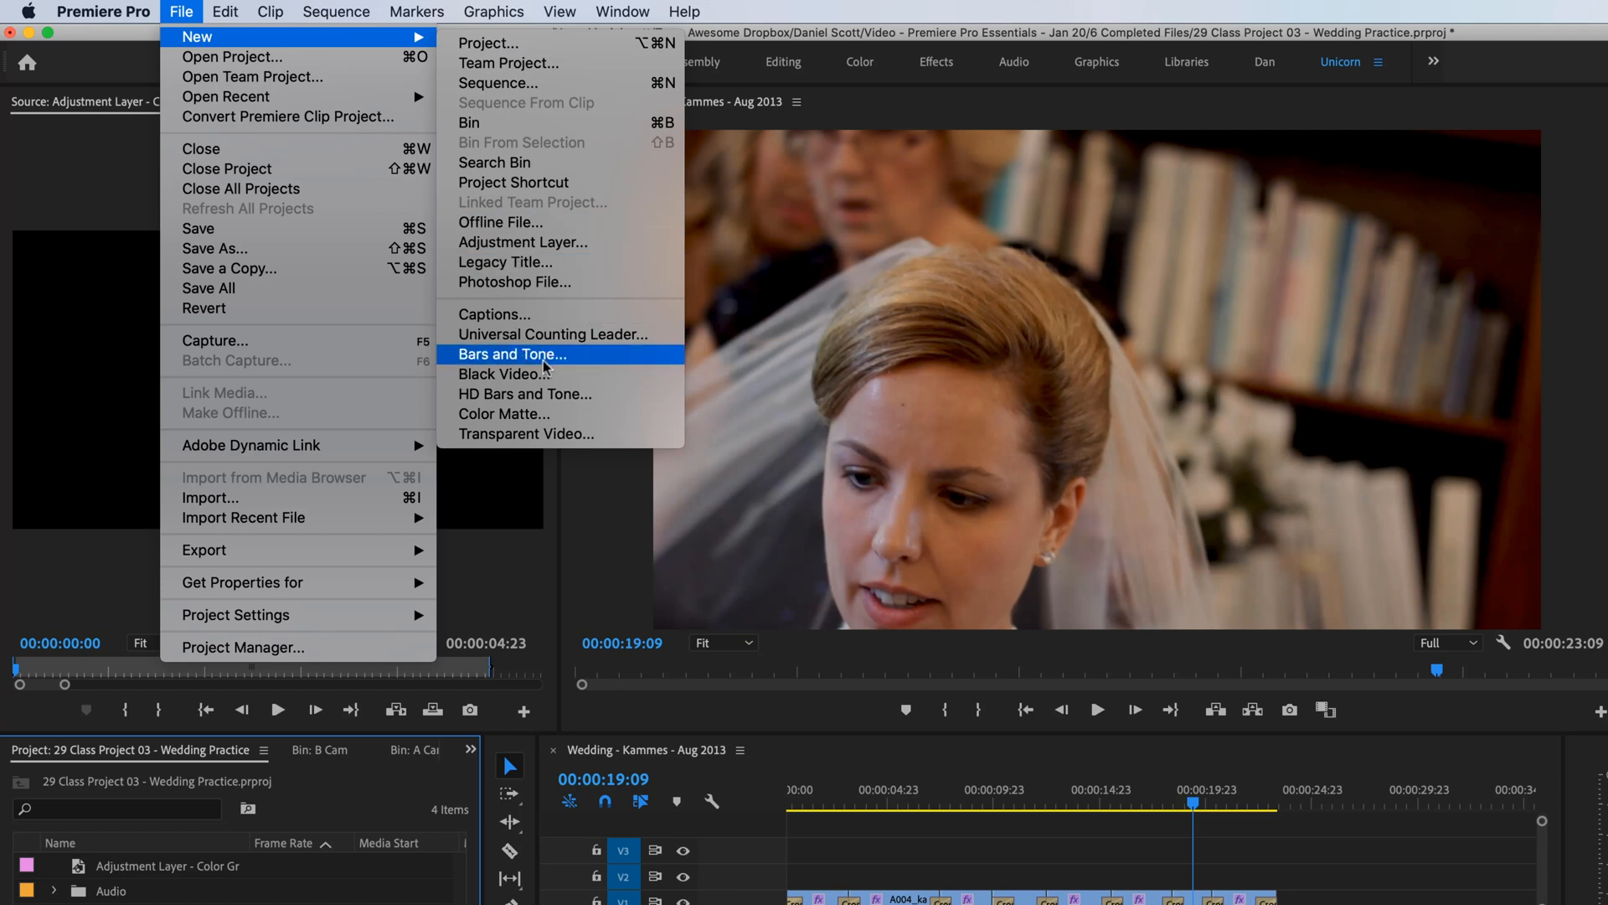
mouse_move(509, 62)
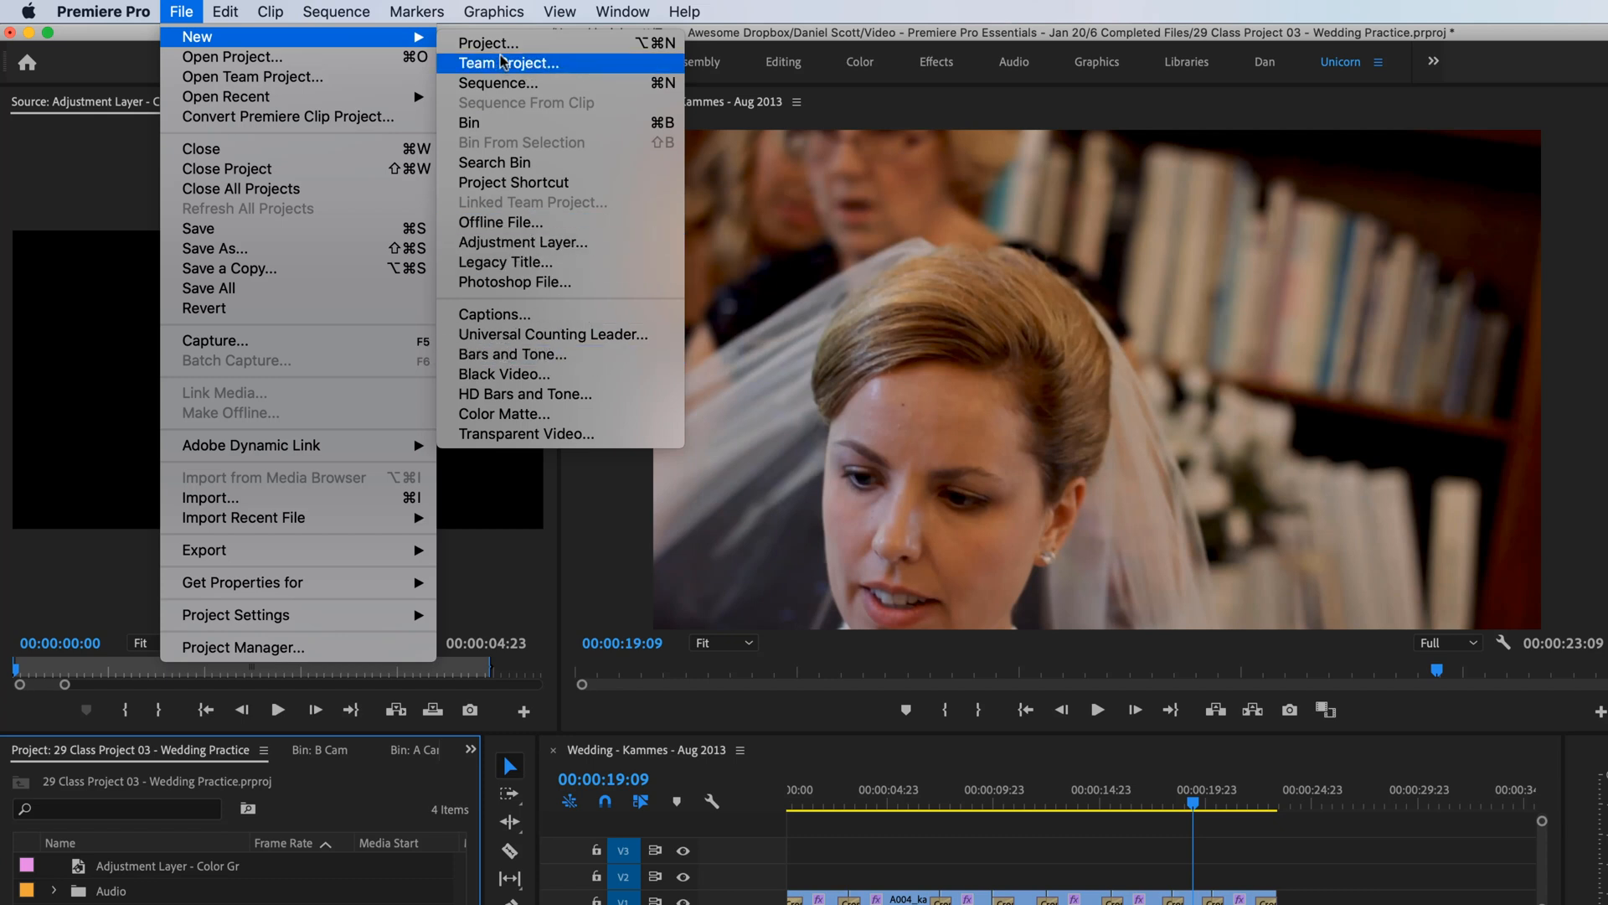
mouse_move(523, 242)
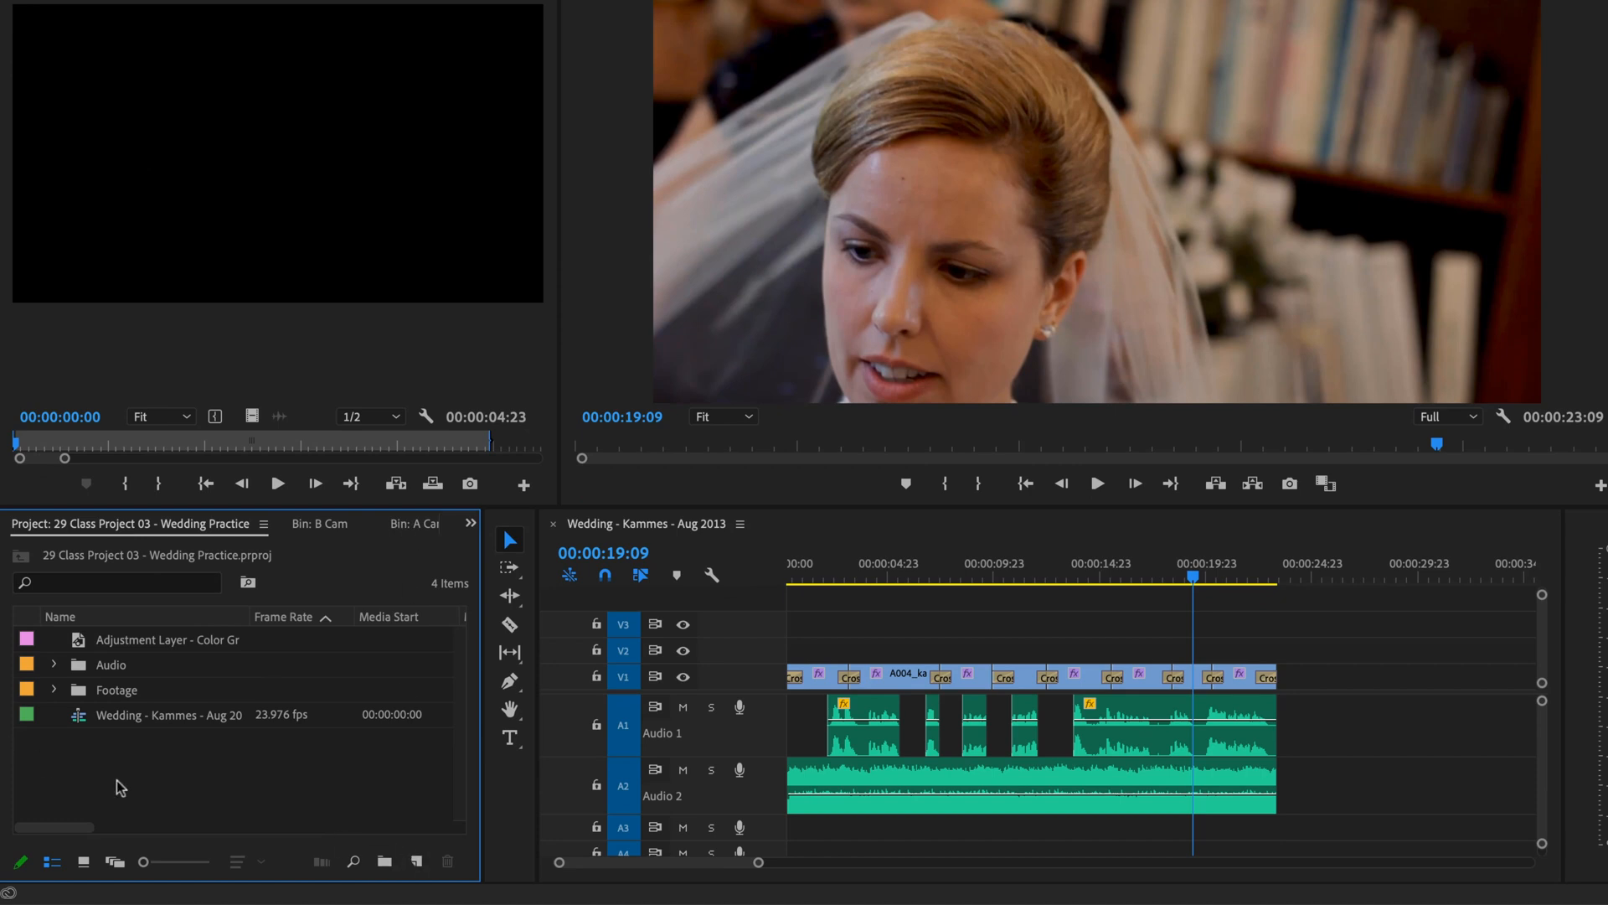
mouse_move(128, 642)
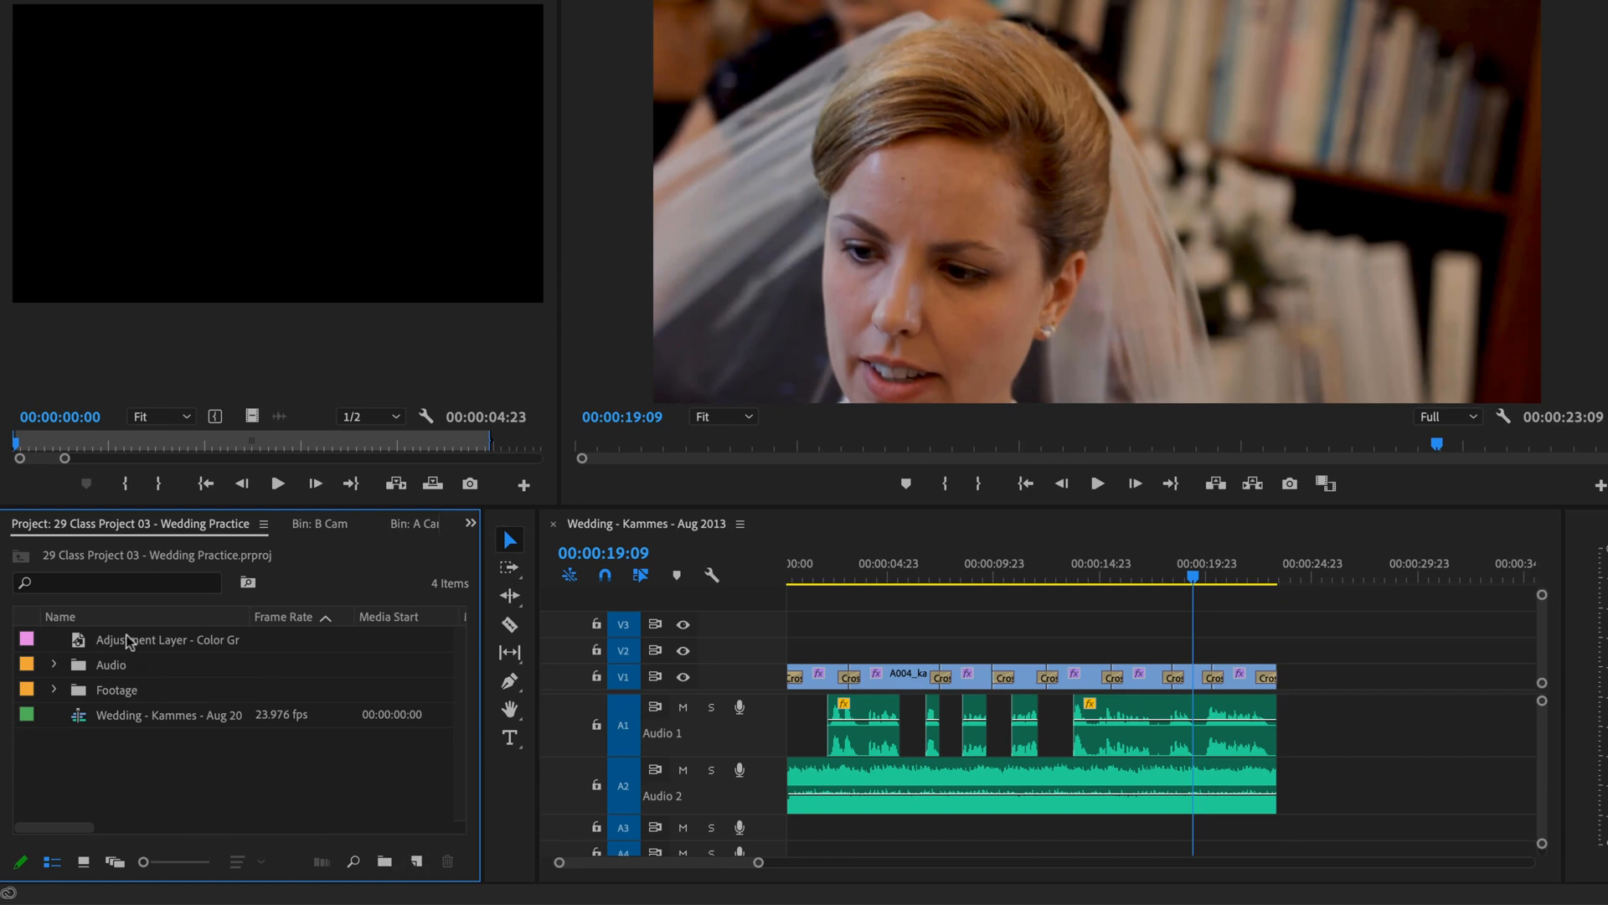
Step: Extend the color-grading adjustment layer on V2 to span the whole wedding sequence
left_click(167, 639)
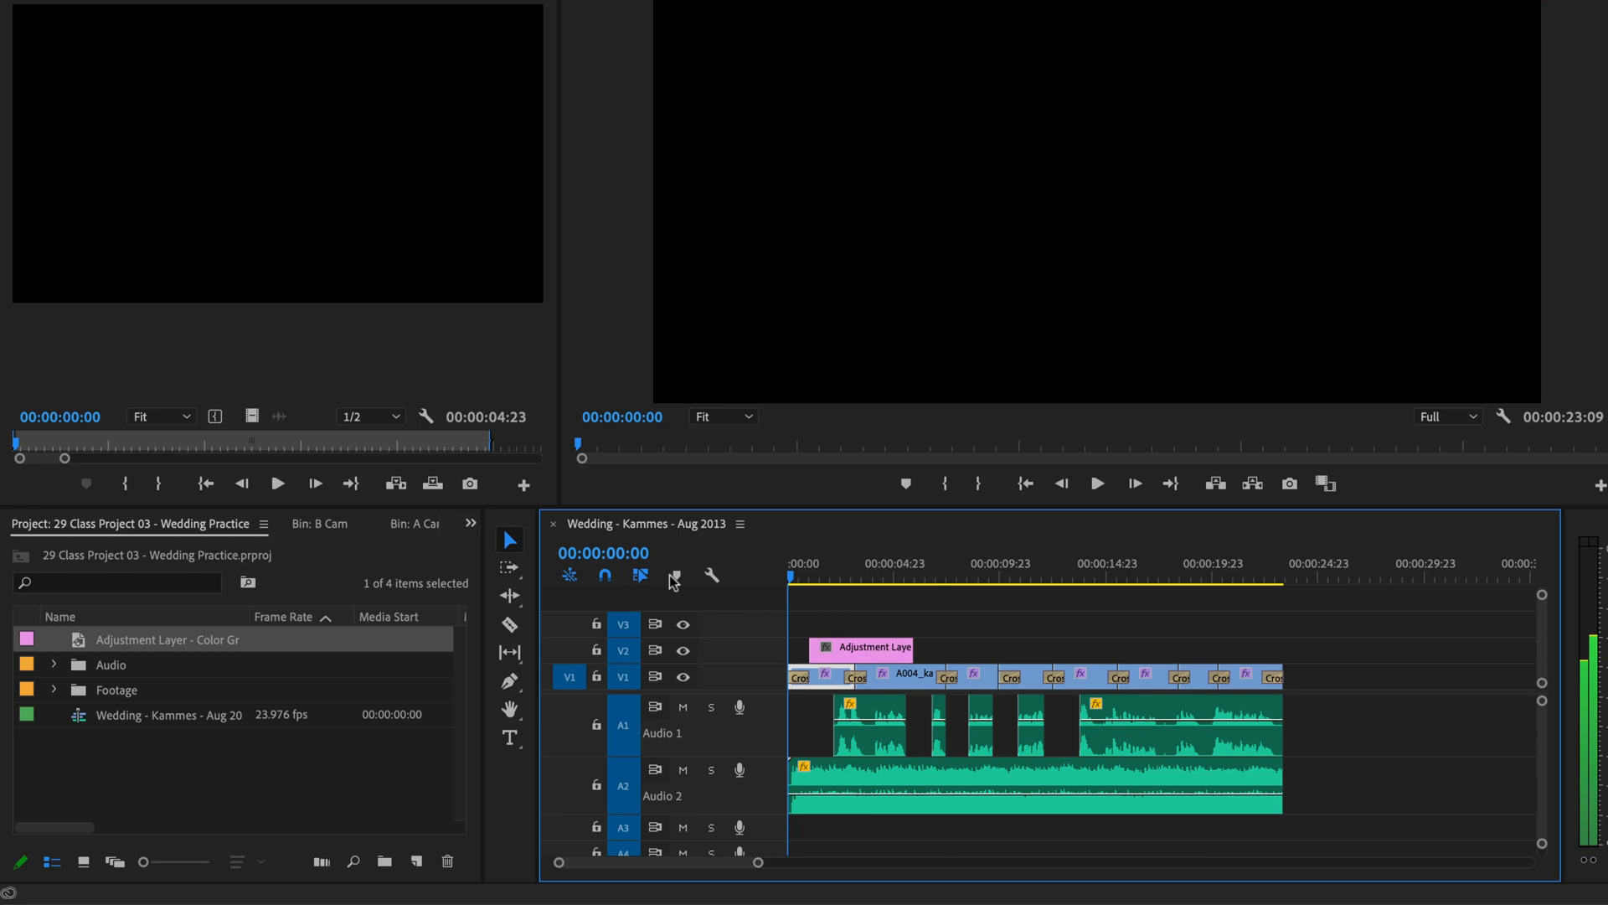
left_click_drag(862, 648, 841, 647)
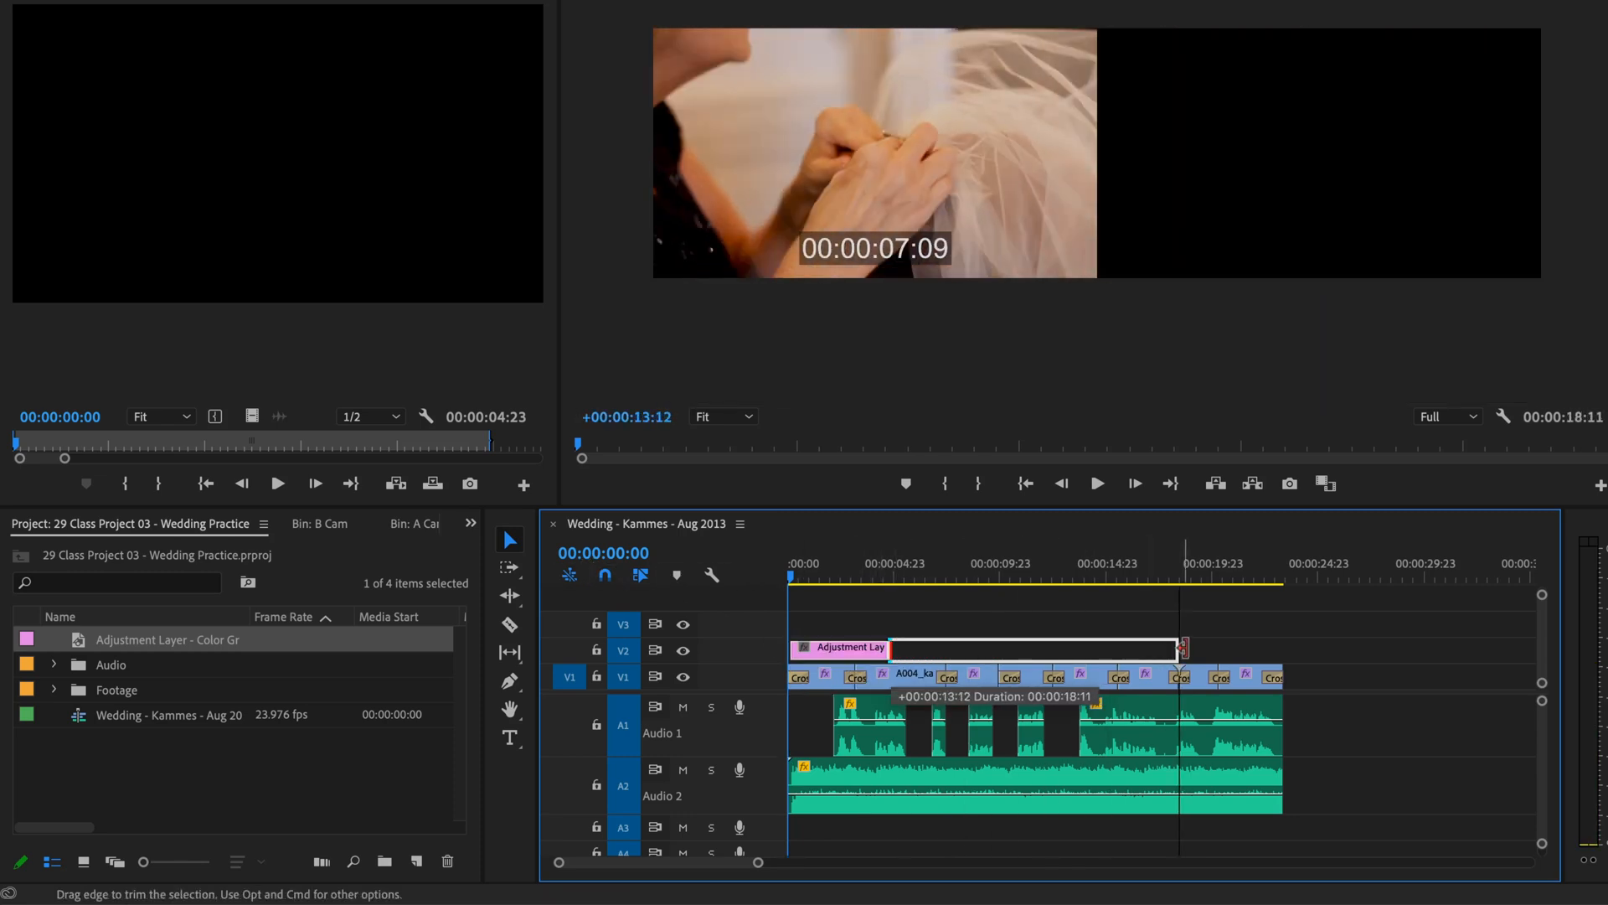
left_click_drag(1180, 648, 1277, 647)
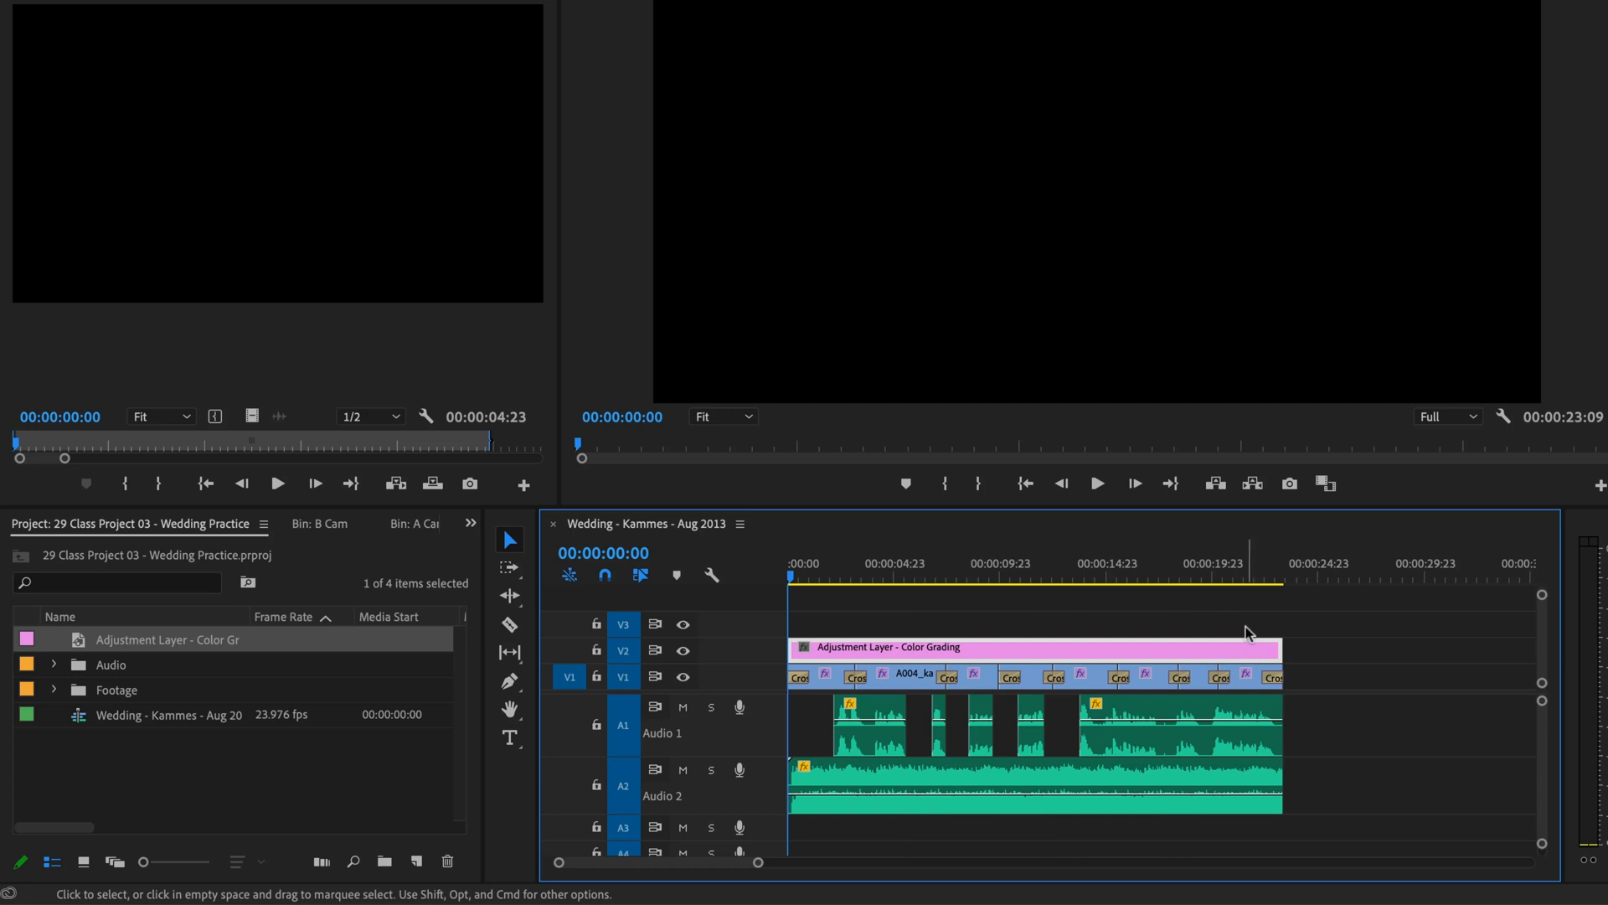
mouse_move(914, 671)
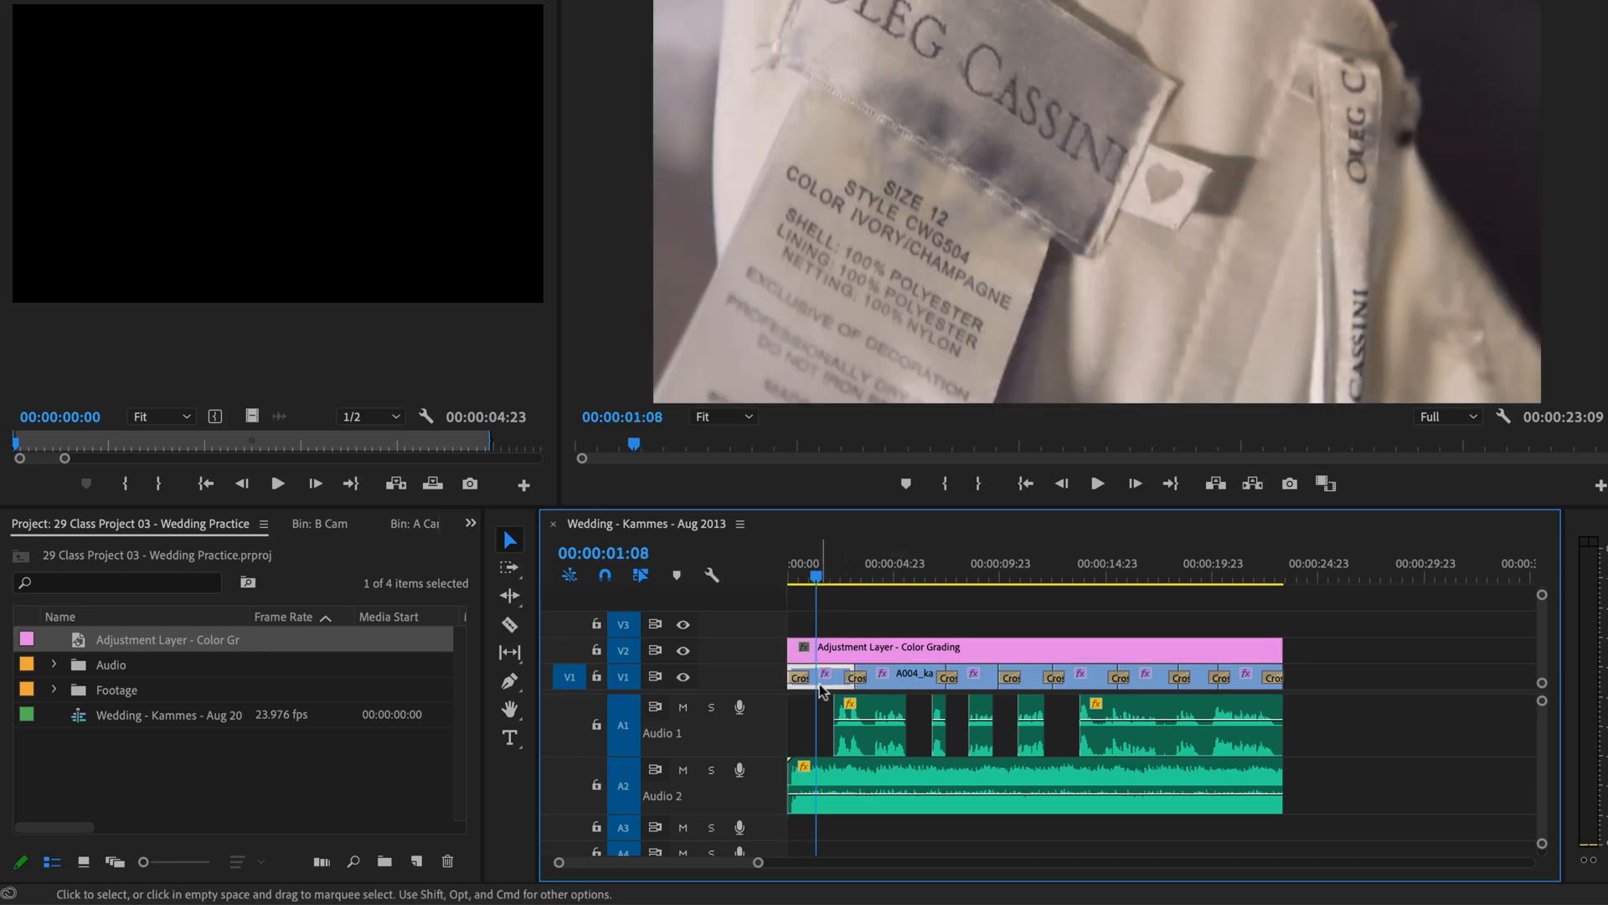
mouse_move(864, 606)
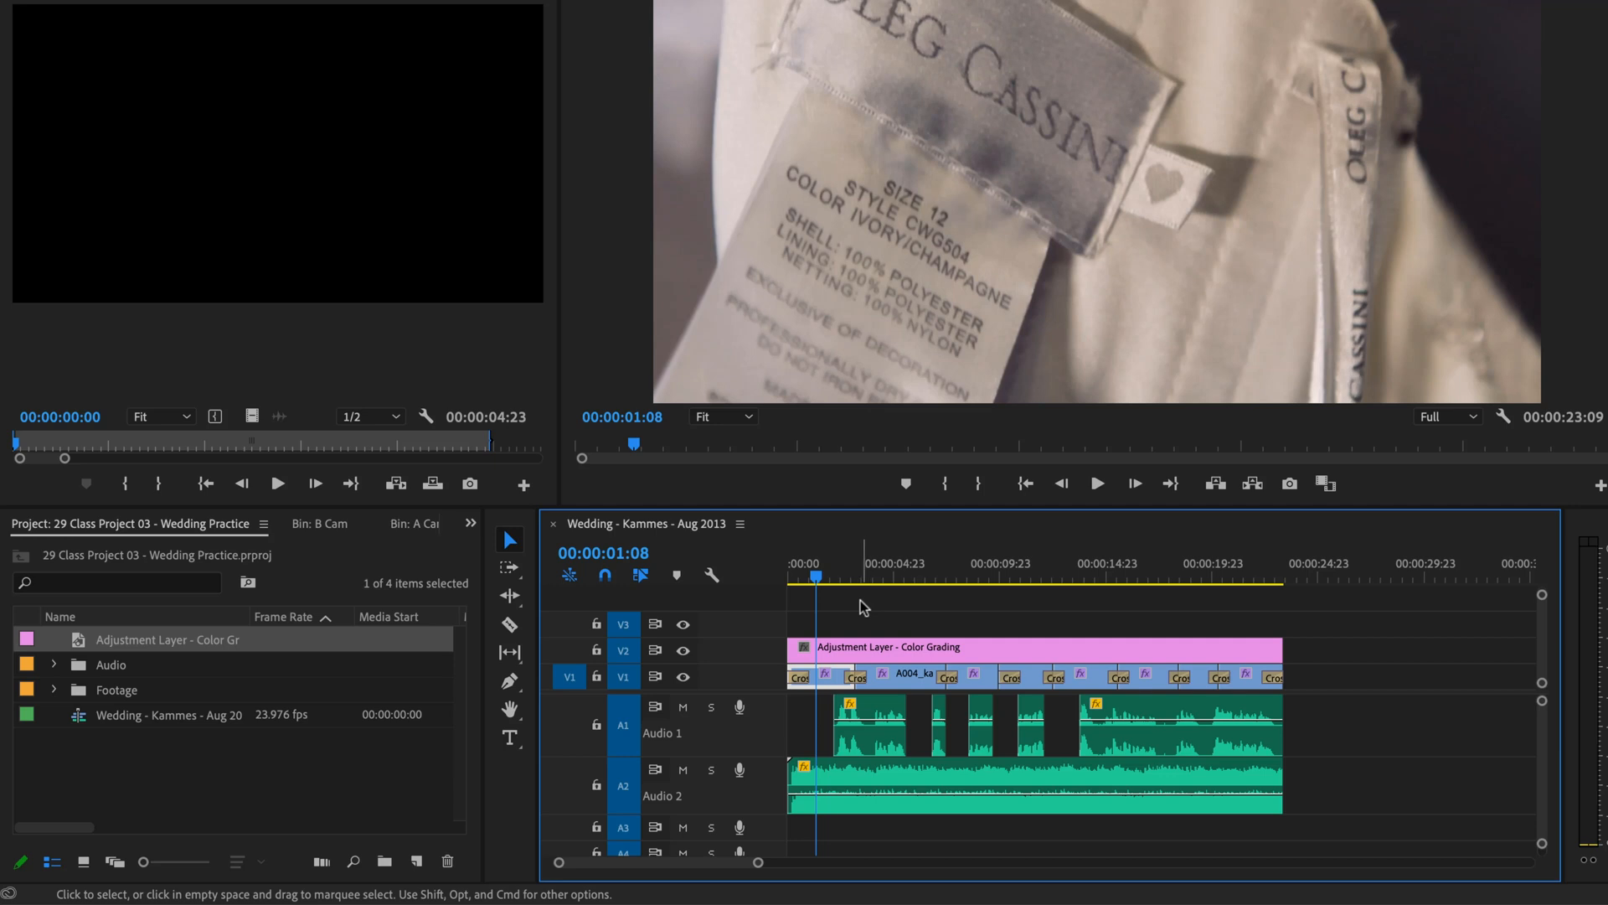
mouse_move(822, 677)
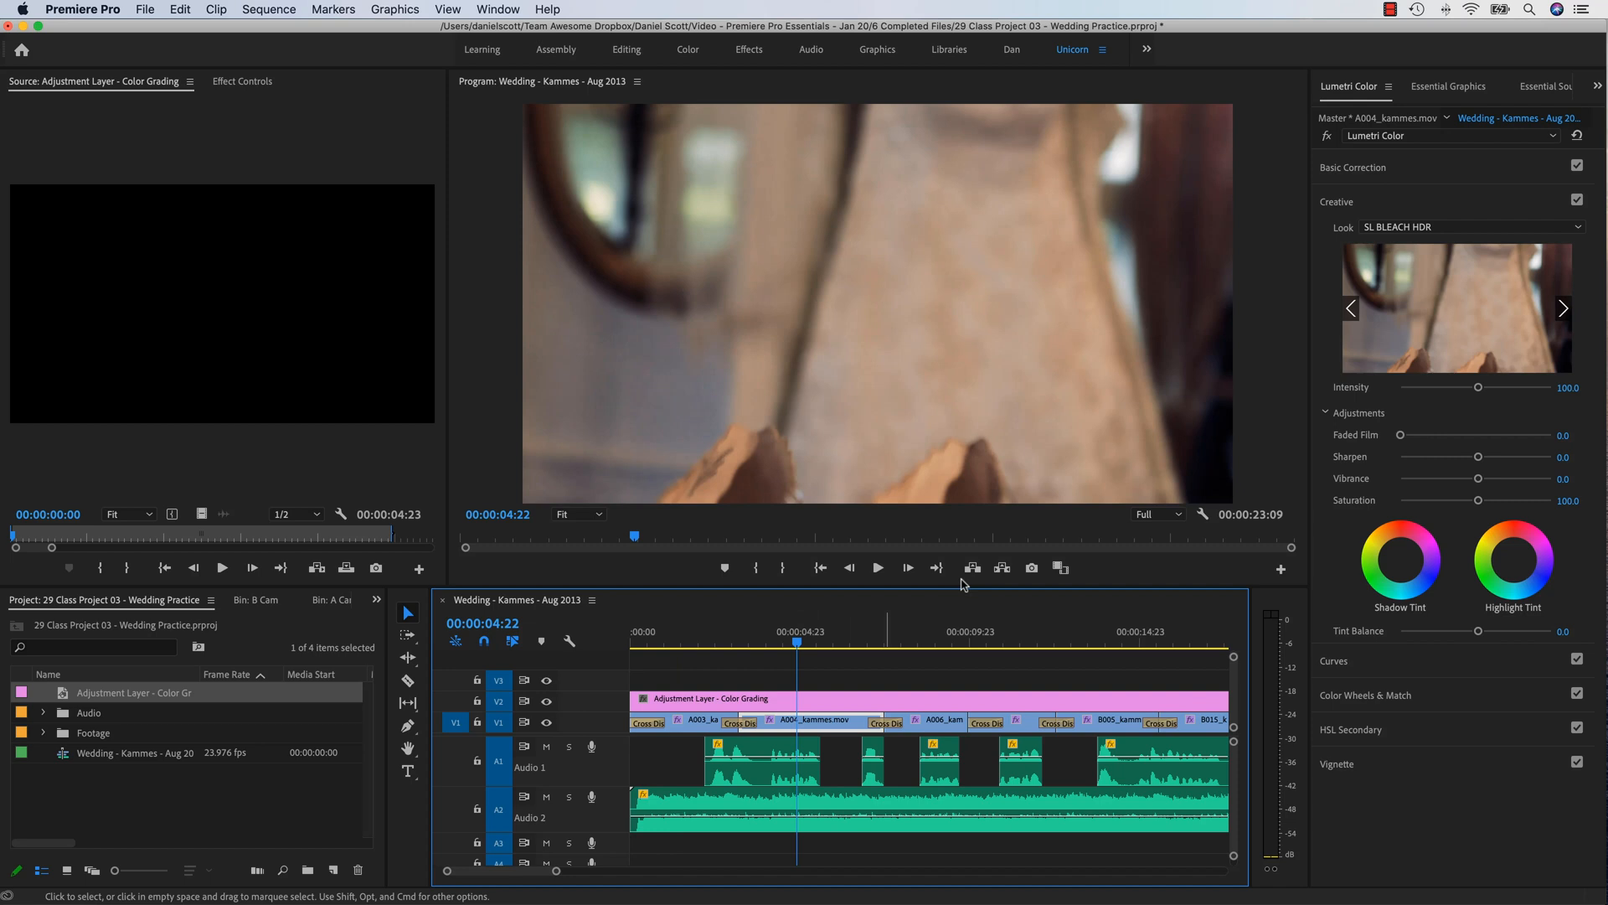
Step: Set the A004_kammes.mov clip's Lumetri Creative Look to None
left_click(1470, 227)
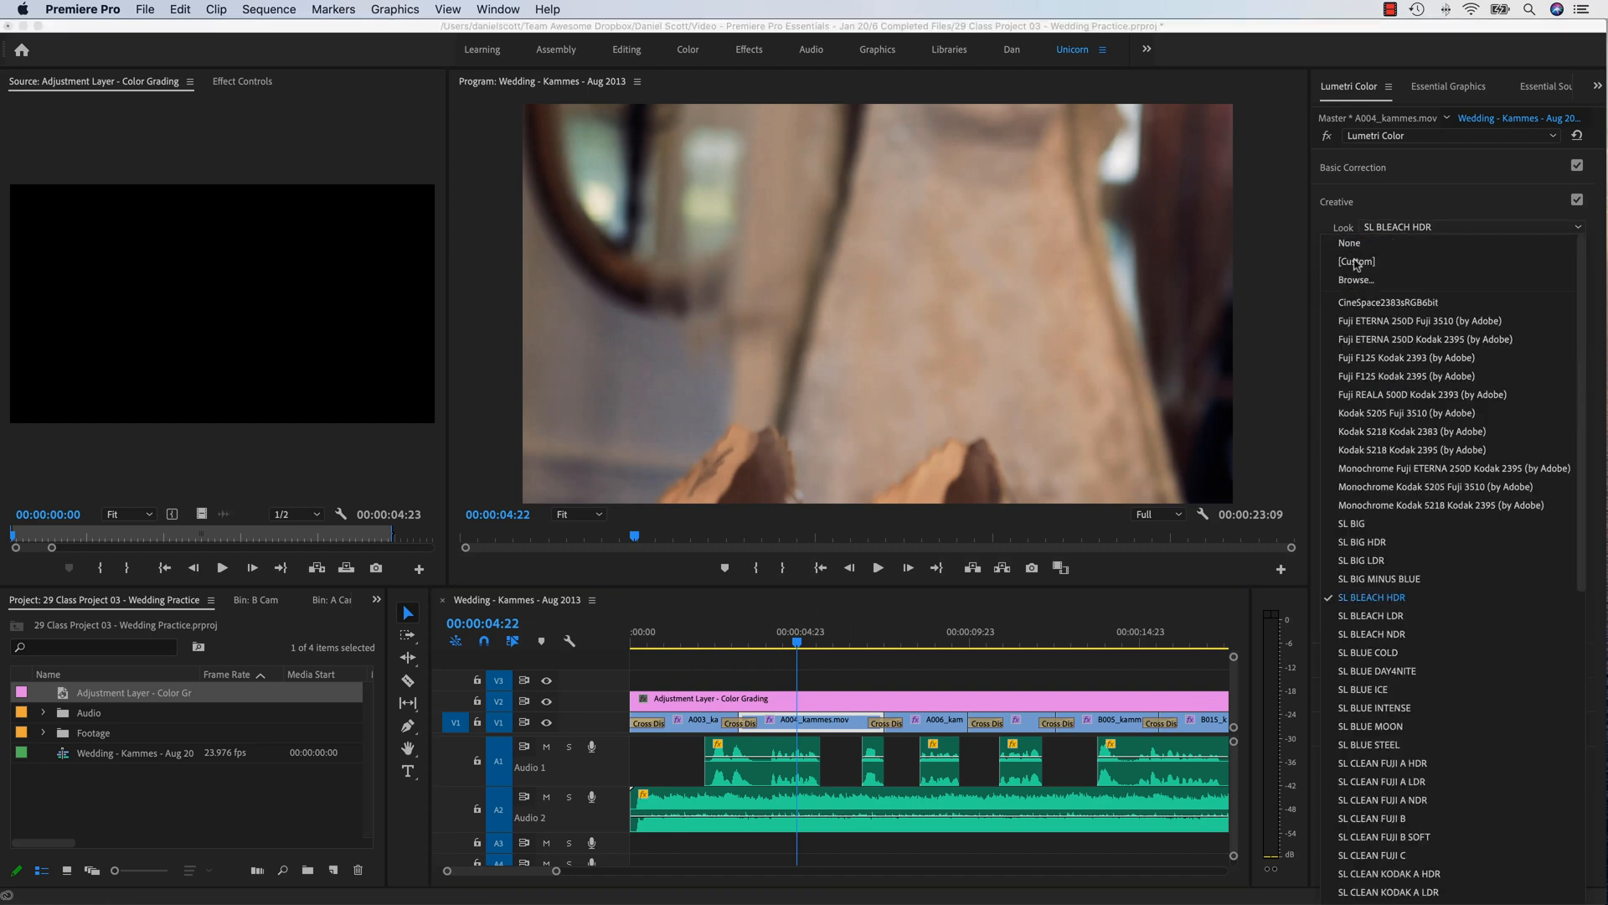
left_click(1348, 242)
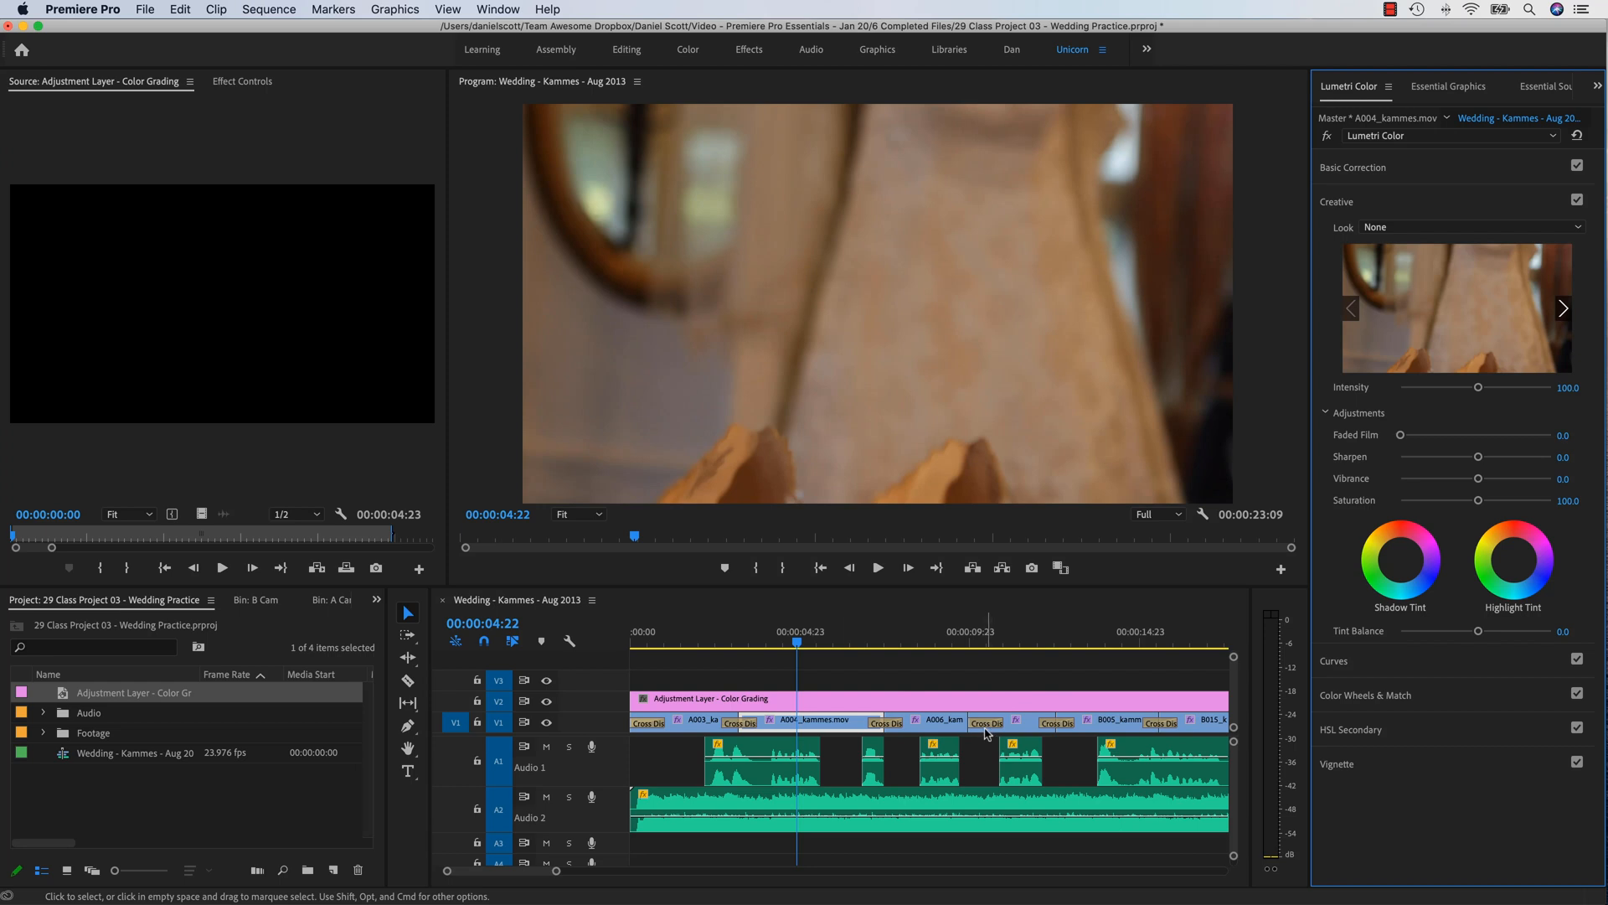
mouse_move(926, 722)
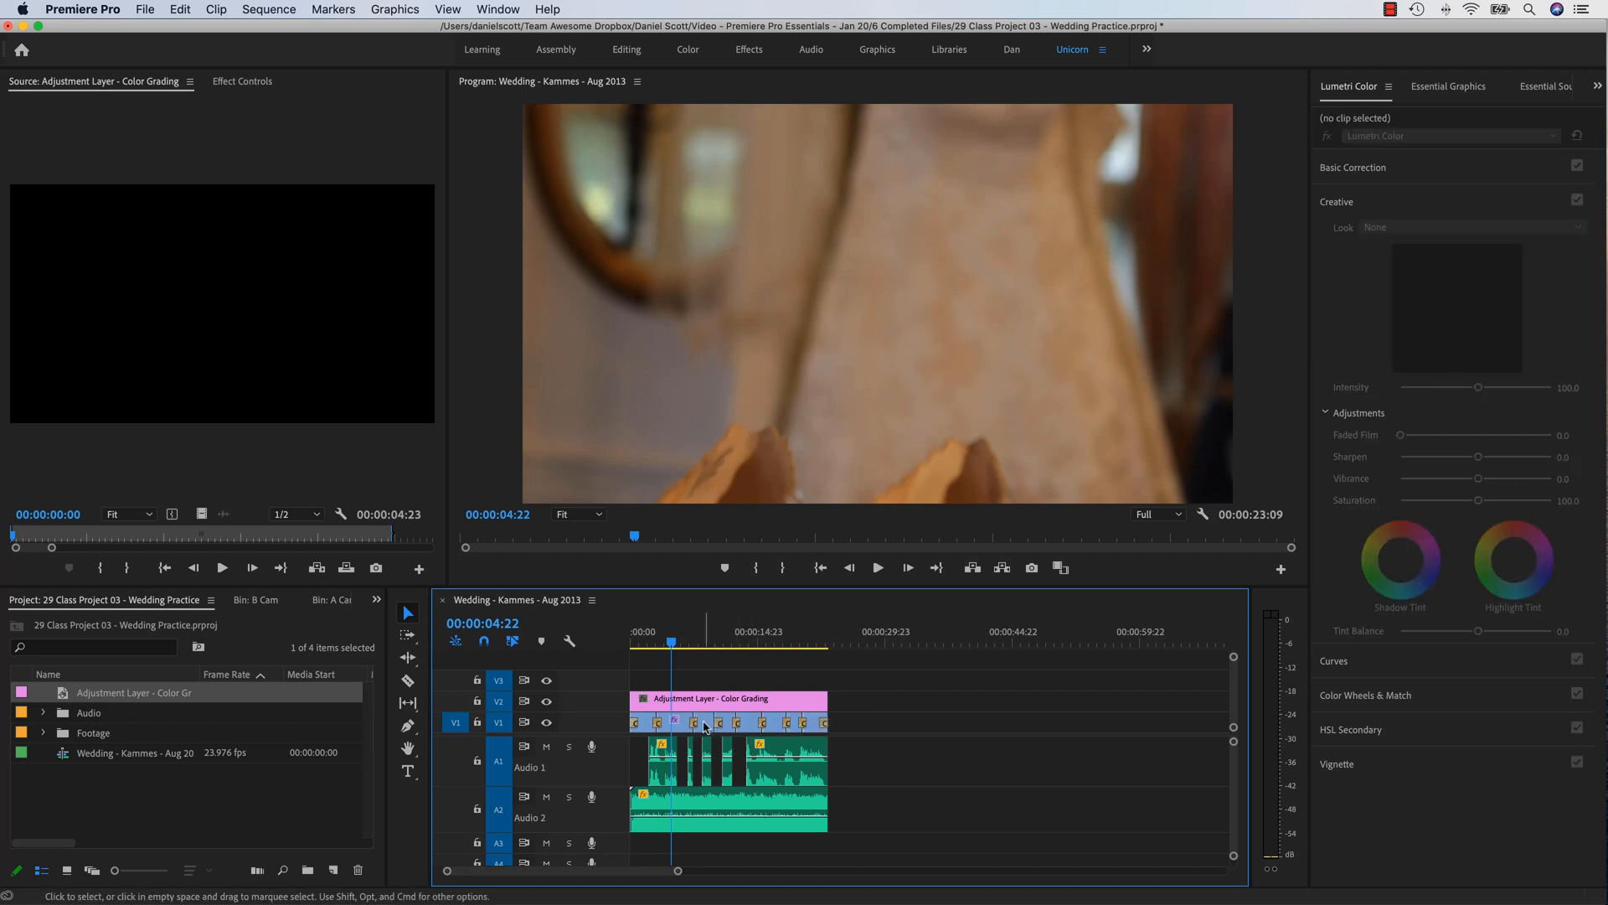
Step: Check the looks on the A006 clip, another clip and the adjustment layer
left_click(704, 722)
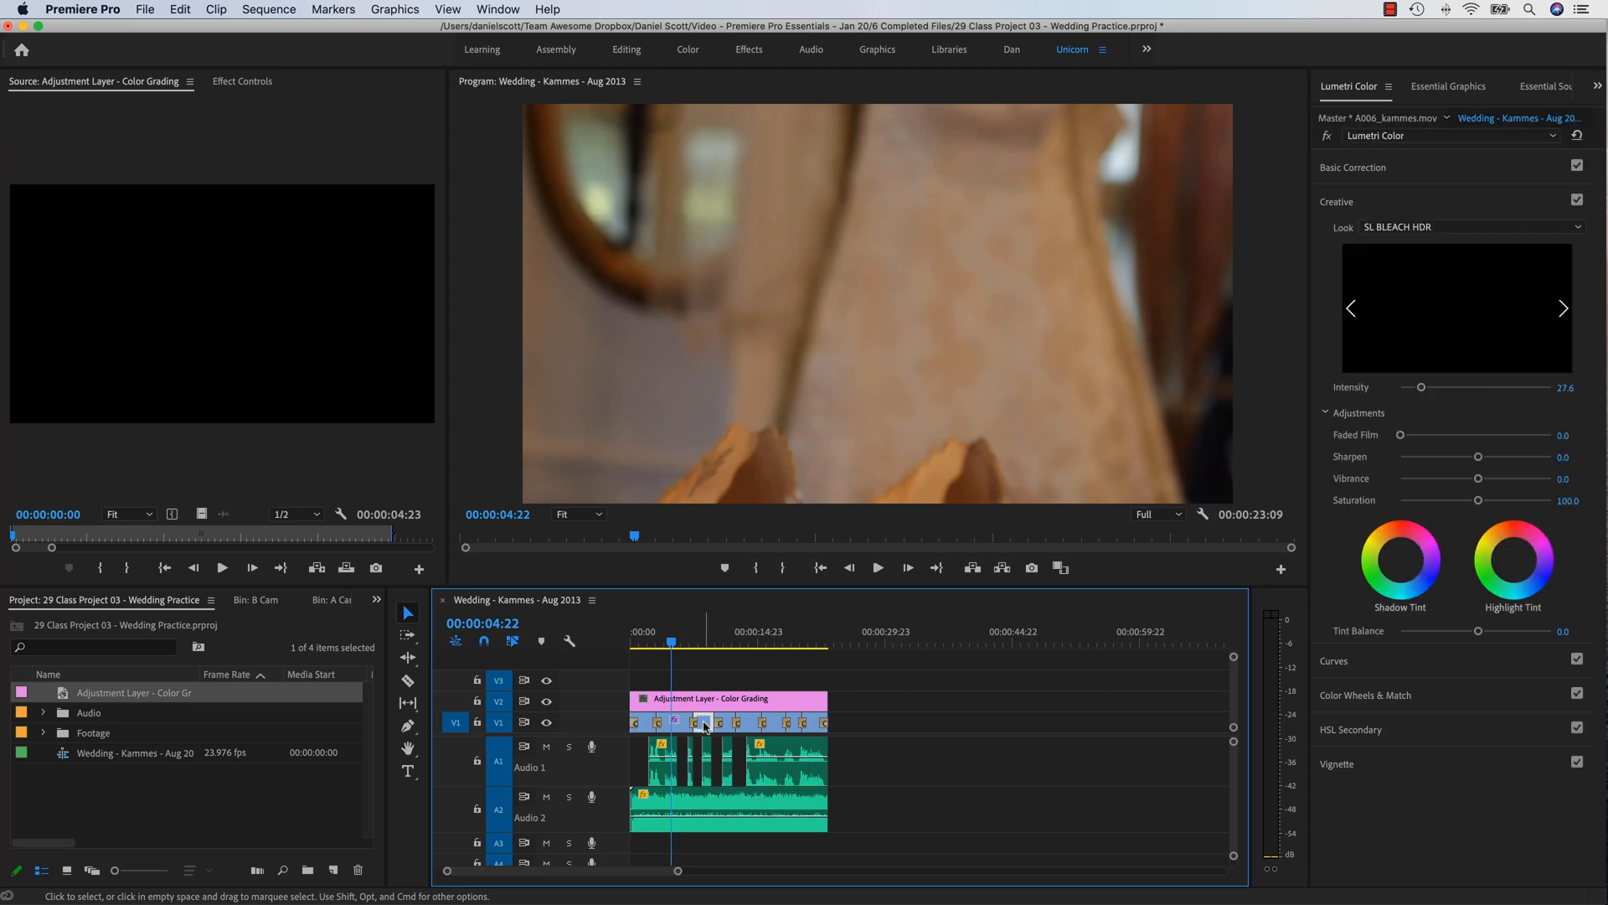
left_click(1577, 201)
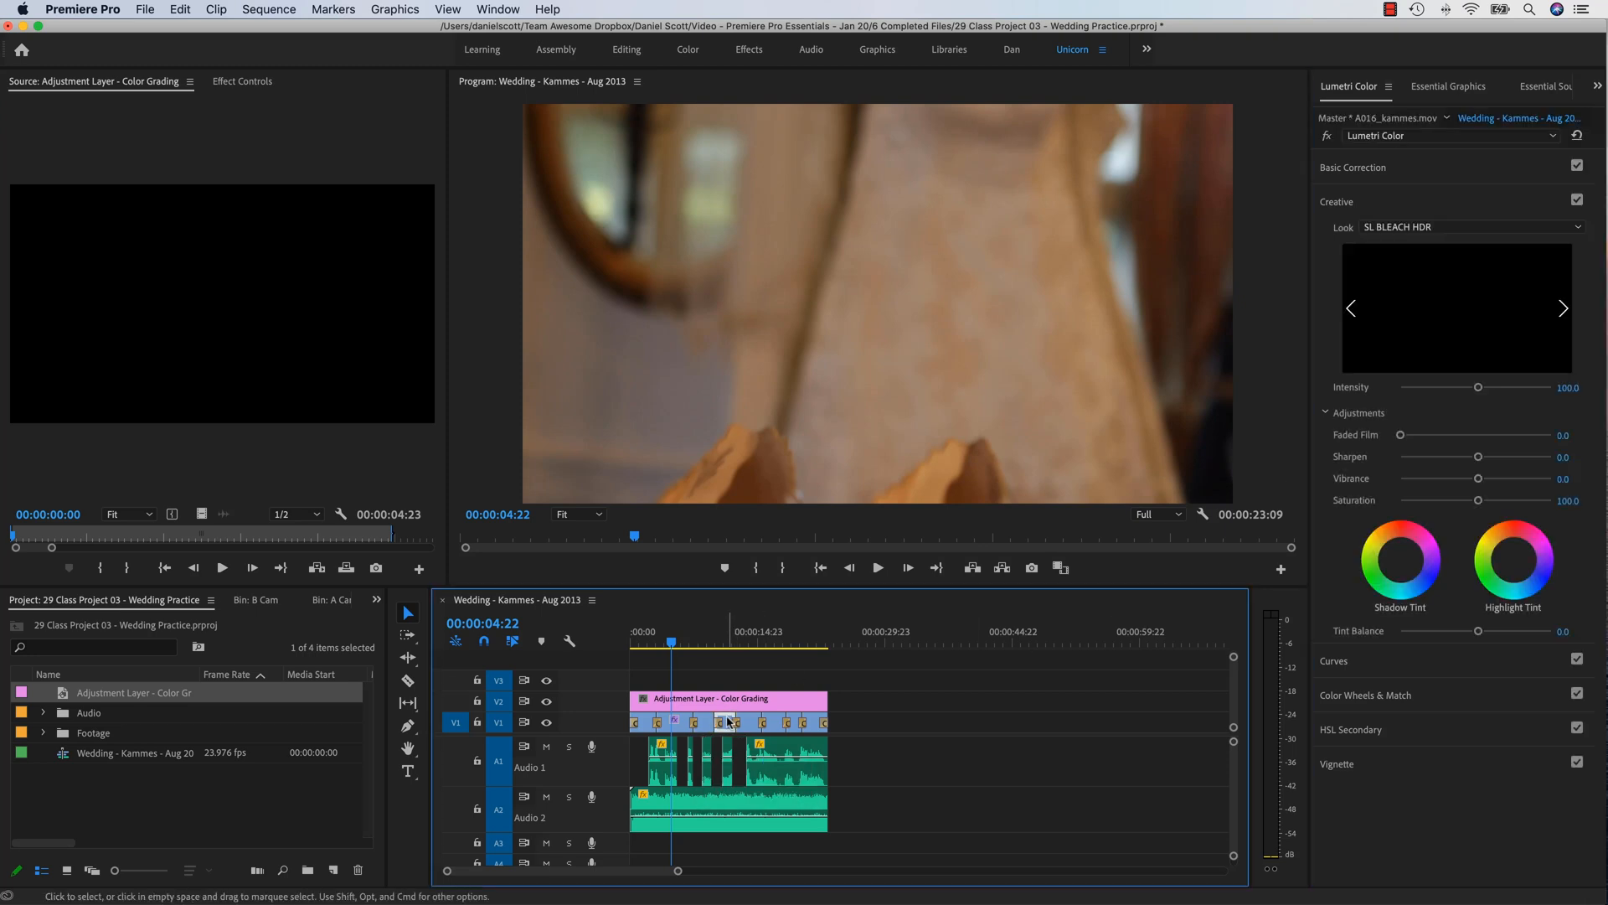
left_click(1576, 200)
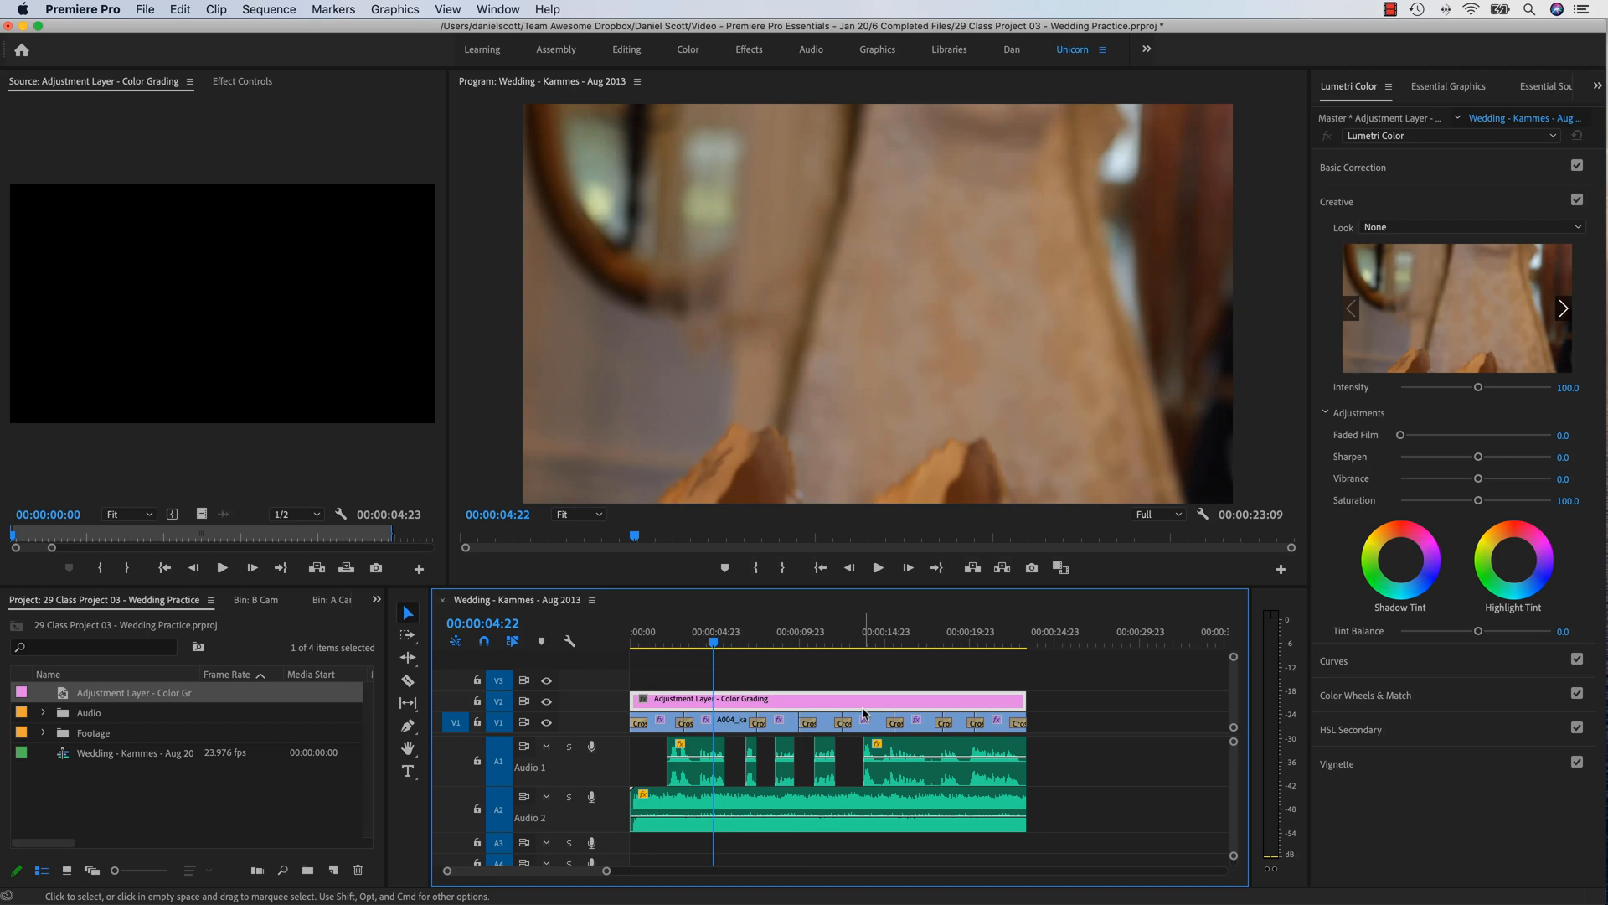
left_click(818, 636)
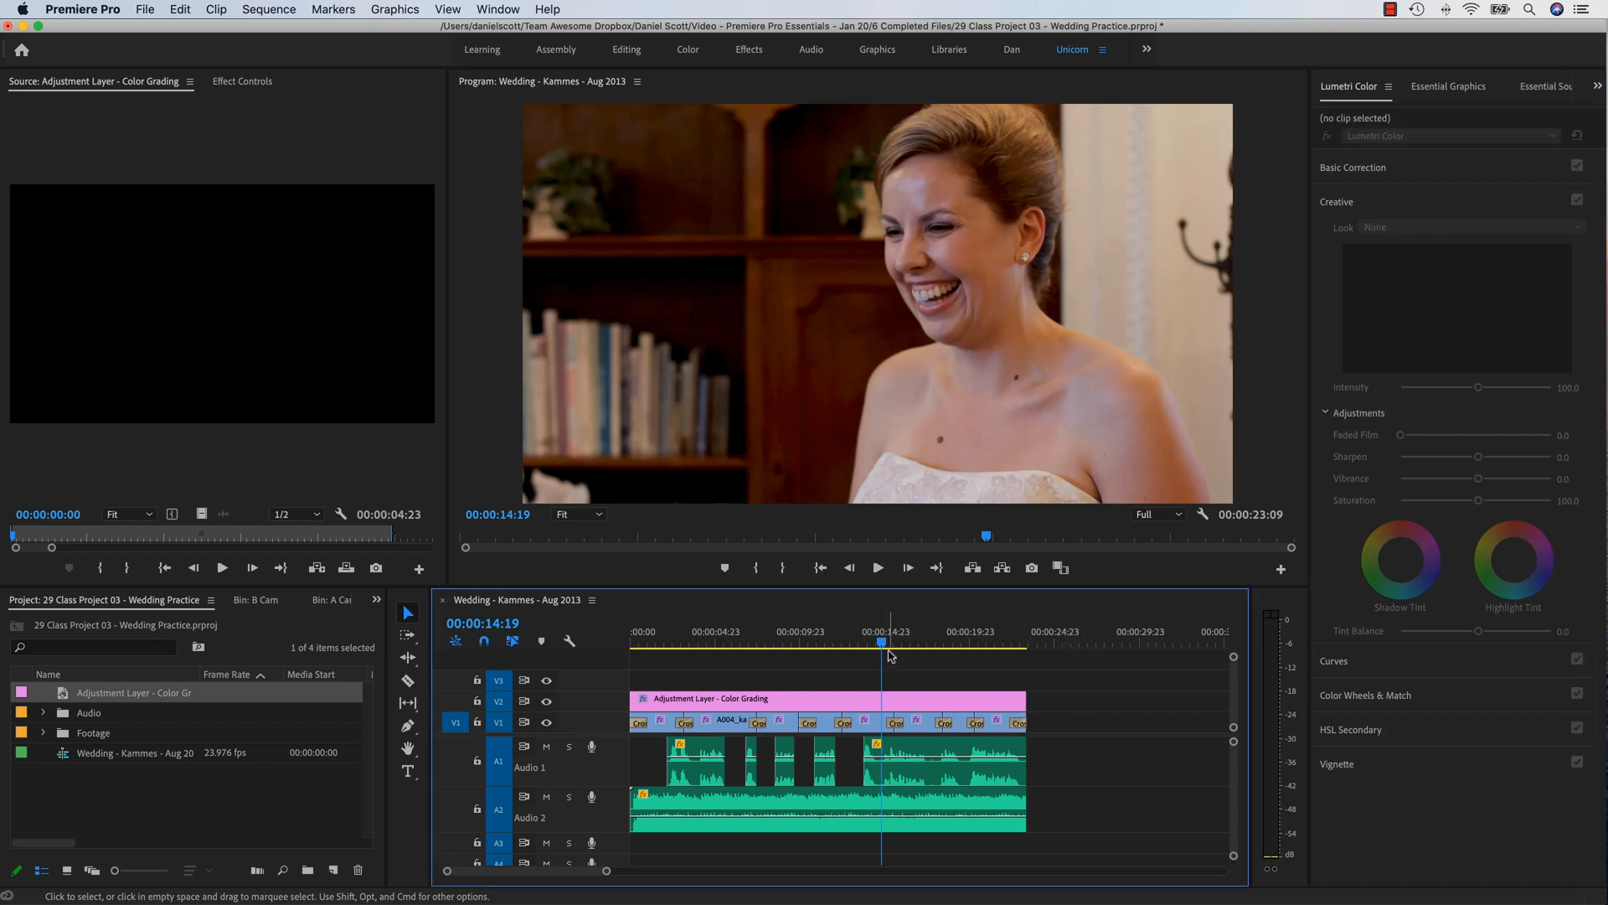
Step: Confirm clip A003 has no look and reselect the adjustment layer's Lumetri settings
left_click(680, 643)
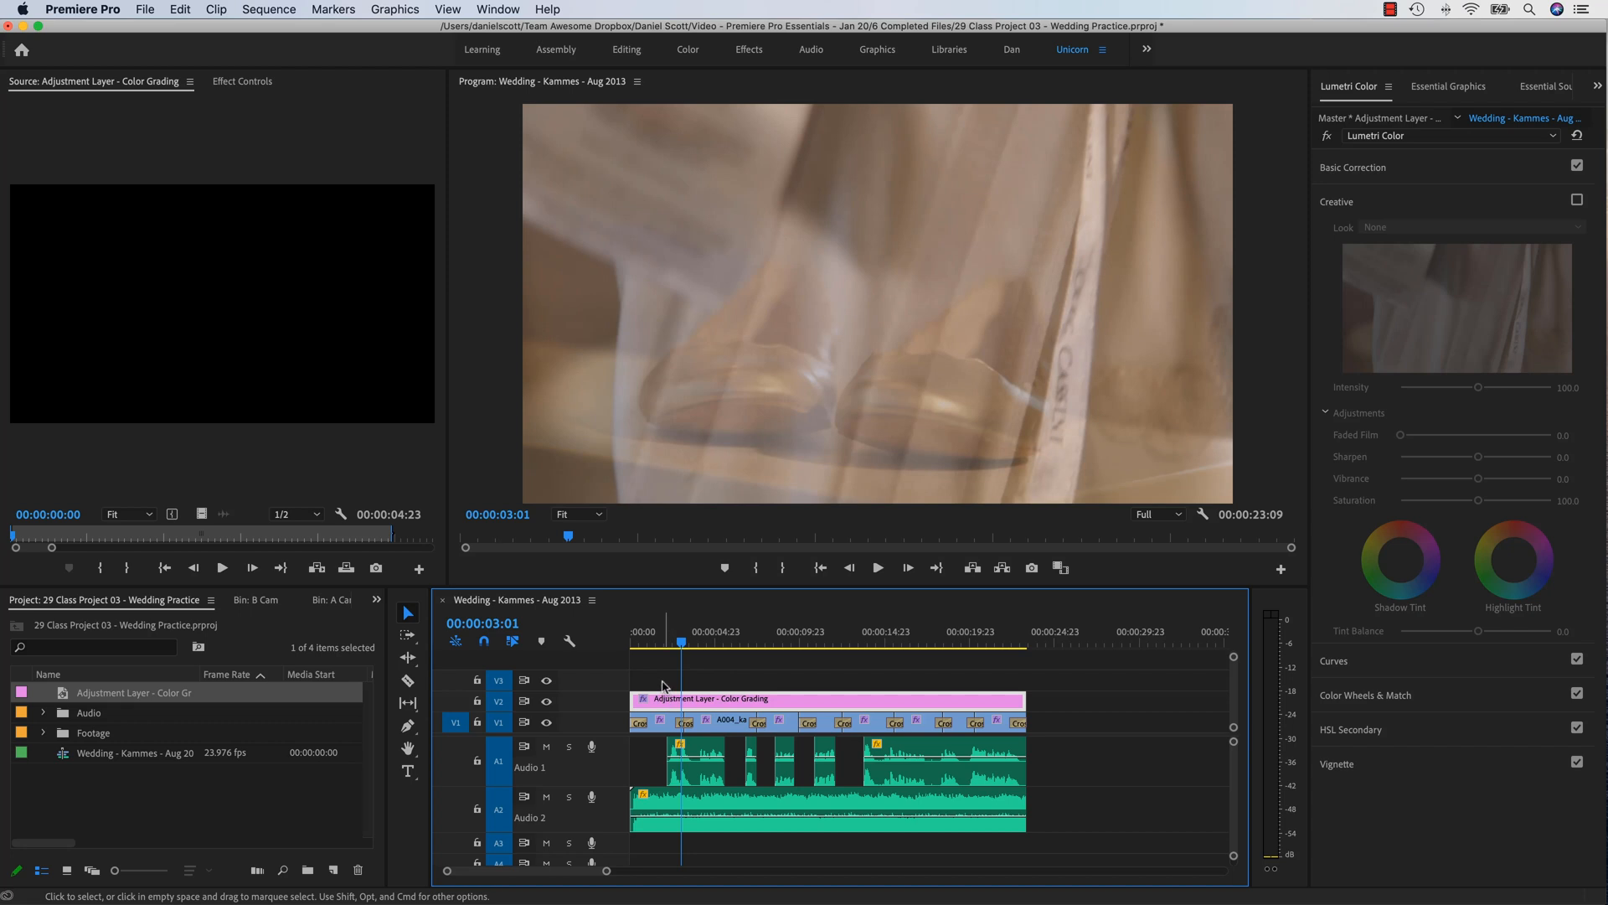
mouse_move(667, 660)
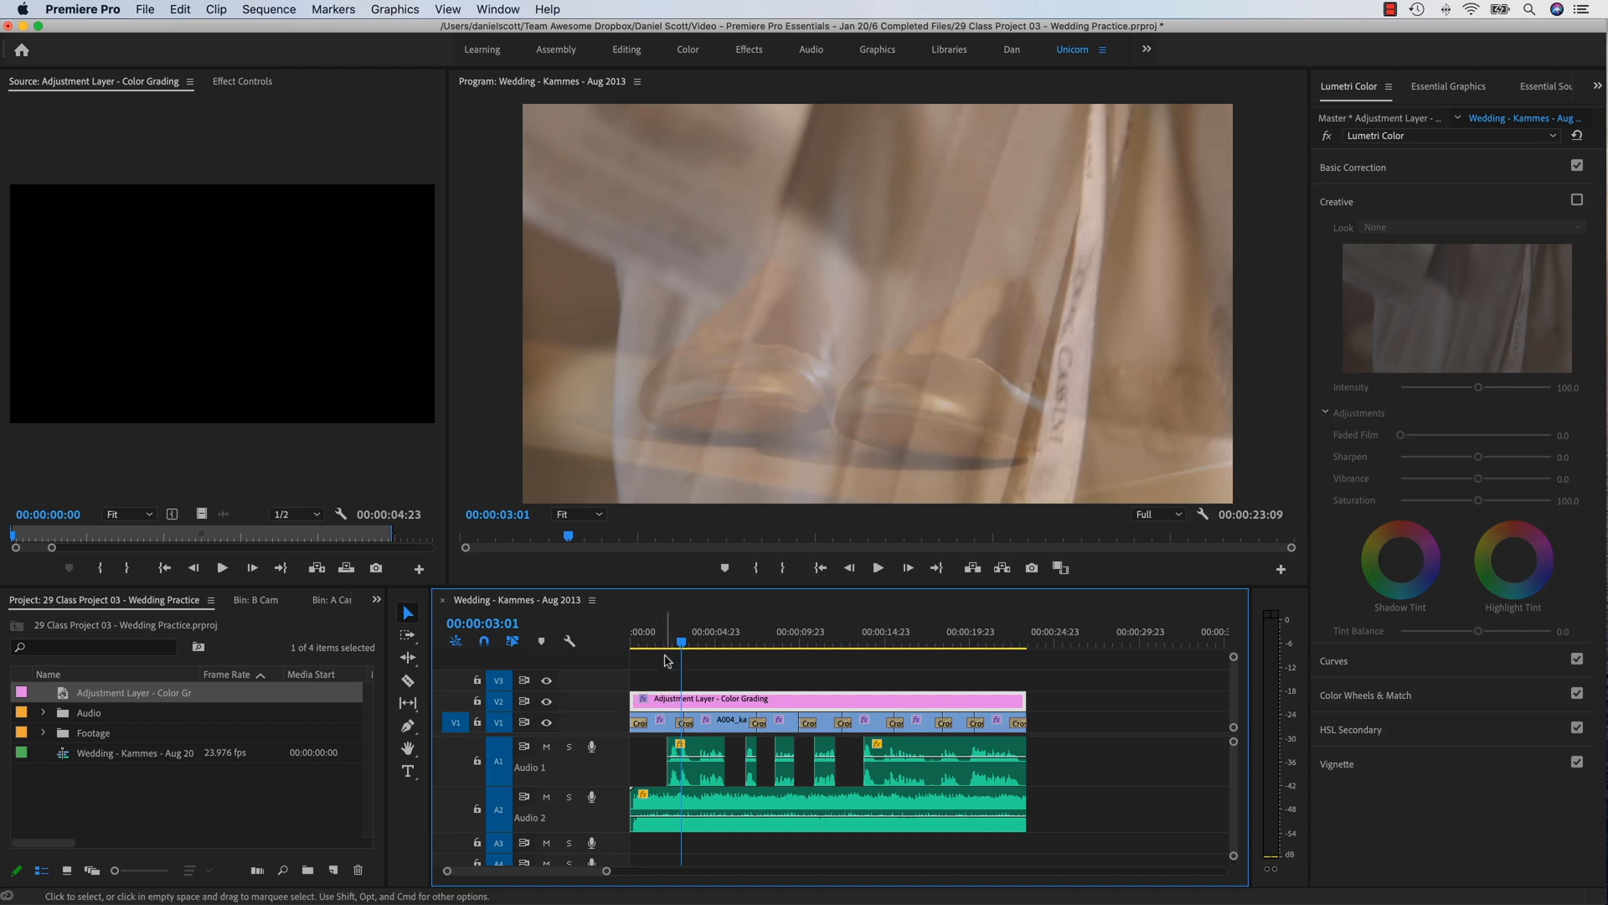
mouse_move(1193, 748)
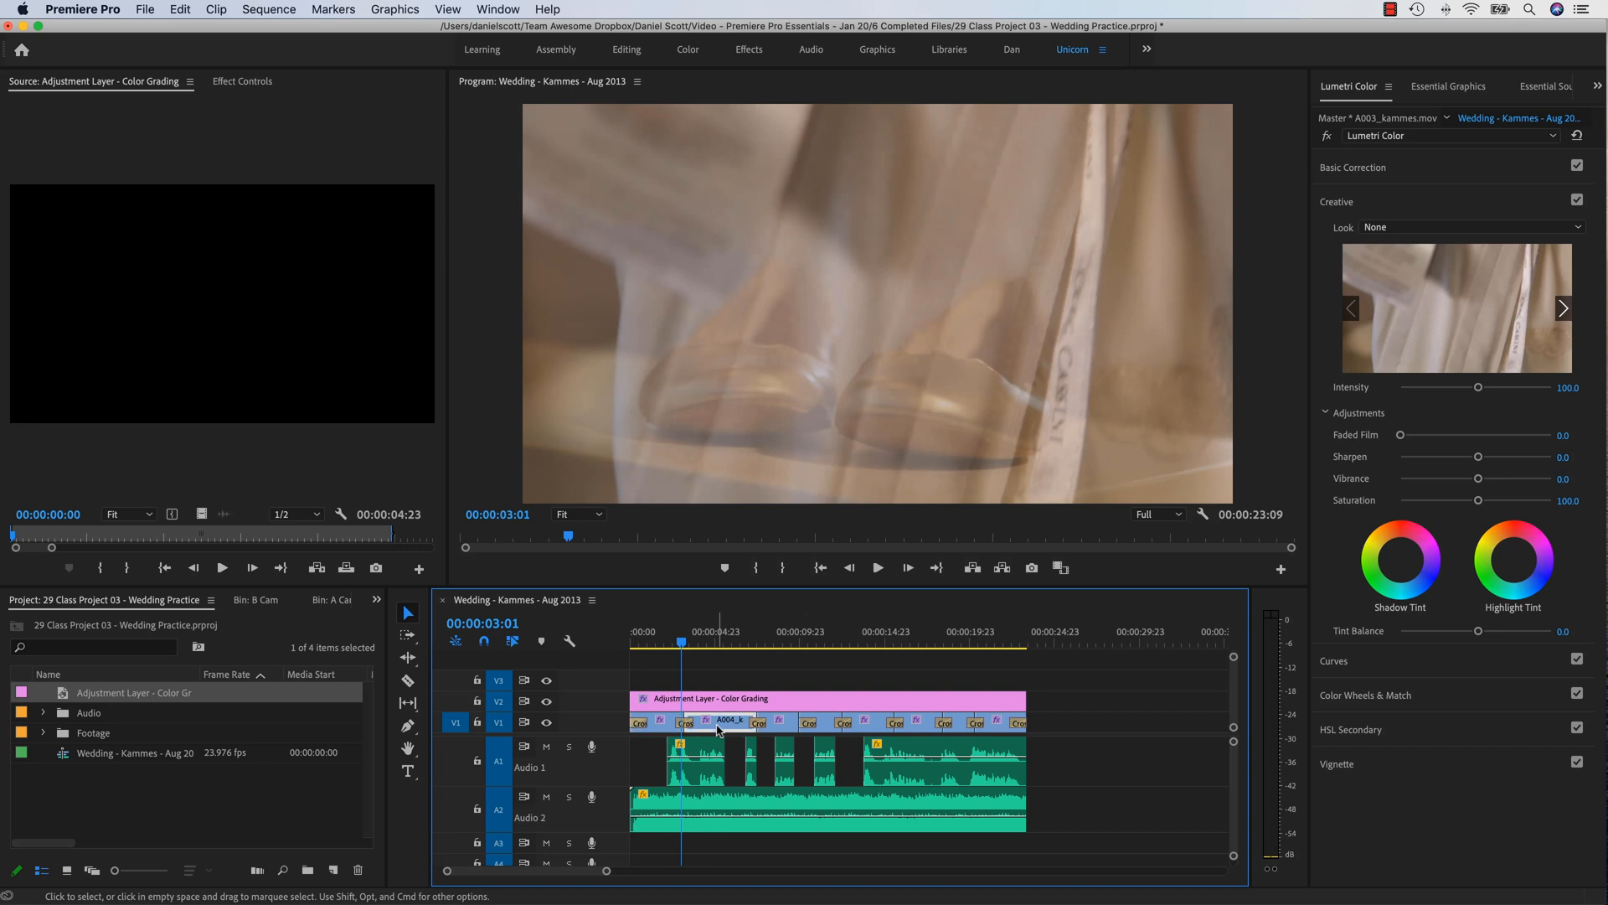
left_click(723, 639)
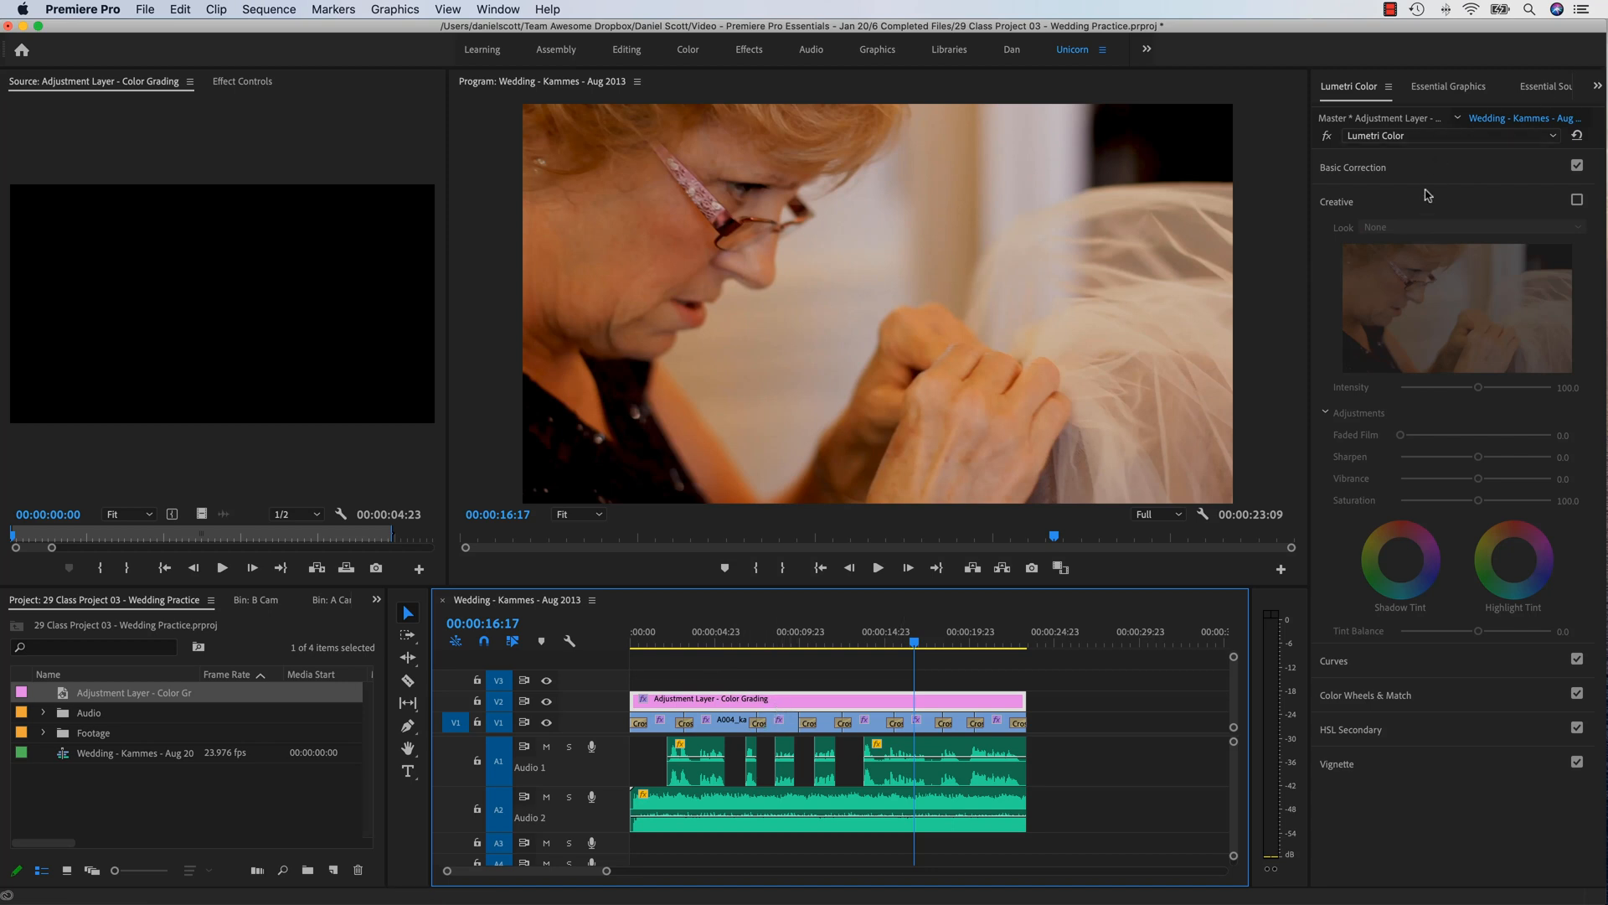
Step: Apply the SL BLEACH HDR look to the adjustment layer with Faded Film at 100 and preview shots
left_click(1577, 200)
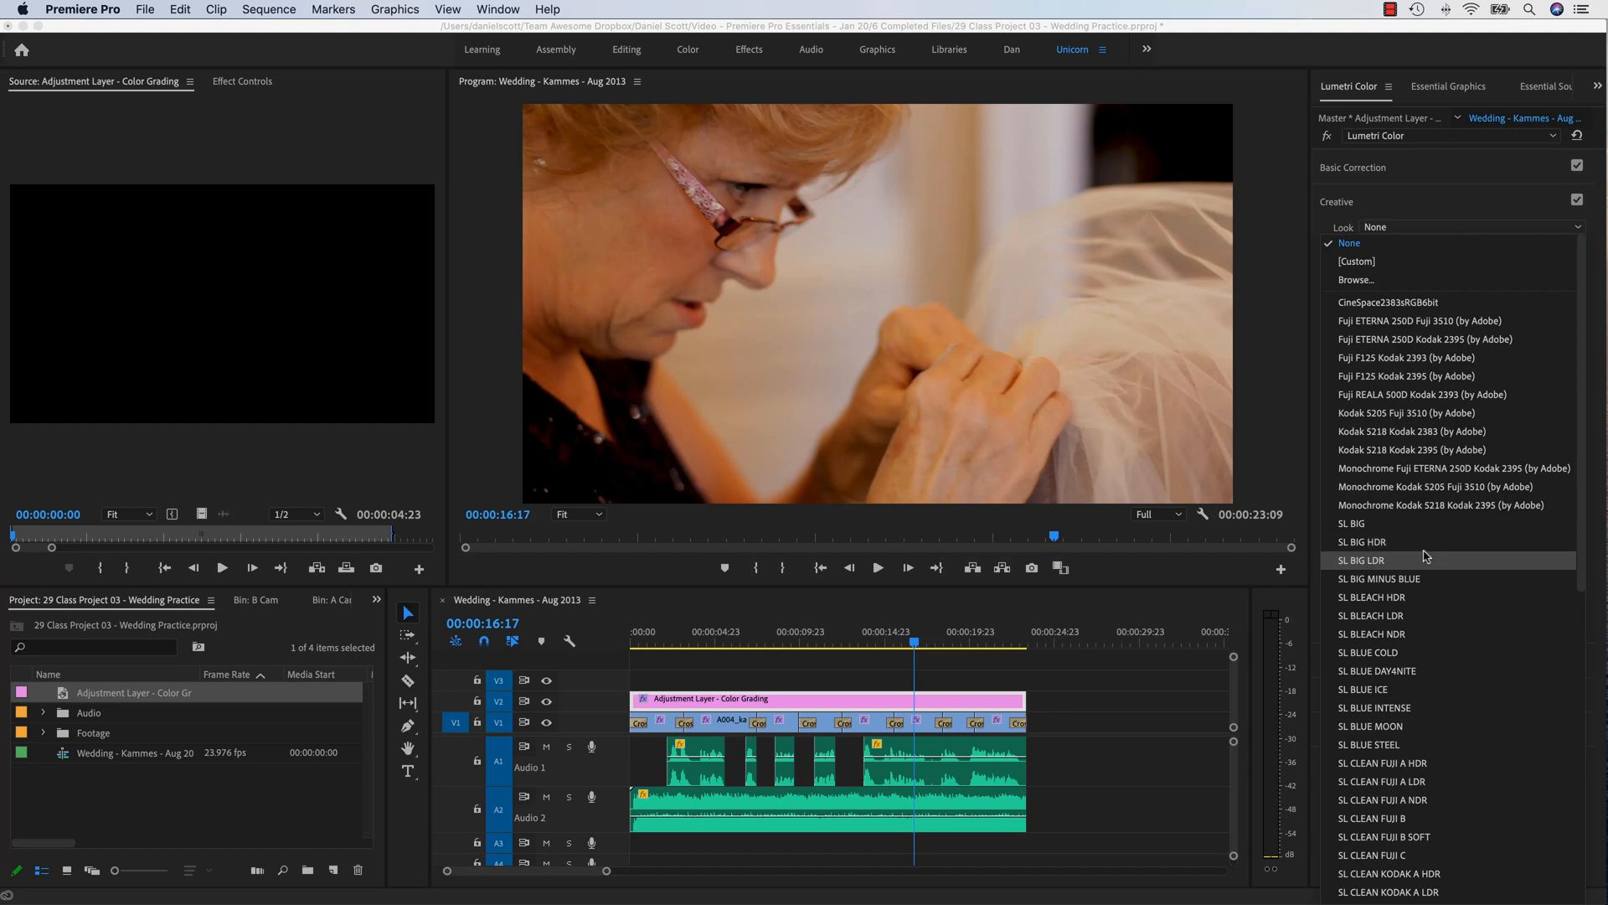
left_click(1371, 596)
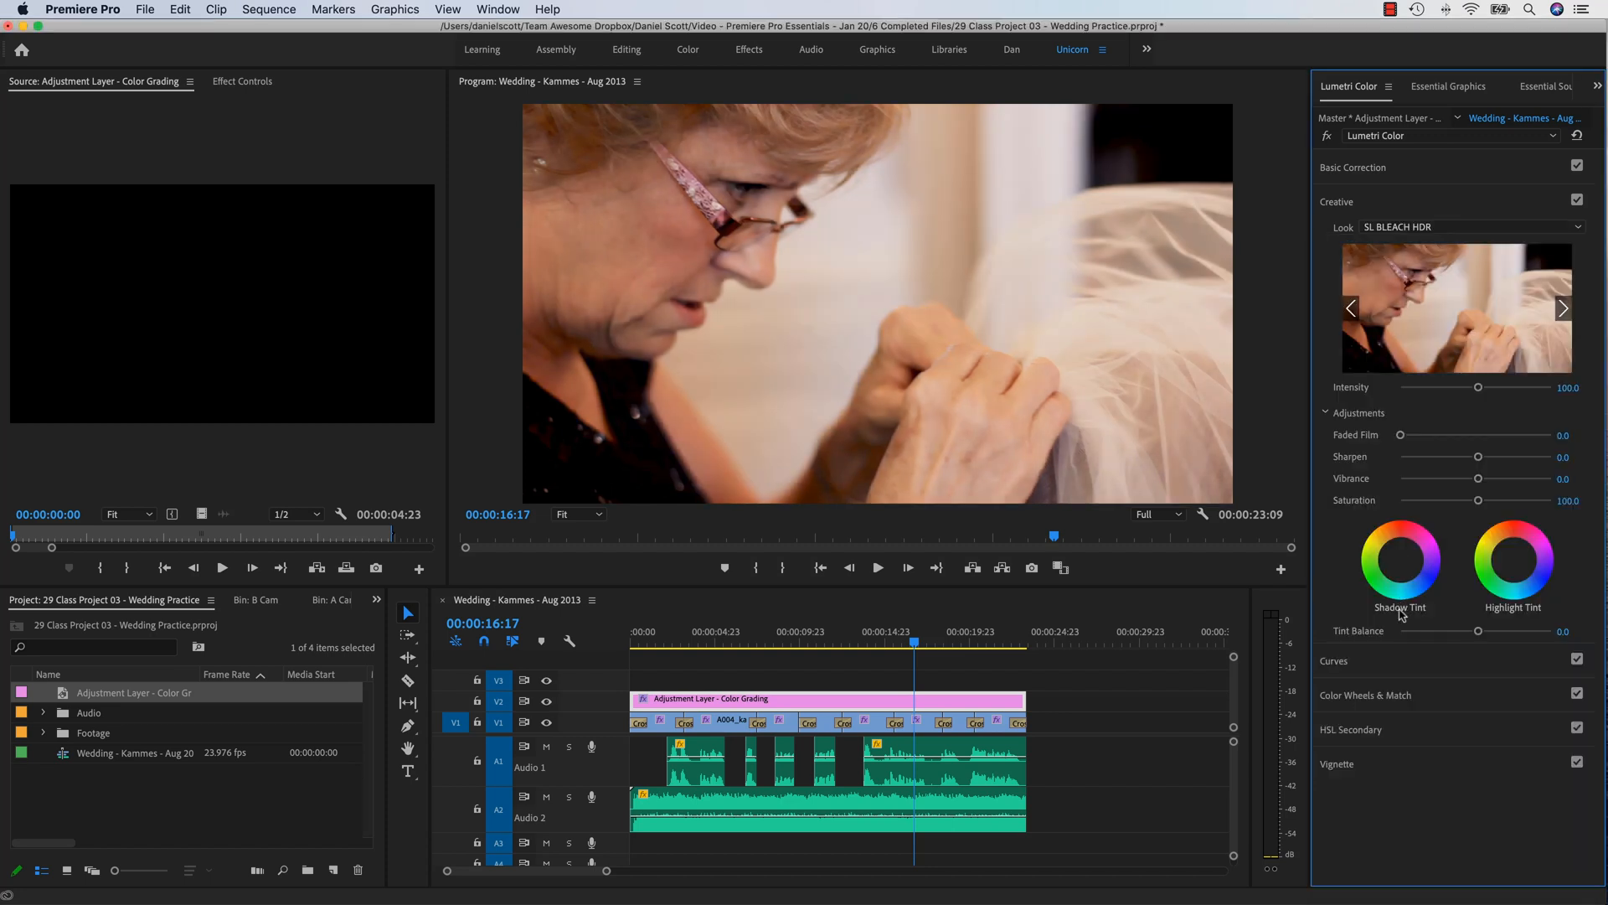
mouse_move(812, 706)
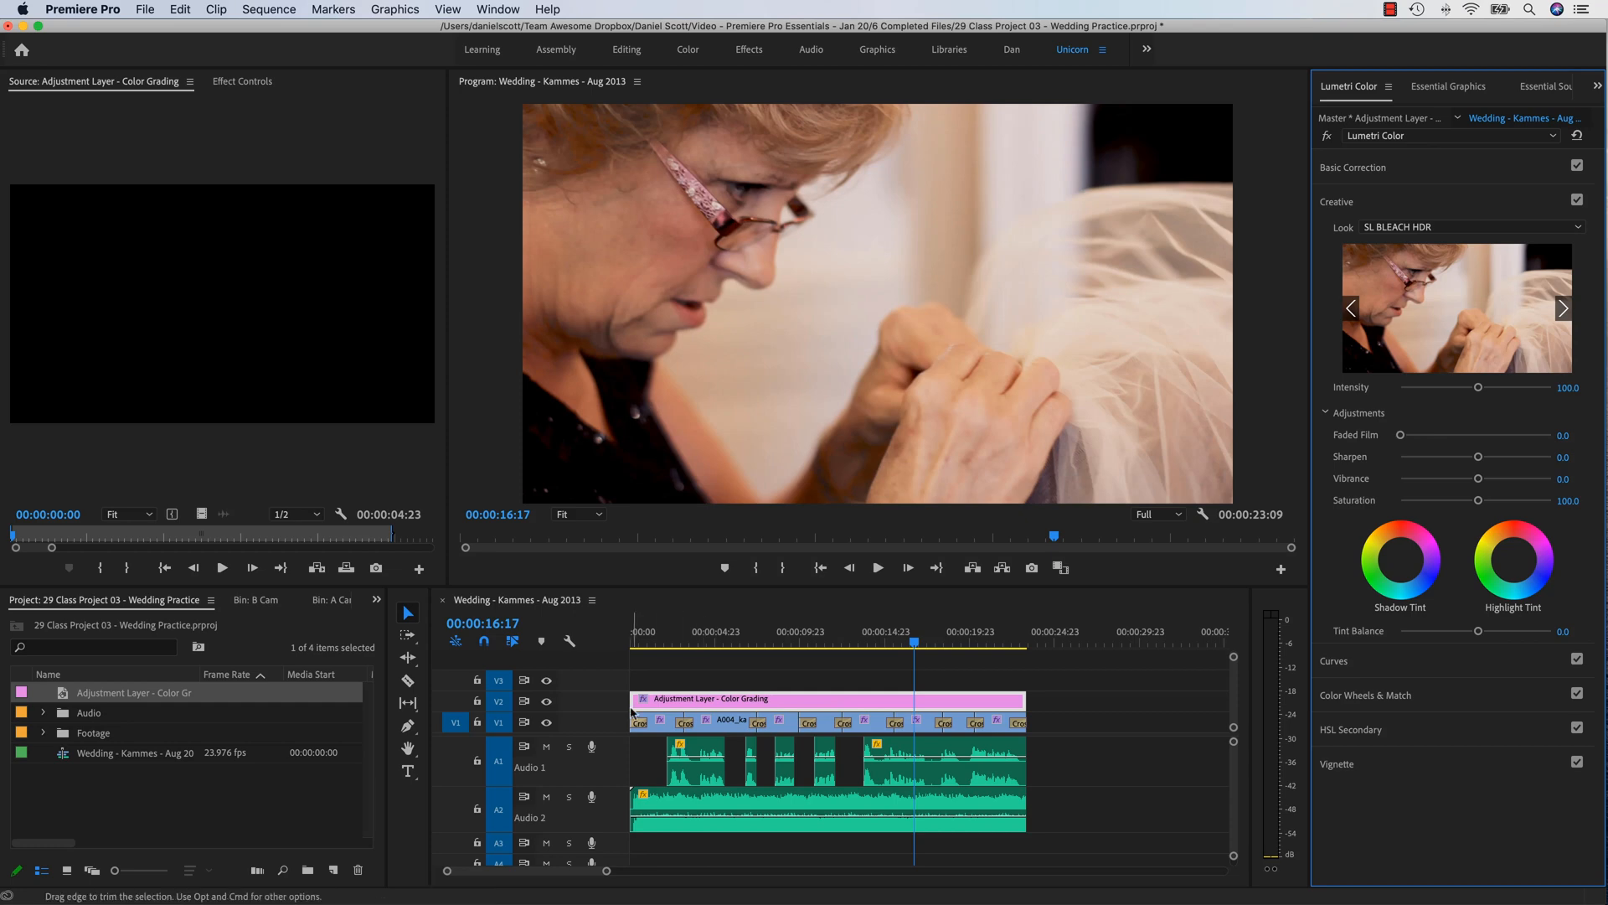
left_click(793, 642)
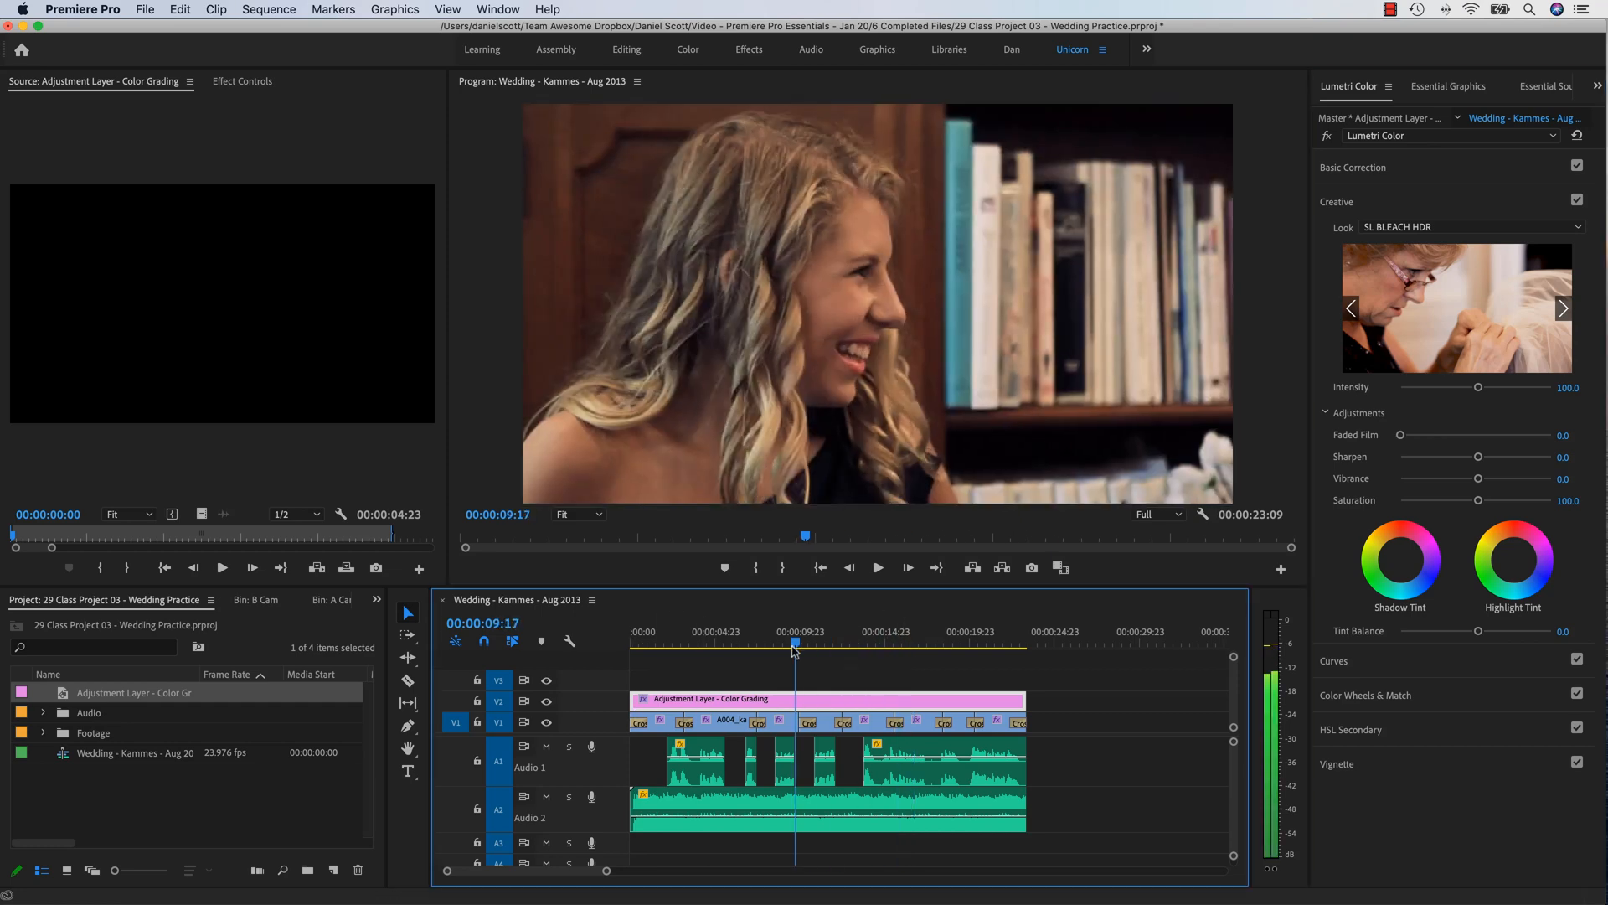
left_click(719, 647)
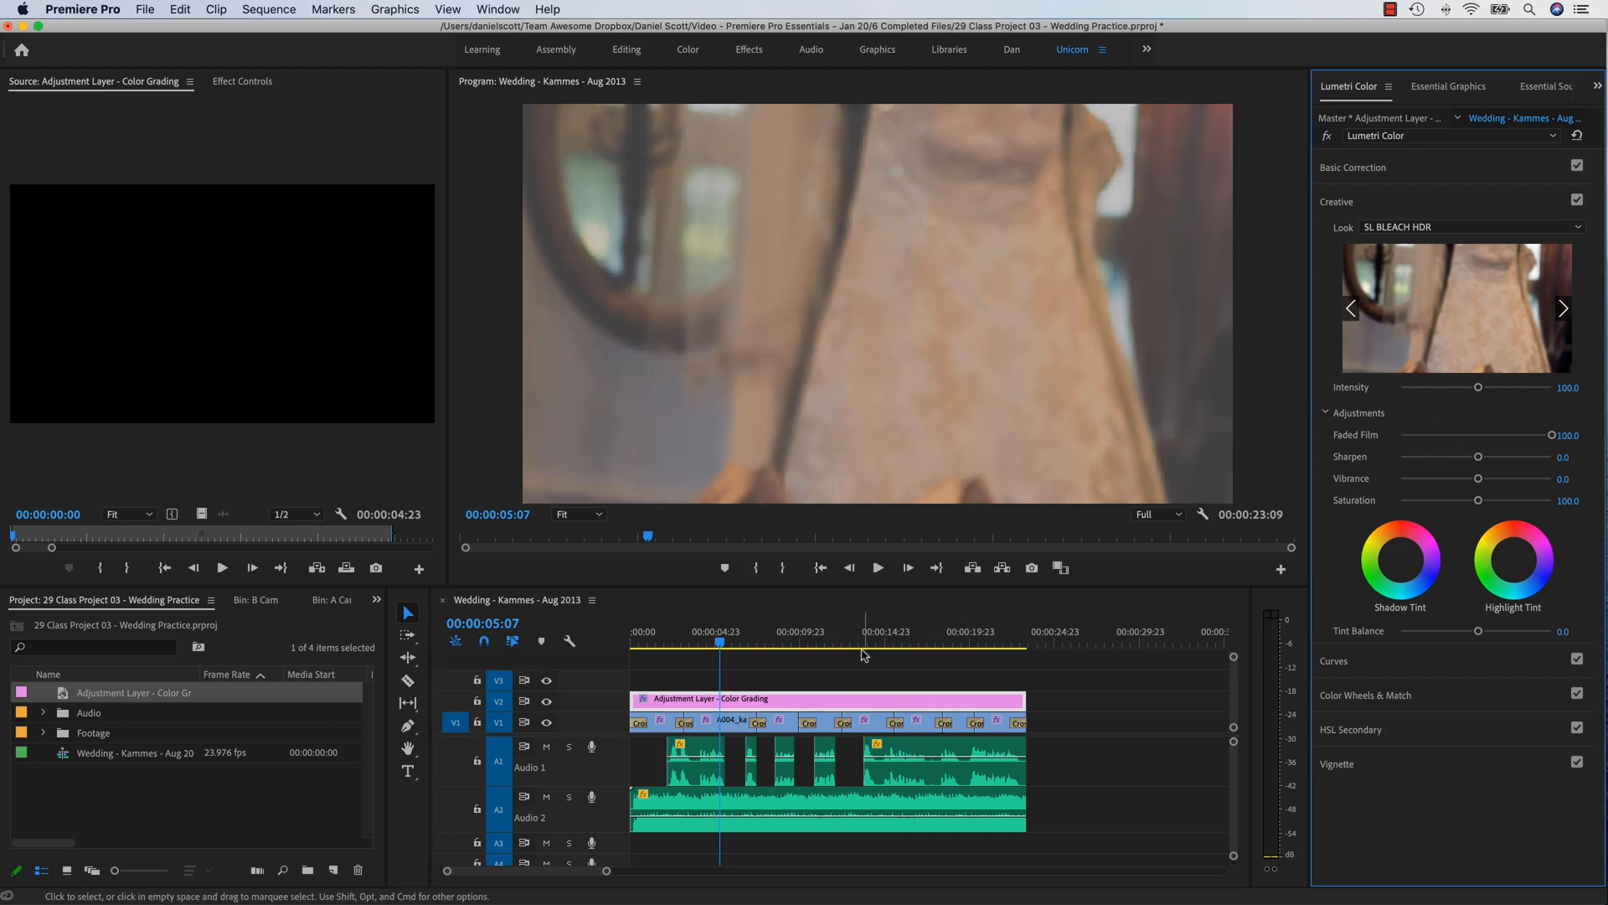
Step: Lower the adjustment layer's Faded Film to about 80.7 after previewing the dress shot
left_click(956, 643)
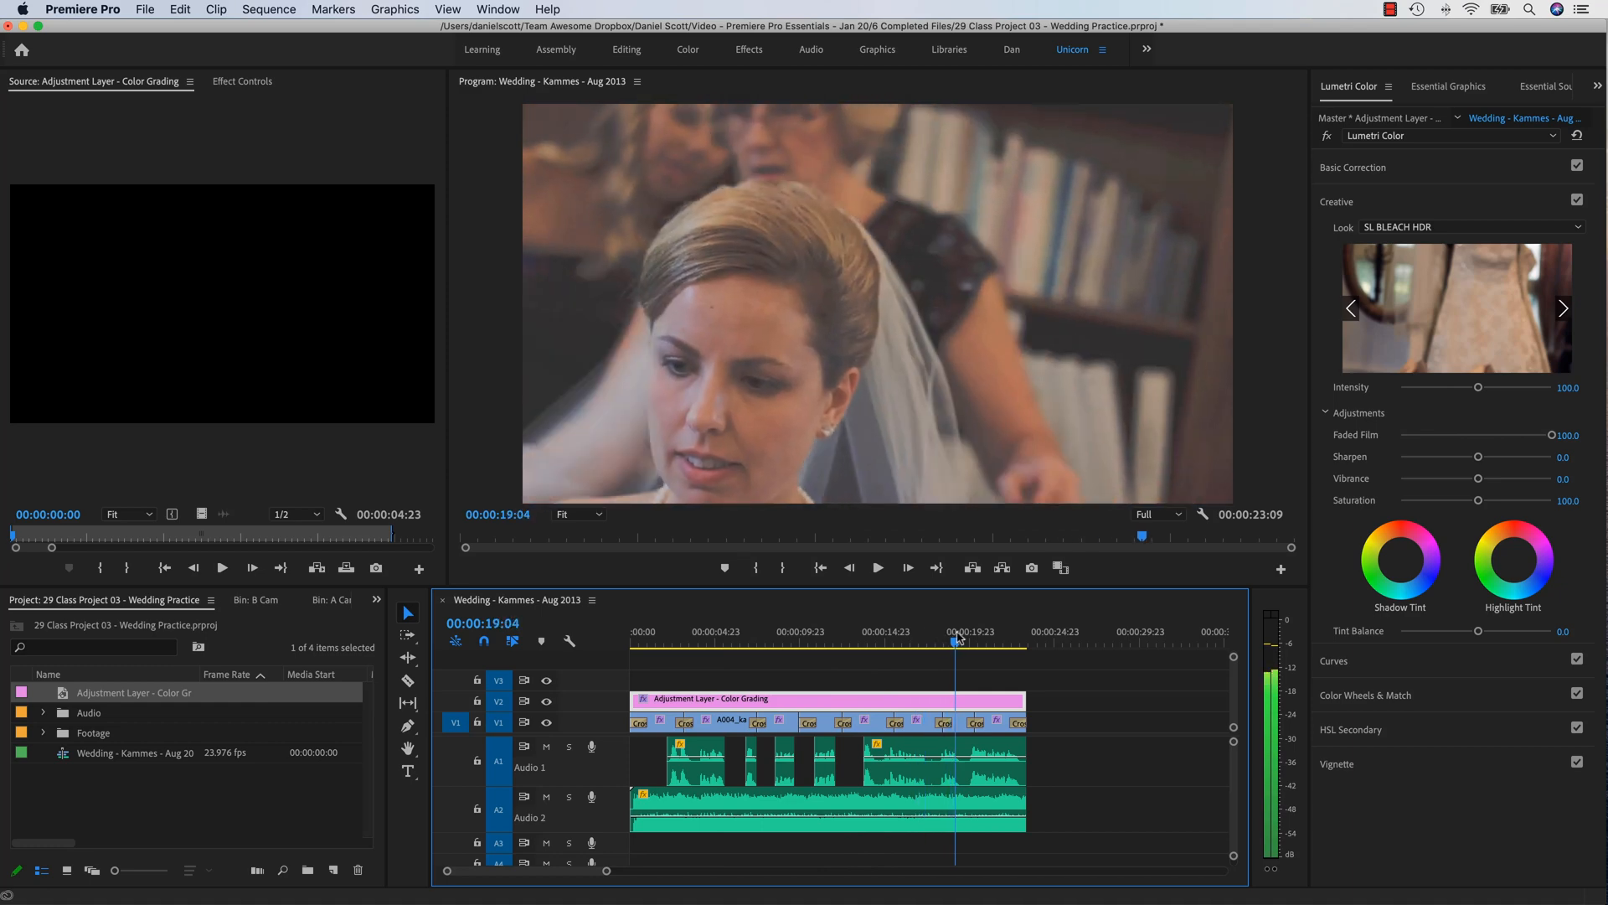
left_click(711, 641)
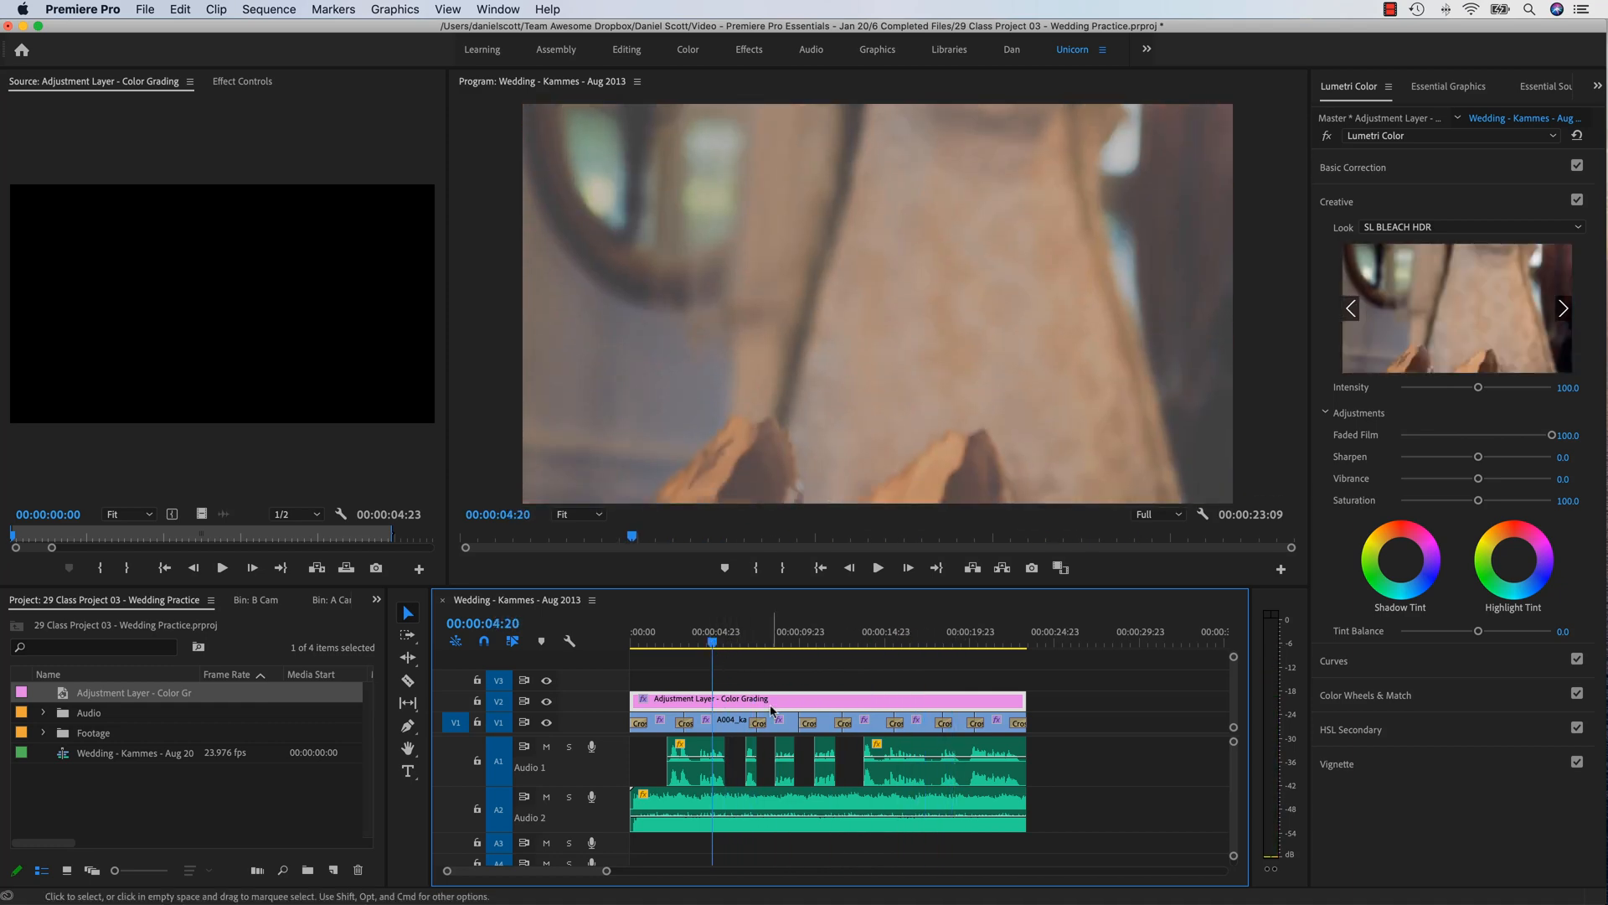
left_click_drag(1577, 435, 1522, 435)
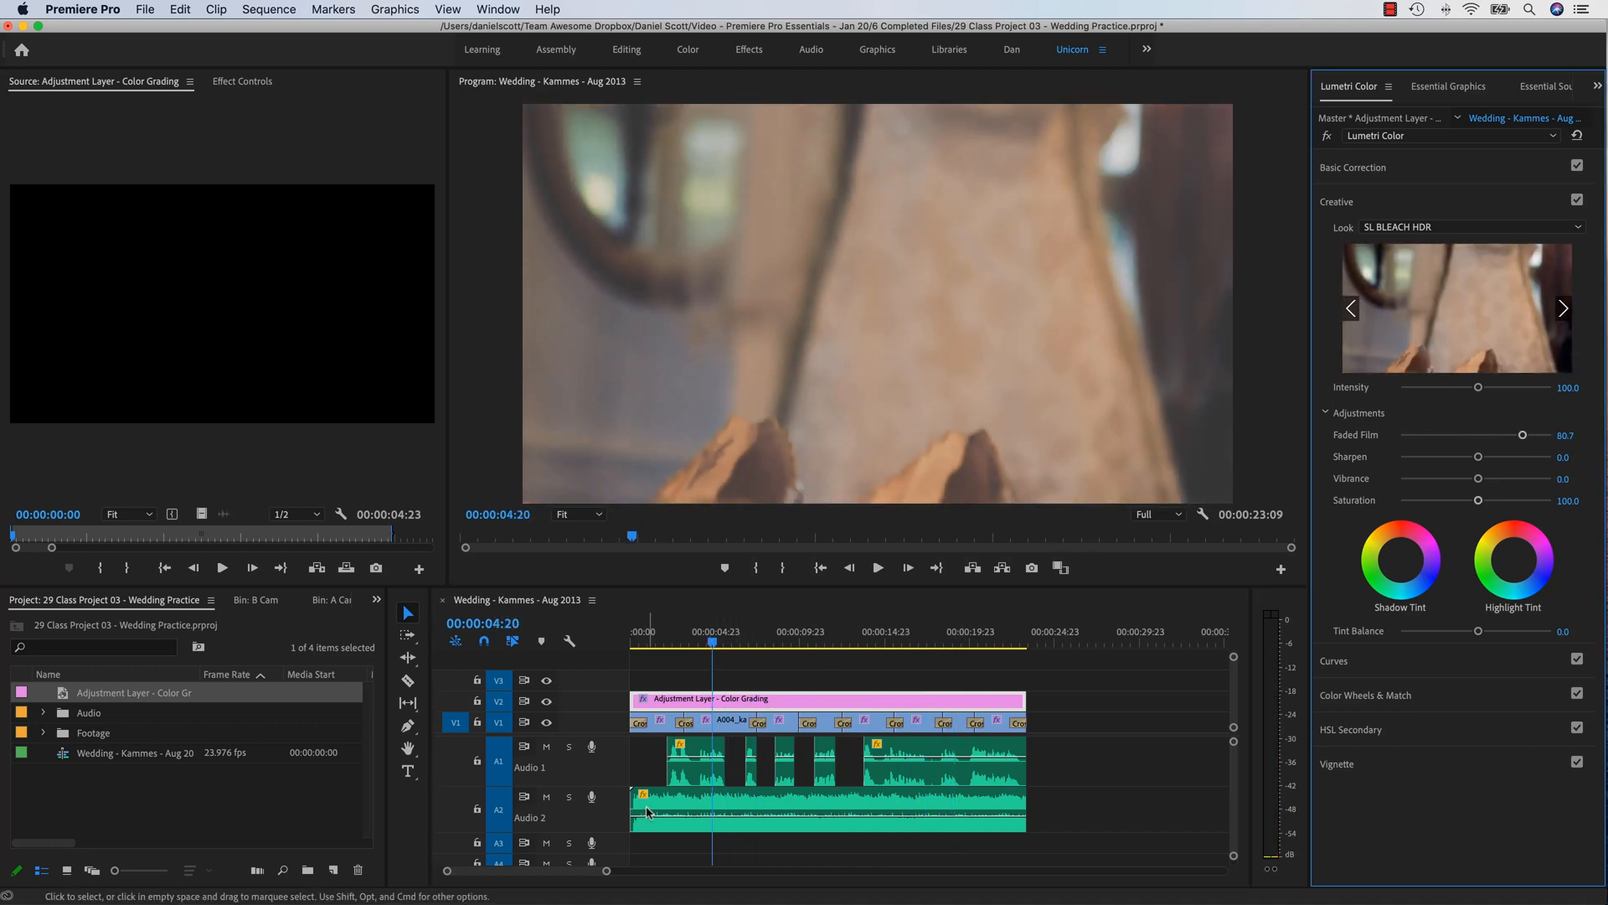
mouse_move(724, 736)
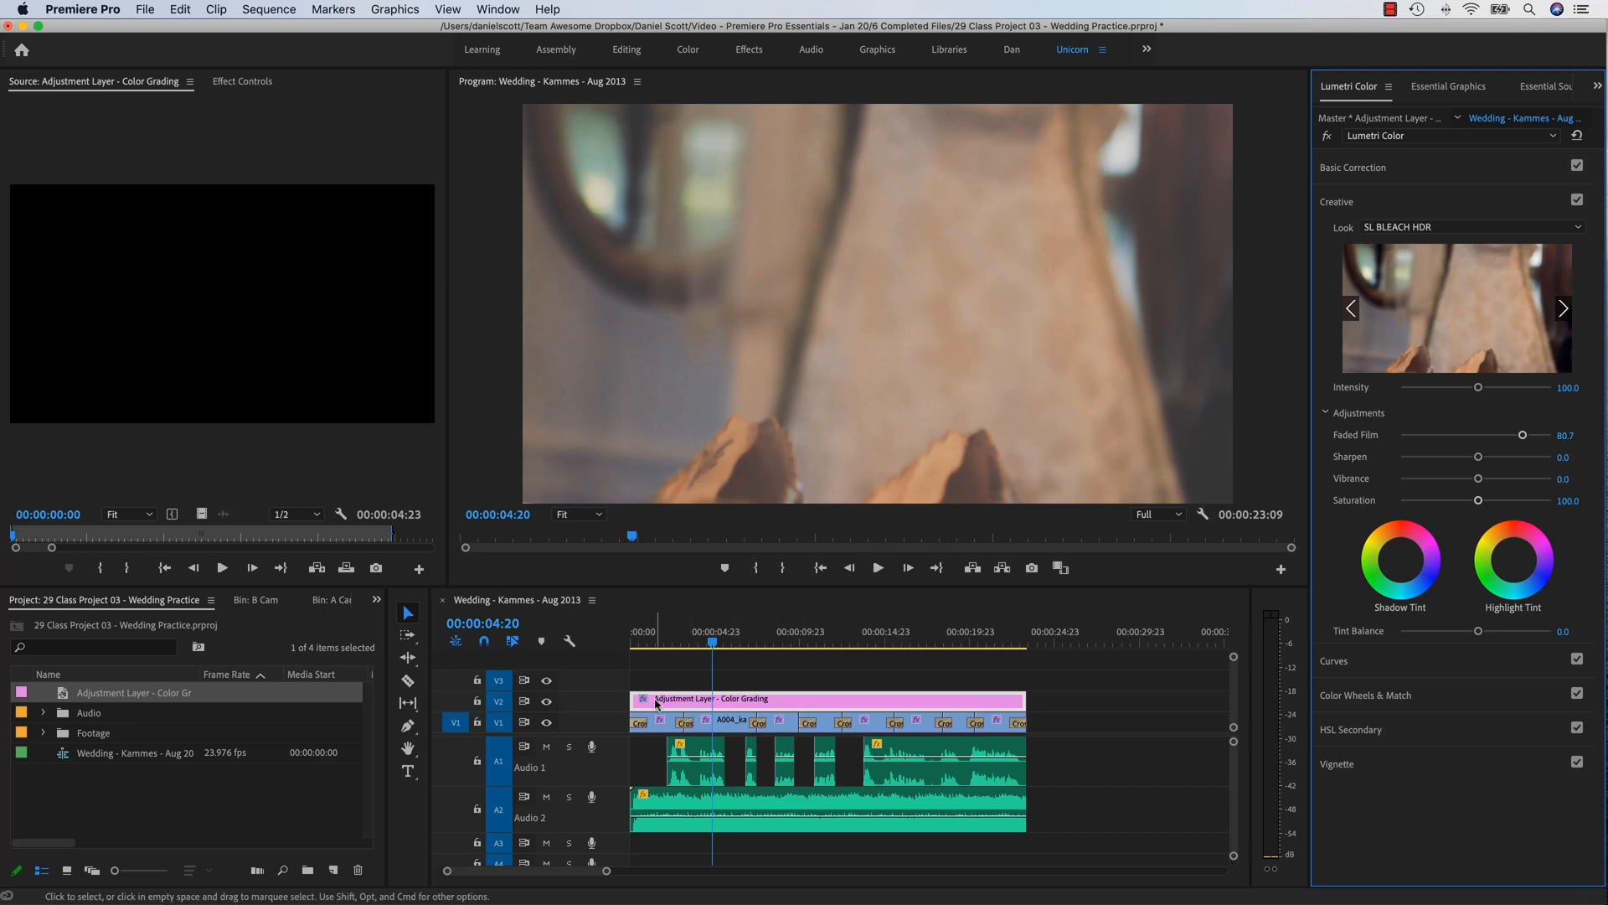
left_click_drag(1015, 699, 1028, 699)
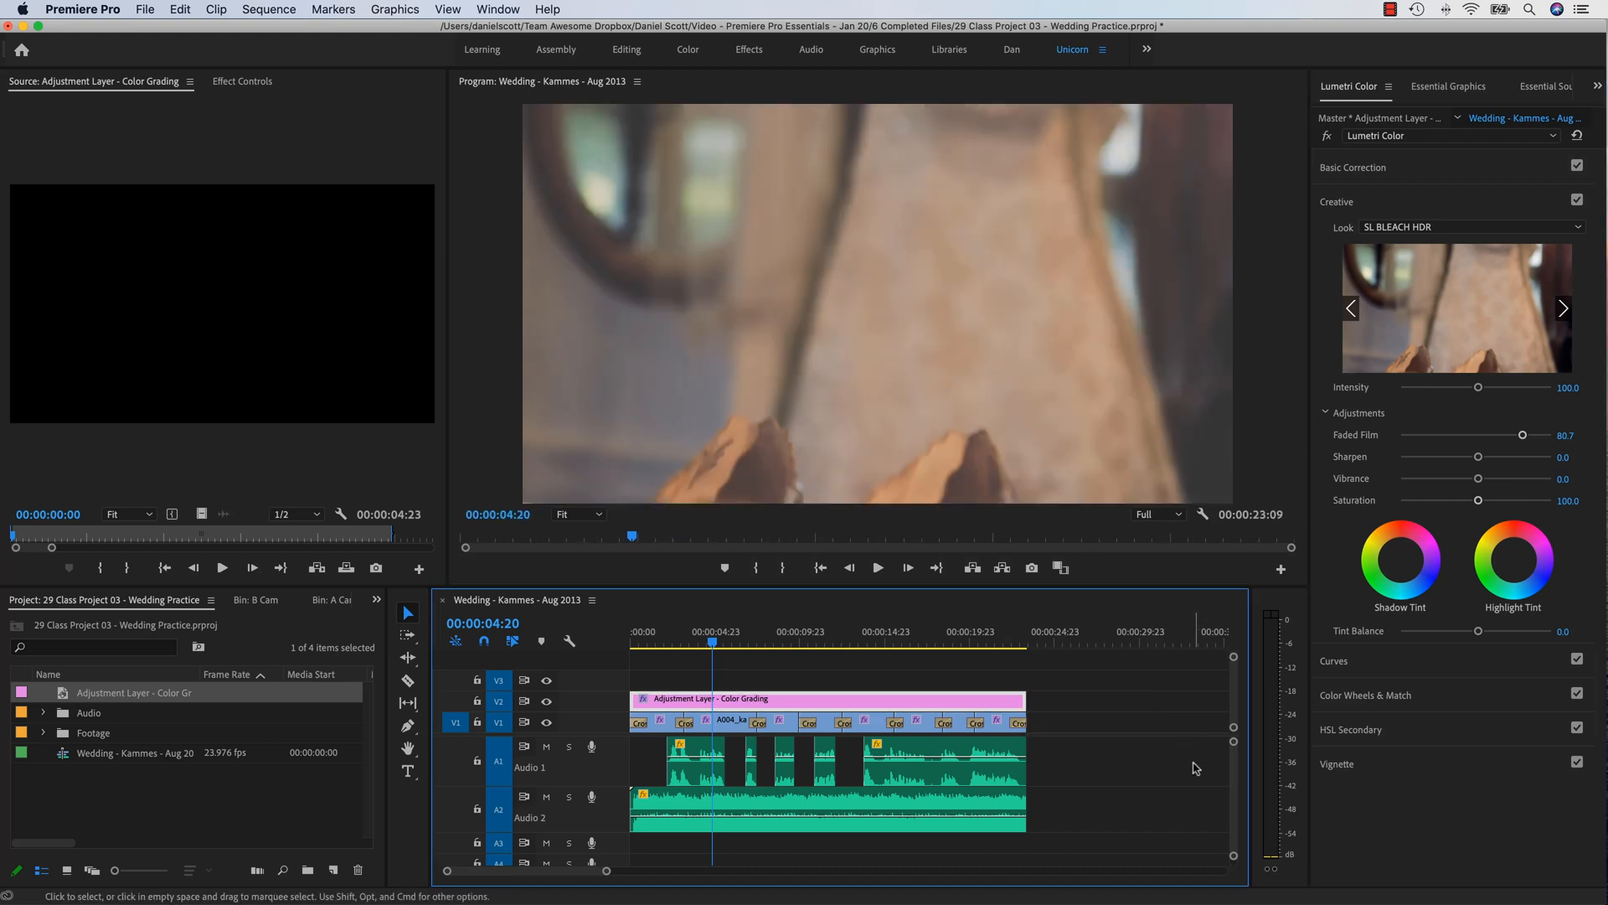
mouse_move(1071, 765)
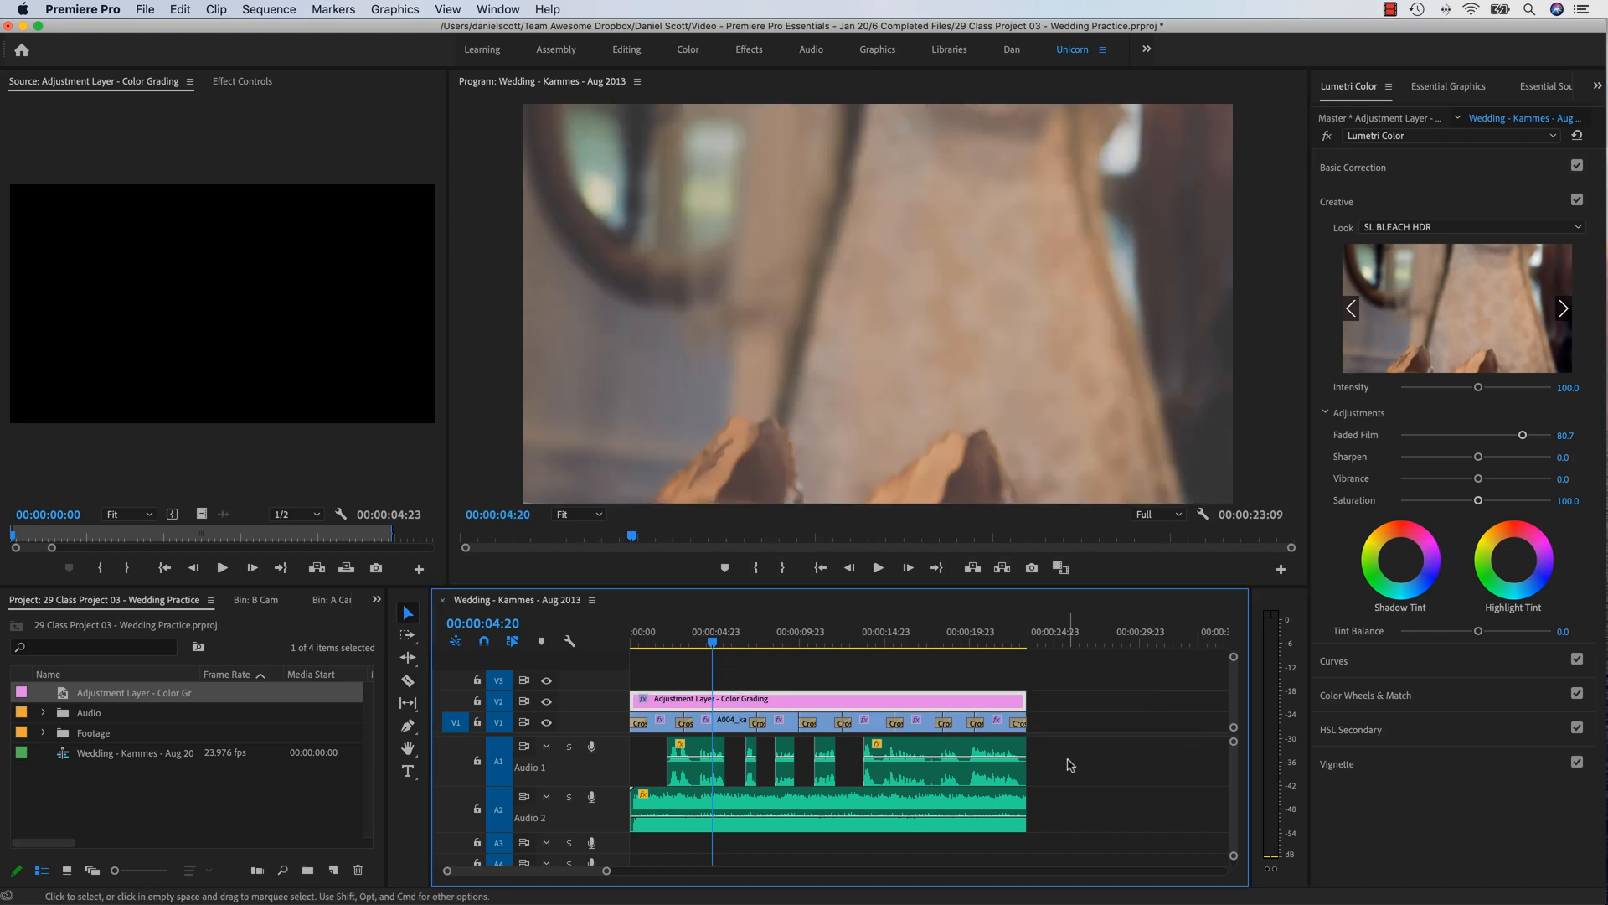